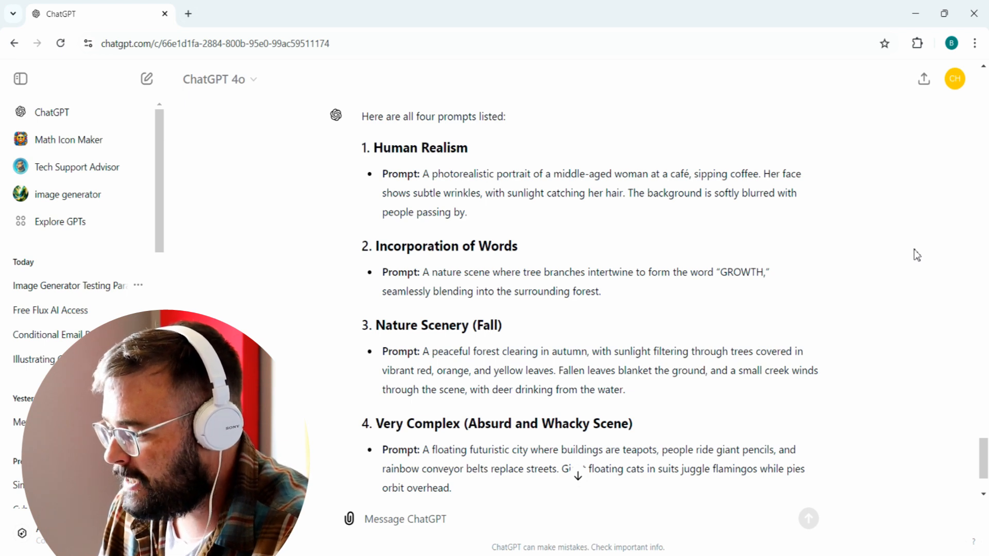
pyautogui.moveTo(602, 210)
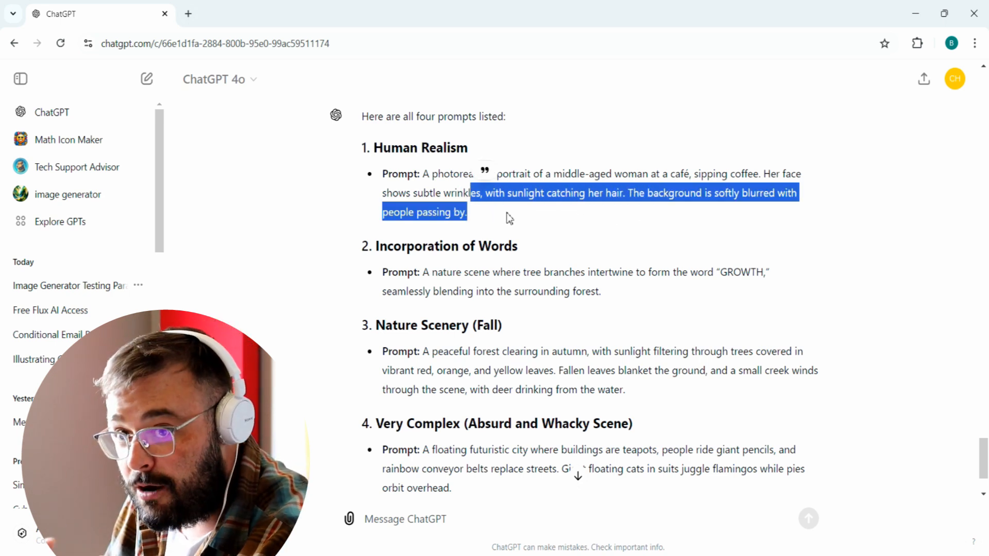
pyautogui.moveTo(494, 233)
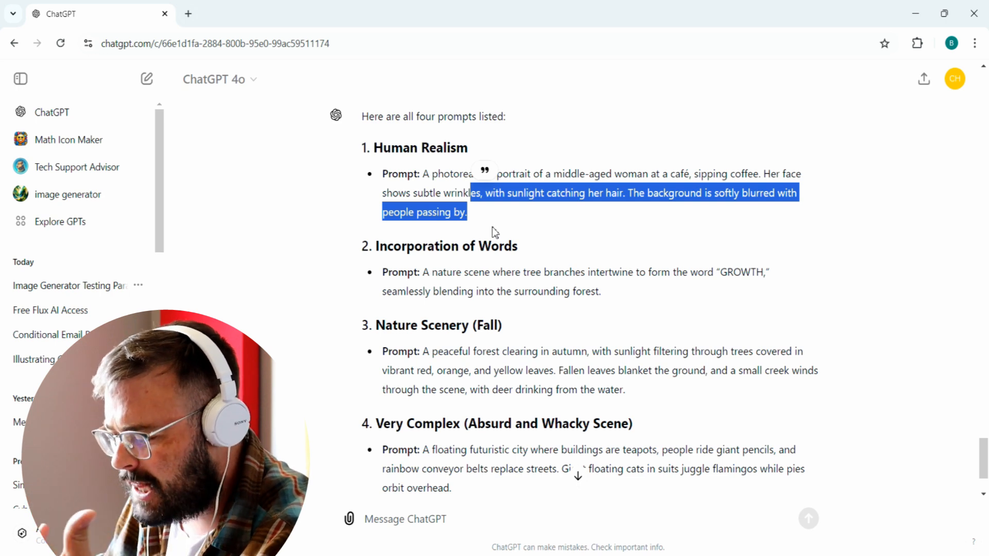
# Step: Select the Human Realism prompt about the middle-aged woman sipping coffee
pyautogui.doubleClick(499, 246)
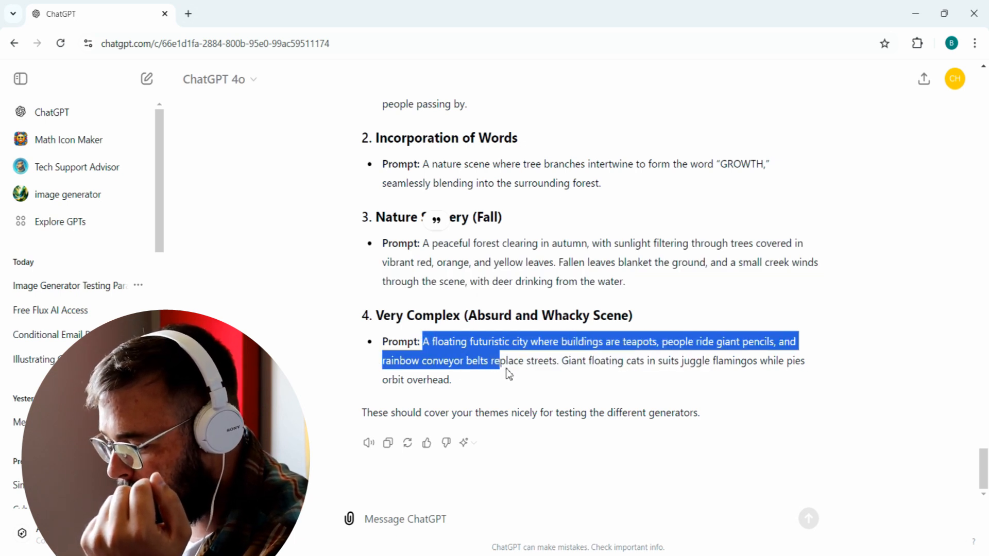
pyautogui.doubleClick(615, 359)
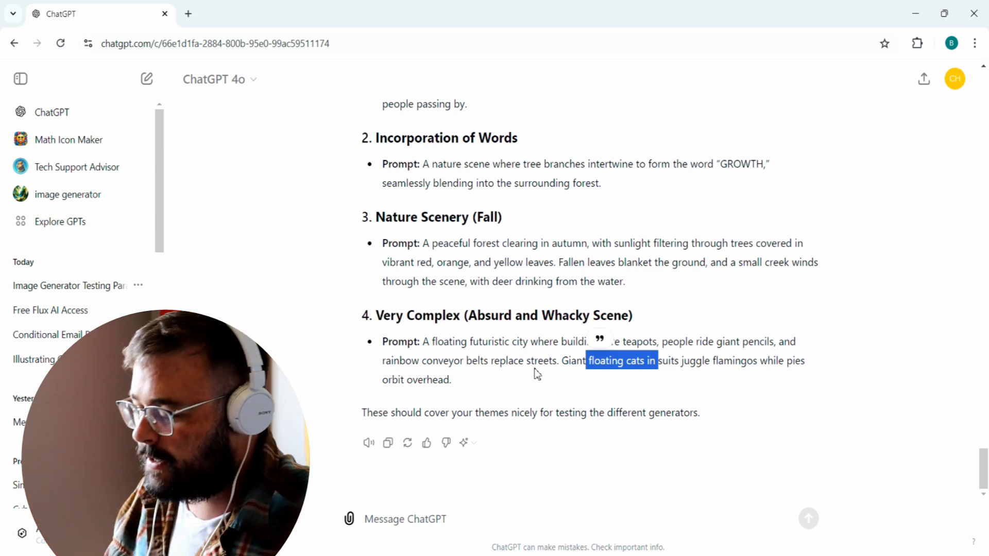
pyautogui.scroll(3)
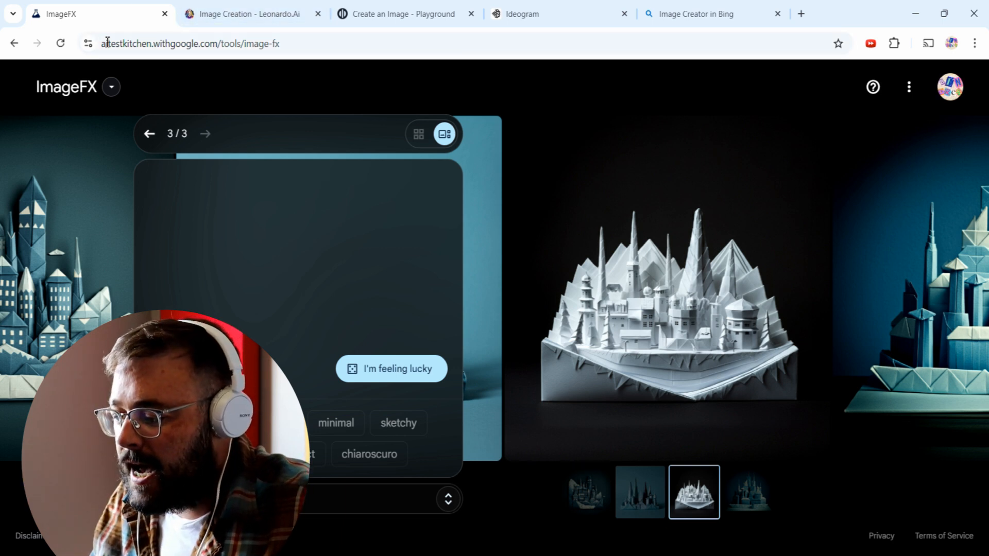
pyautogui.click(189, 43)
pyautogui.write('text')
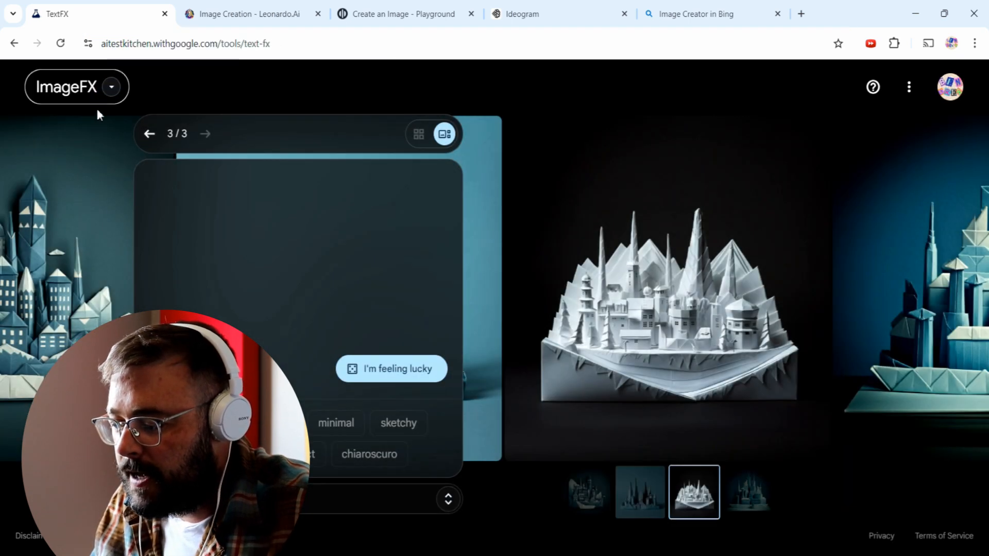
pyautogui.click(111, 87)
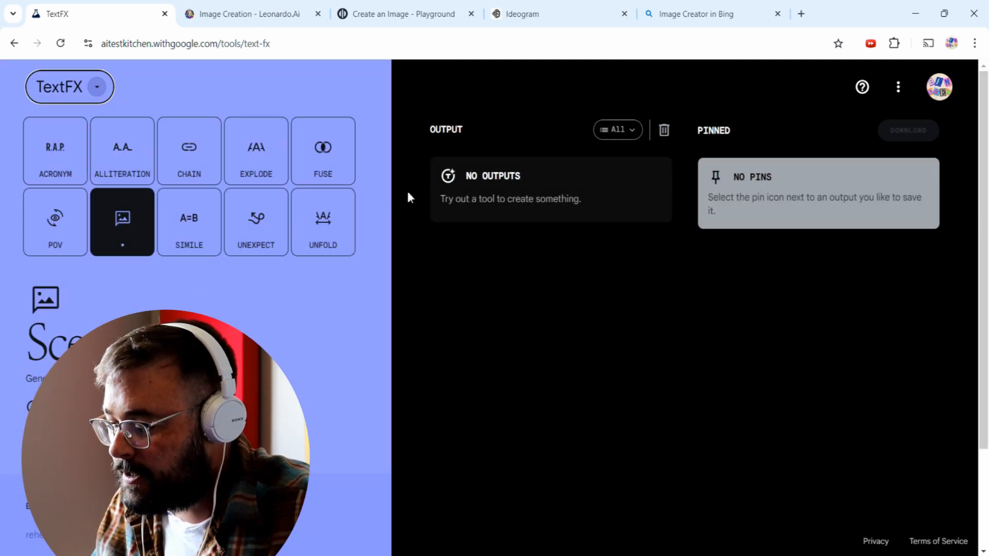
pyautogui.click(98, 86)
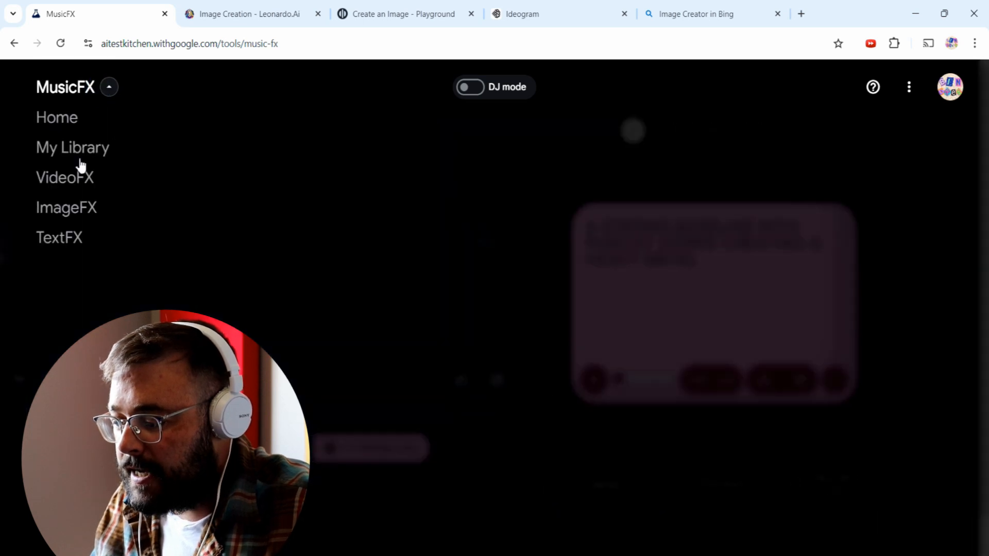
pyautogui.moveTo(65, 183)
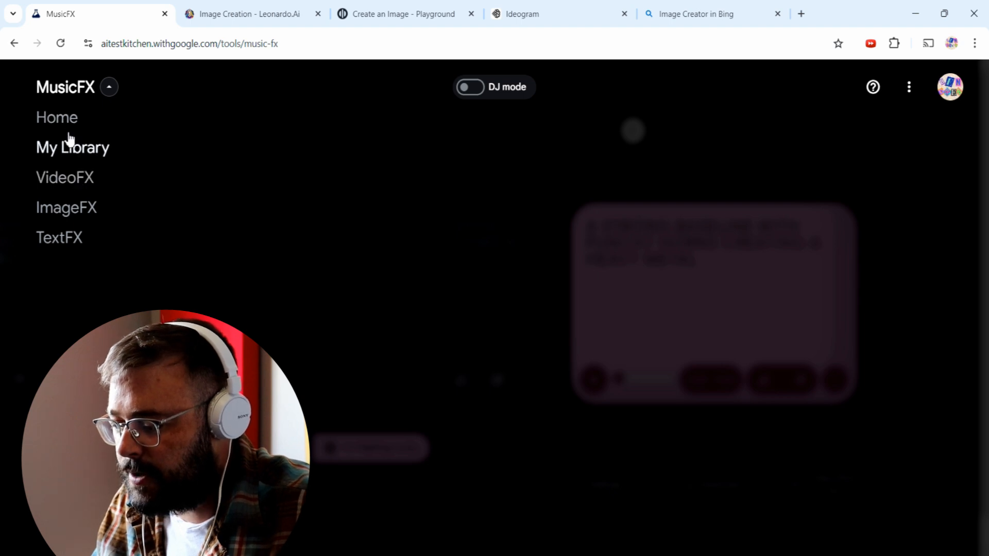
pyautogui.click(67, 207)
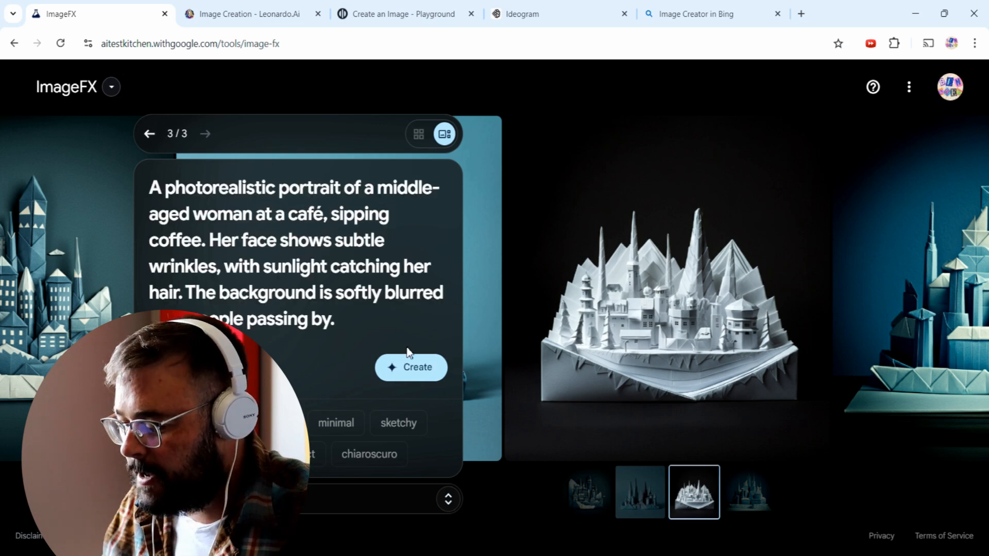
# Step: Generate café portraits from the pasted prompt and download the second portrait
pyautogui.click(410, 367)
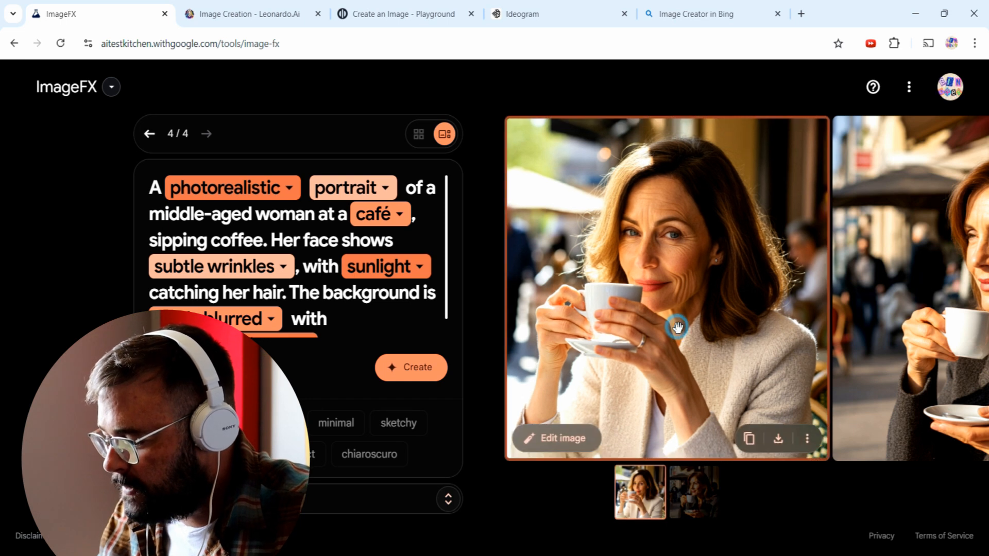
pyautogui.moveTo(724, 355)
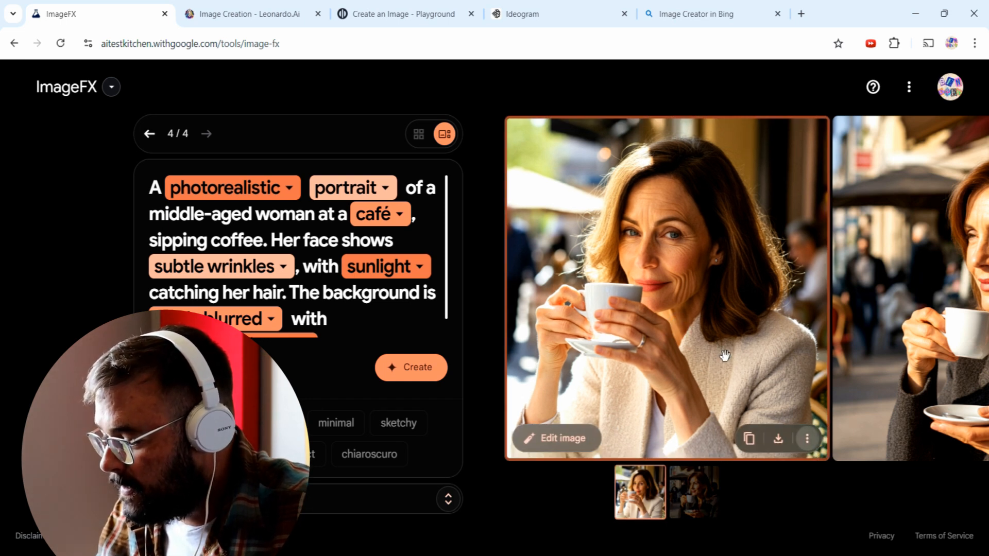
pyautogui.moveTo(559, 343)
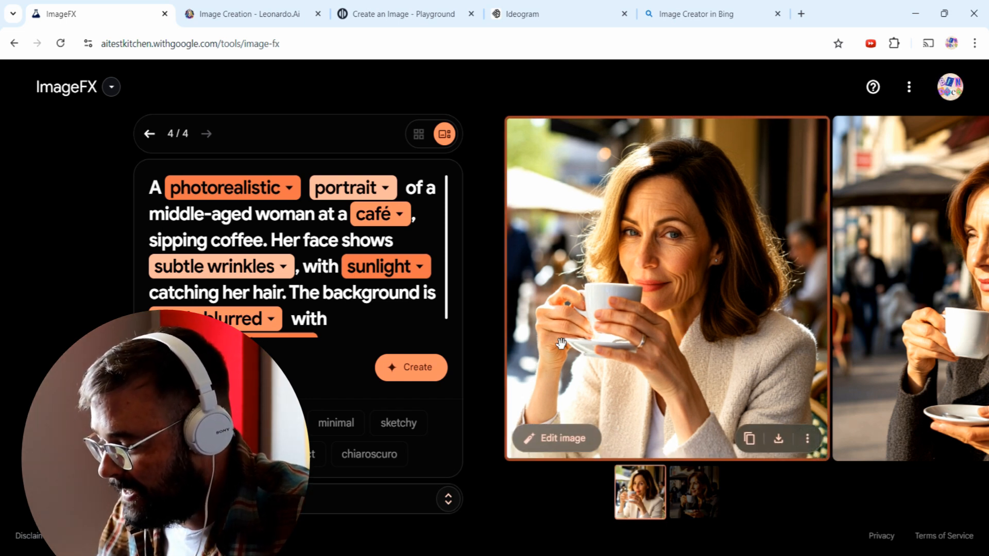
pyautogui.moveTo(687, 318)
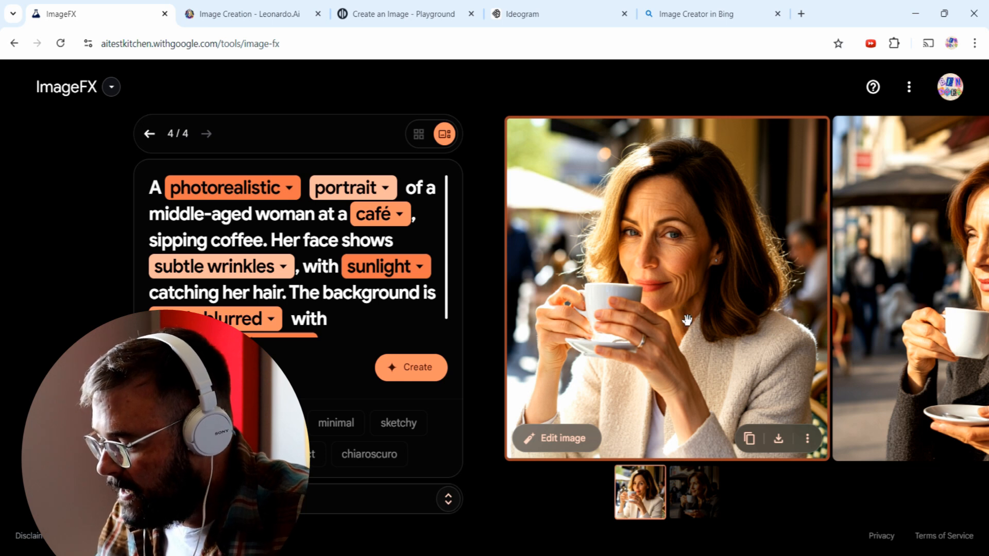
pyautogui.moveTo(612, 351)
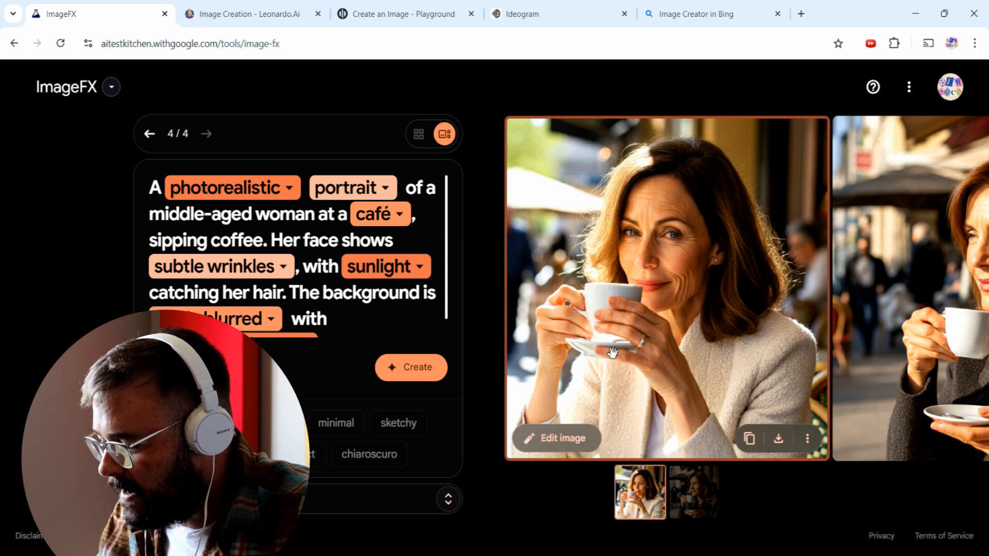
pyautogui.moveTo(559, 325)
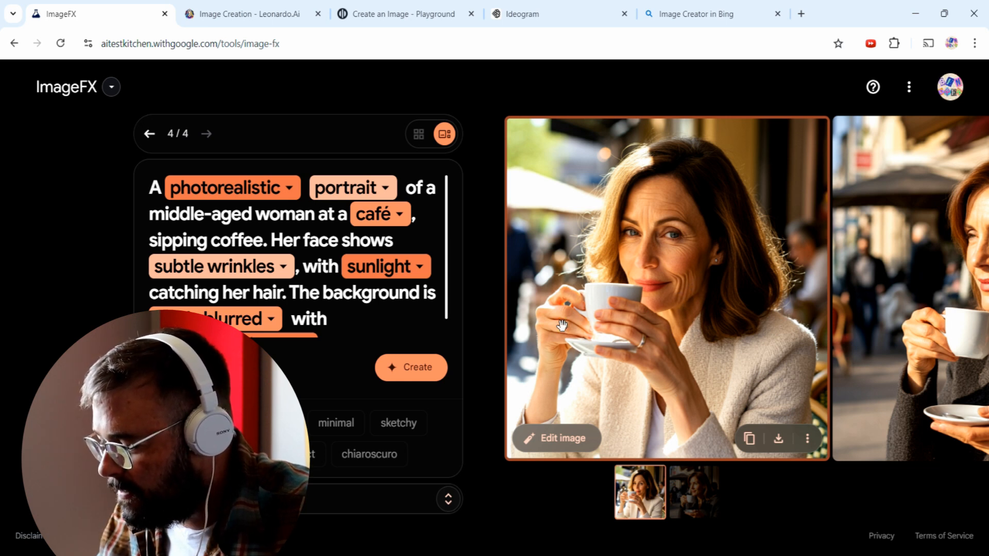
pyautogui.moveTo(637, 165)
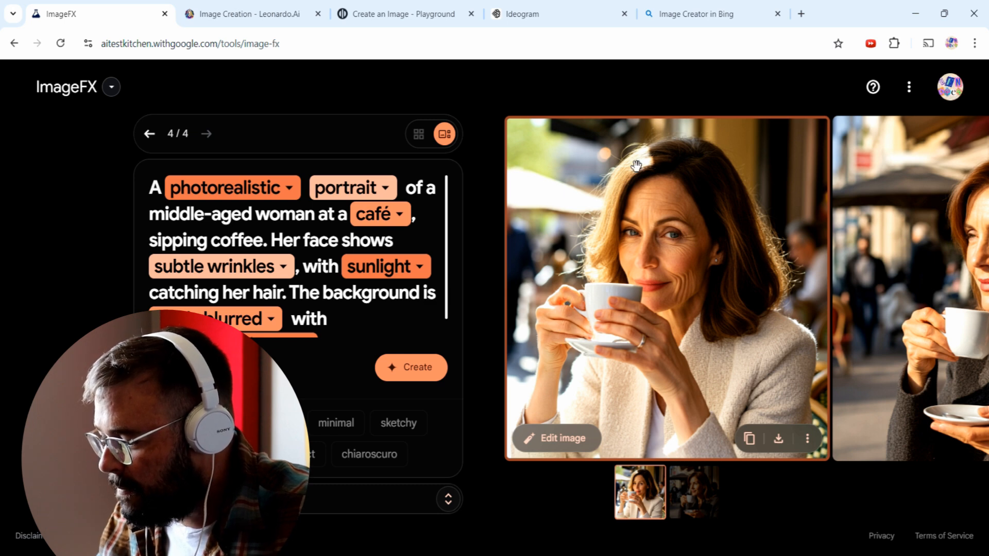
pyautogui.moveTo(906, 326)
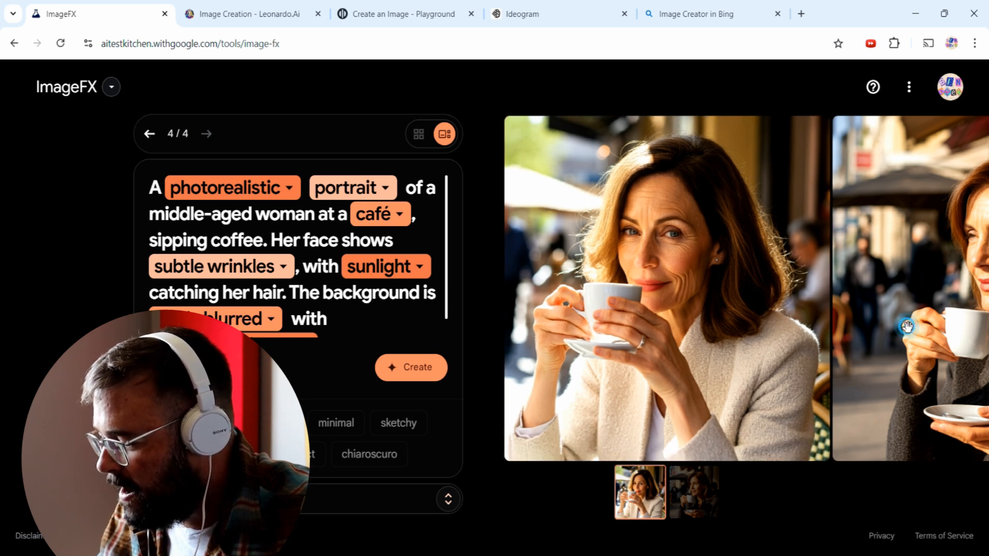
pyautogui.click(693, 491)
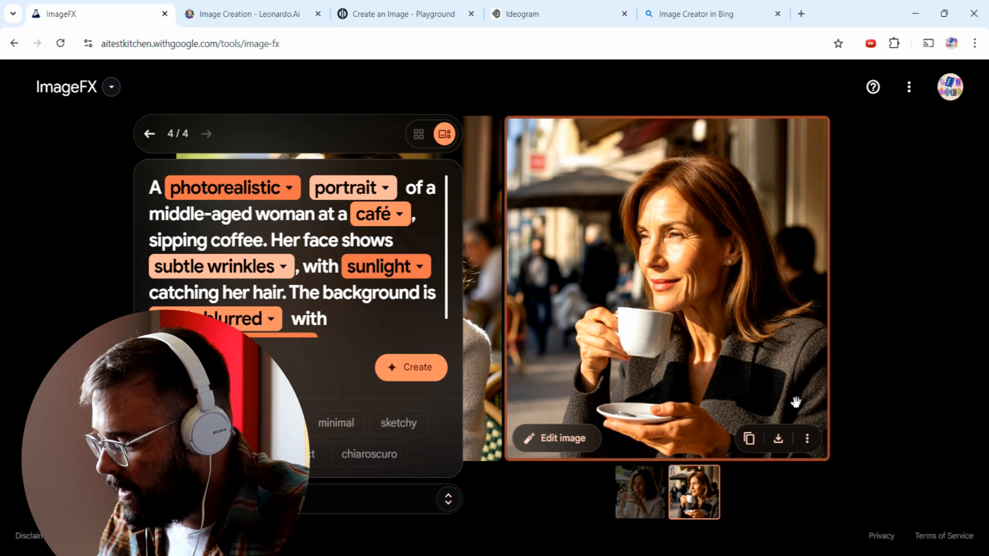
pyautogui.click(777, 438)
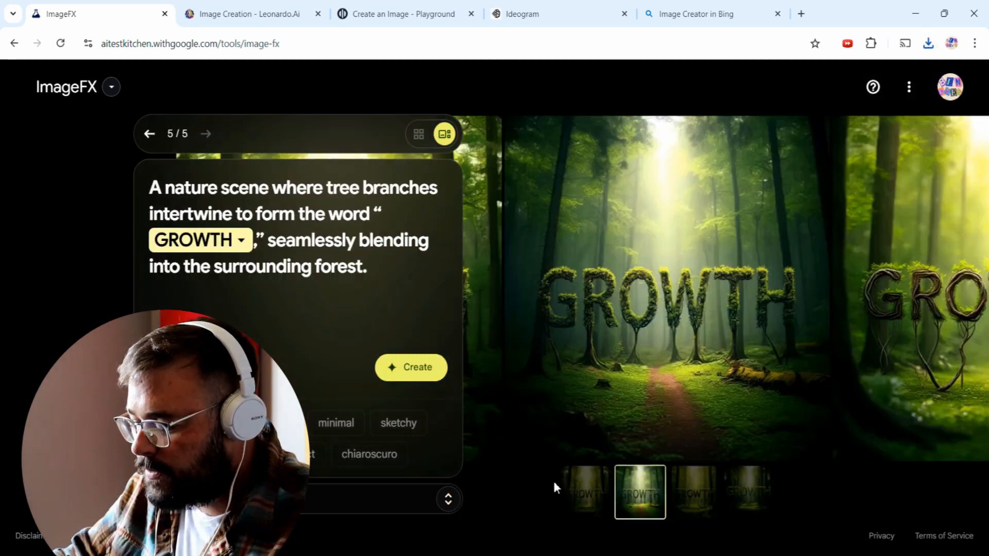
# Step: Compare all four GROWTH forest images and download the second one
pyautogui.click(584, 492)
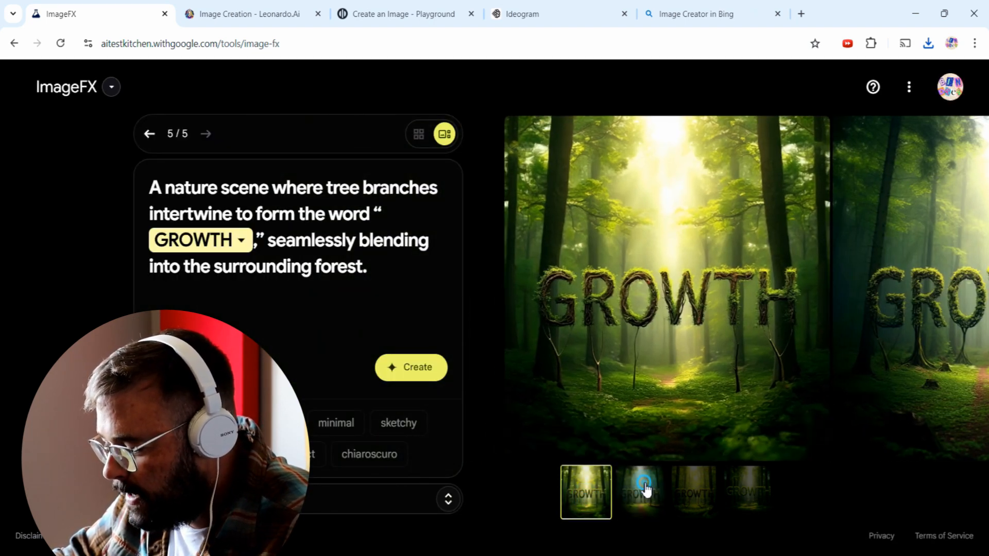
pyautogui.click(638, 491)
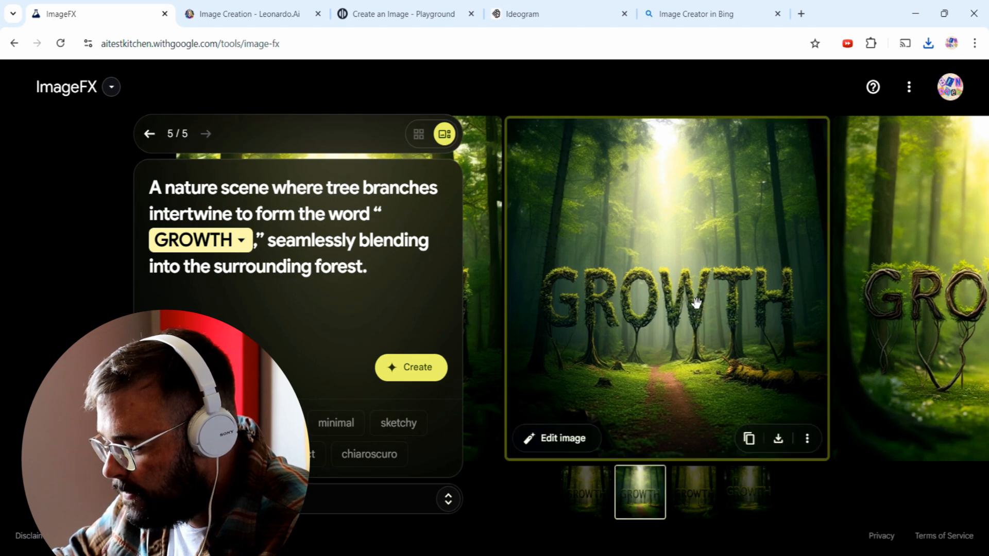
pyautogui.moveTo(638, 351)
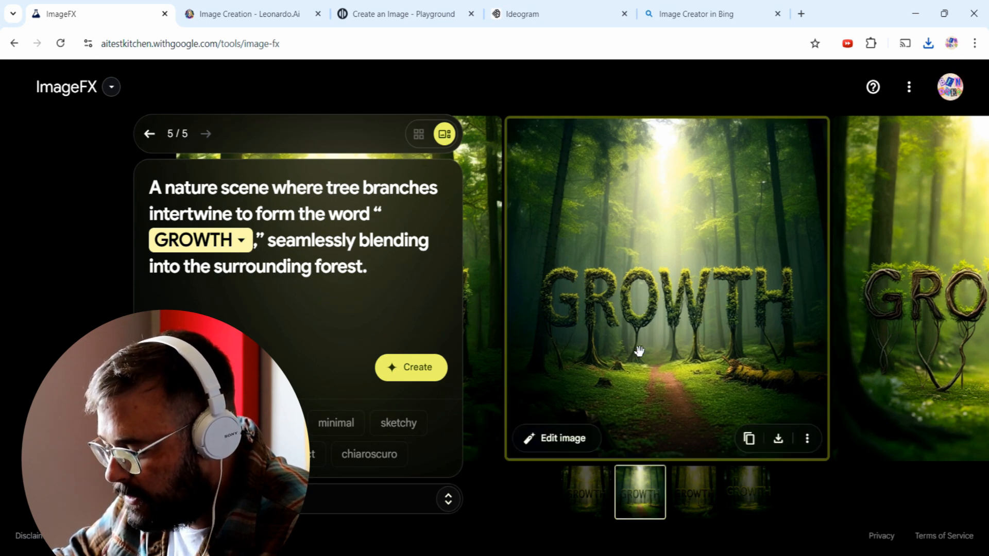
pyautogui.click(693, 491)
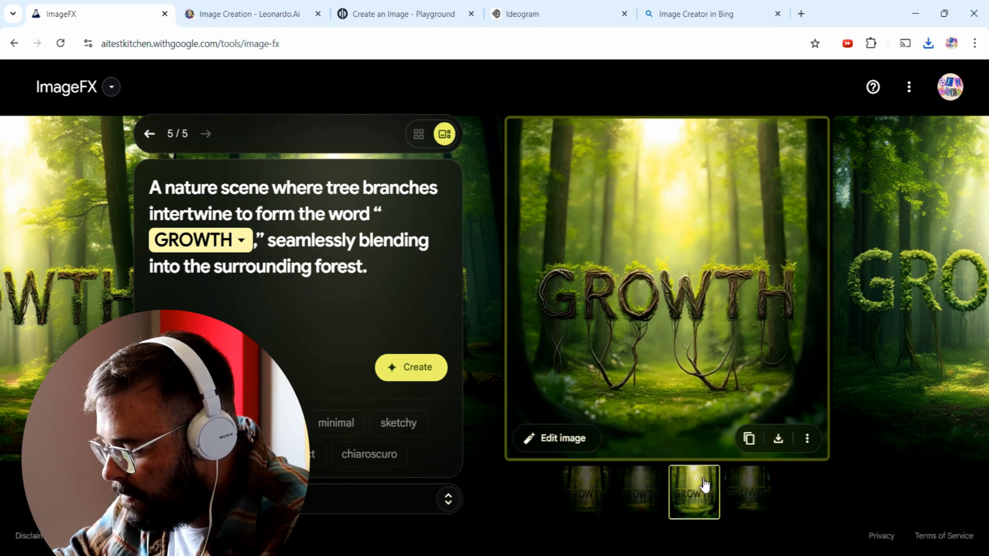
pyautogui.click(748, 492)
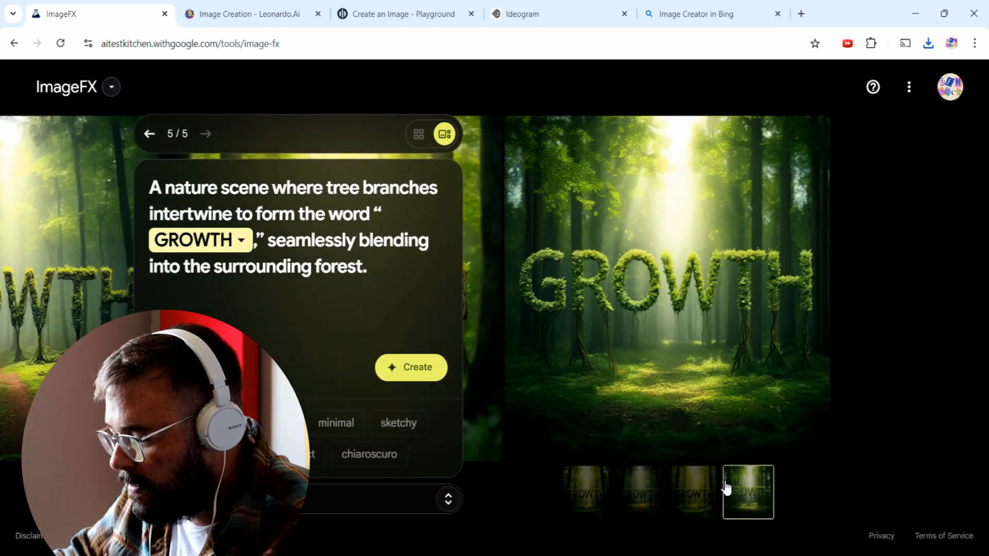
pyautogui.moveTo(702, 371)
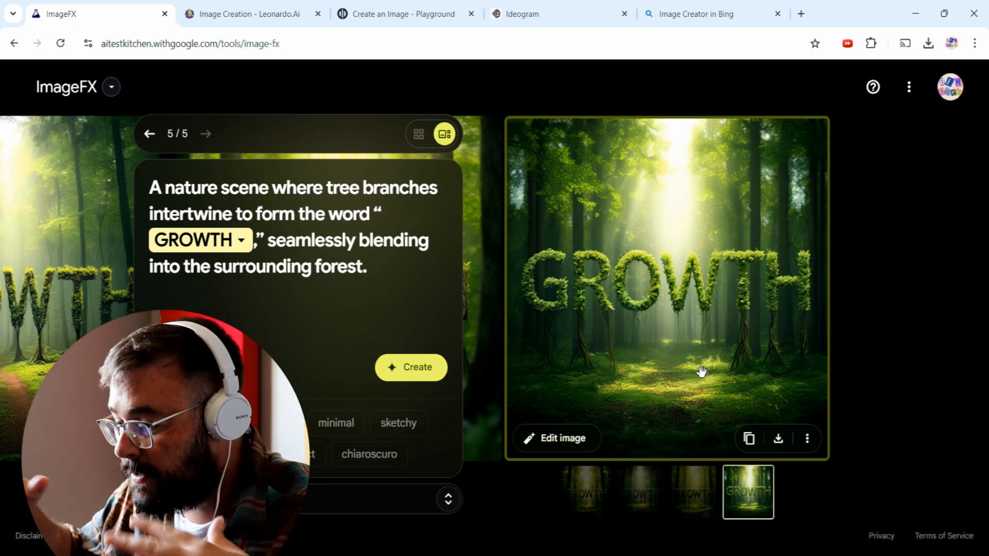
pyautogui.click(638, 492)
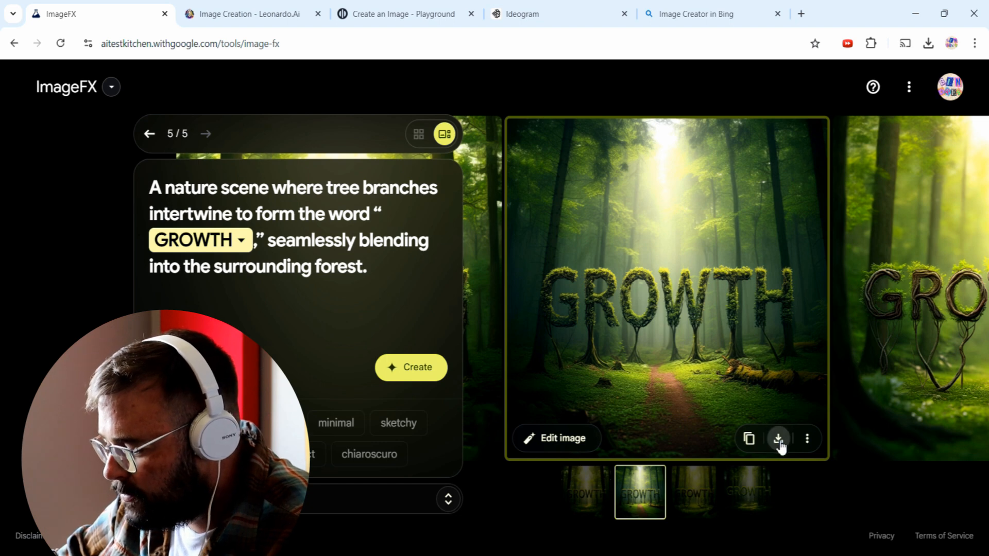
pyautogui.click(778, 438)
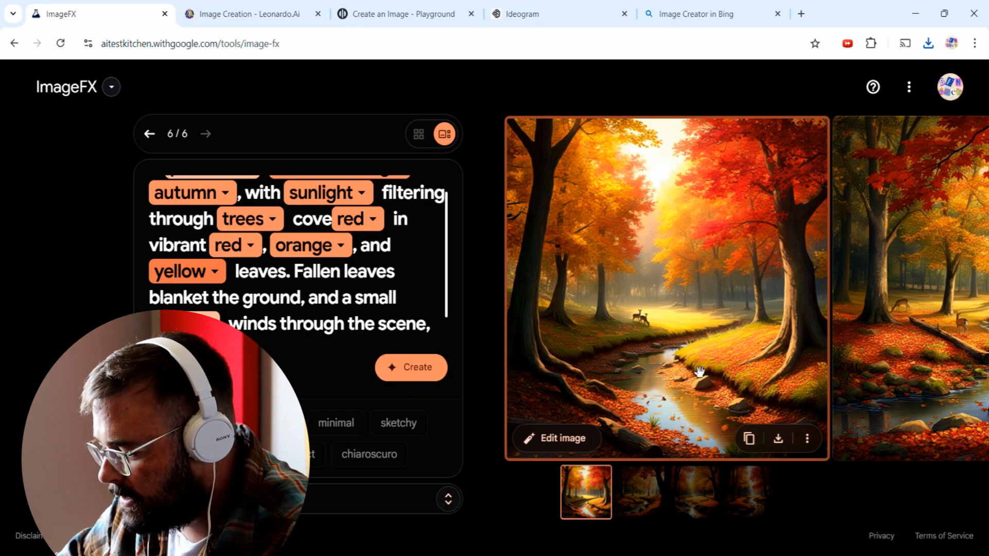
# Step: Browse the autumn forest results and download the third, with a deer drinking
pyautogui.click(638, 491)
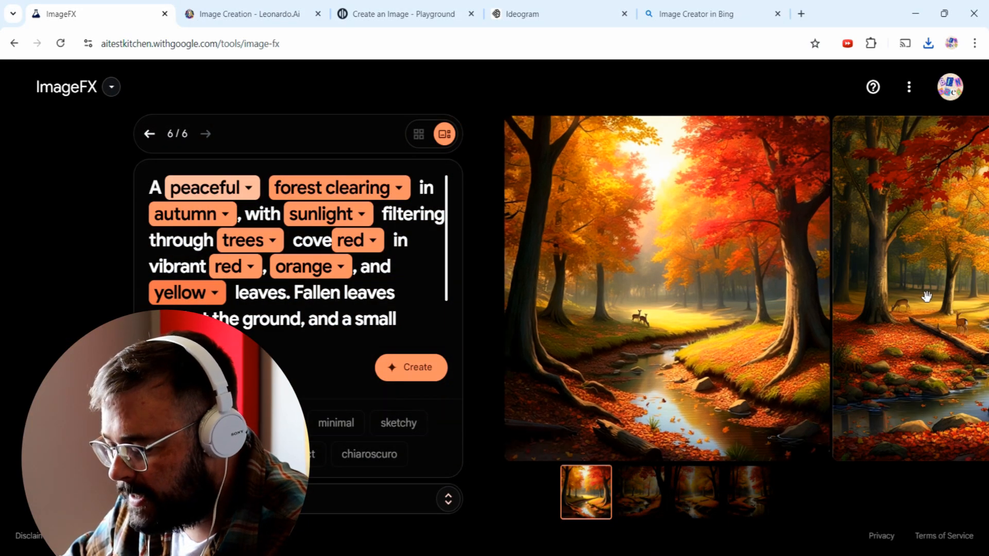
pyautogui.click(639, 491)
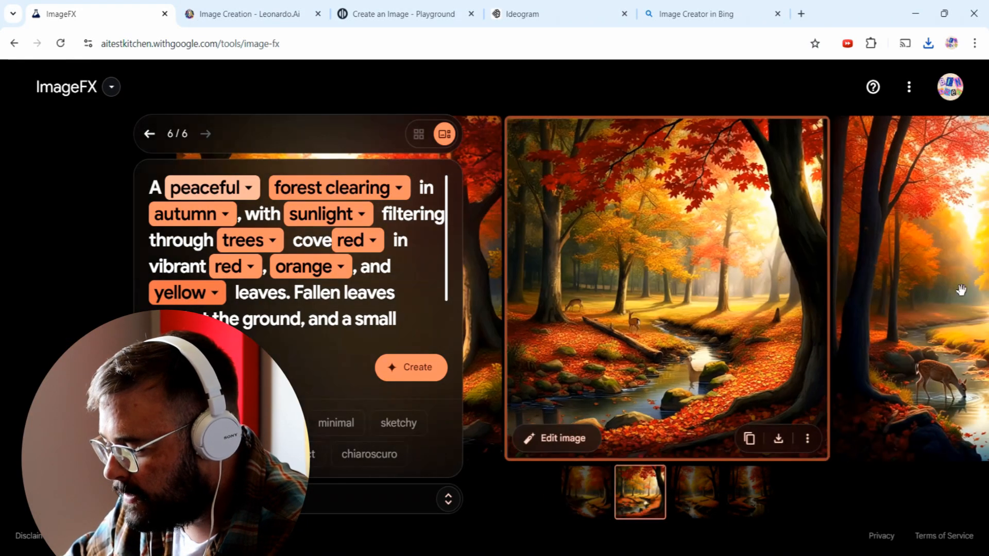
pyautogui.click(693, 492)
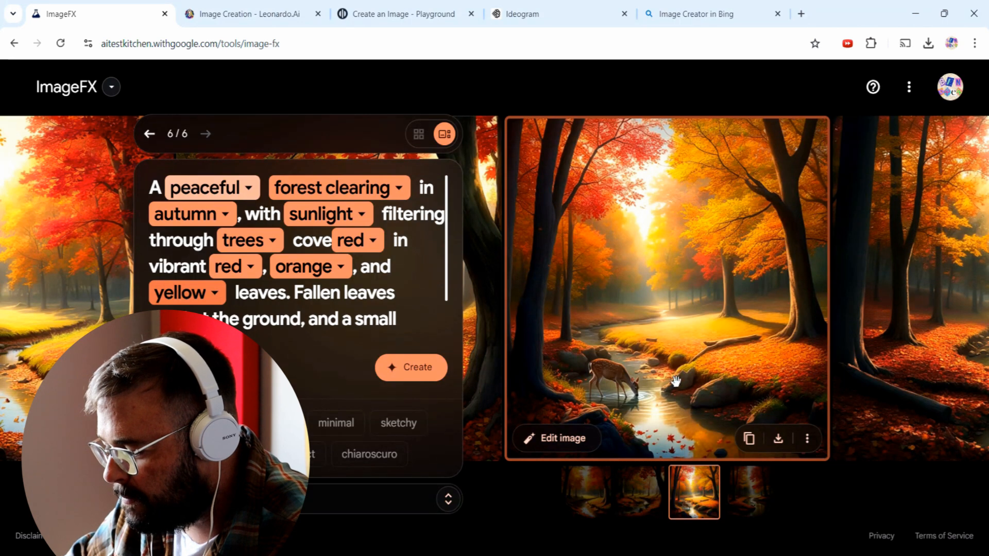
pyautogui.moveTo(602, 337)
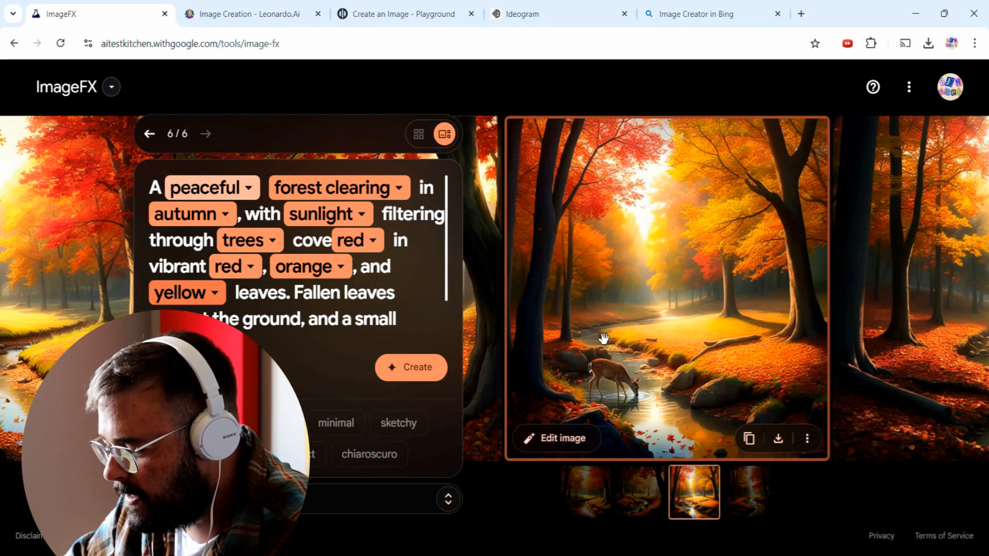
pyautogui.moveTo(731, 249)
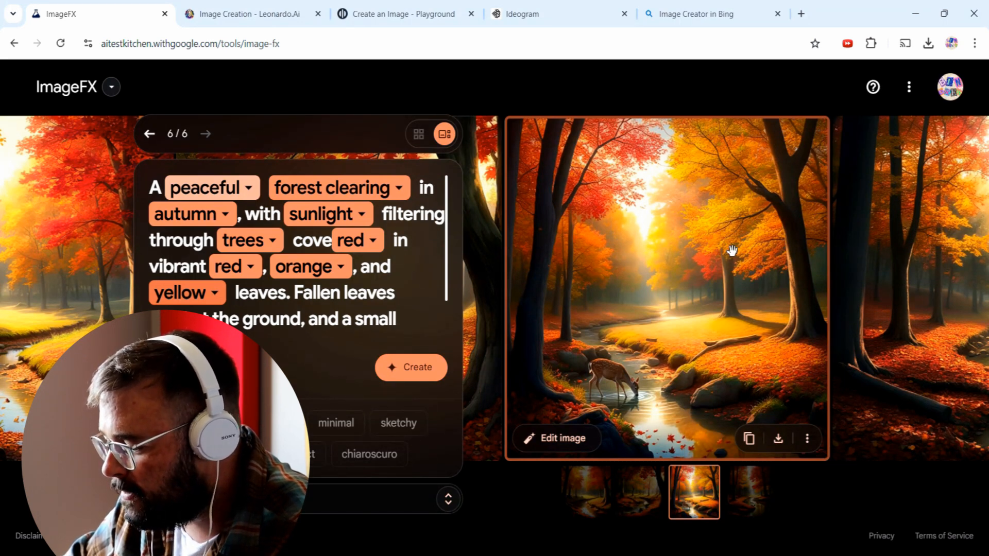
pyautogui.moveTo(794, 454)
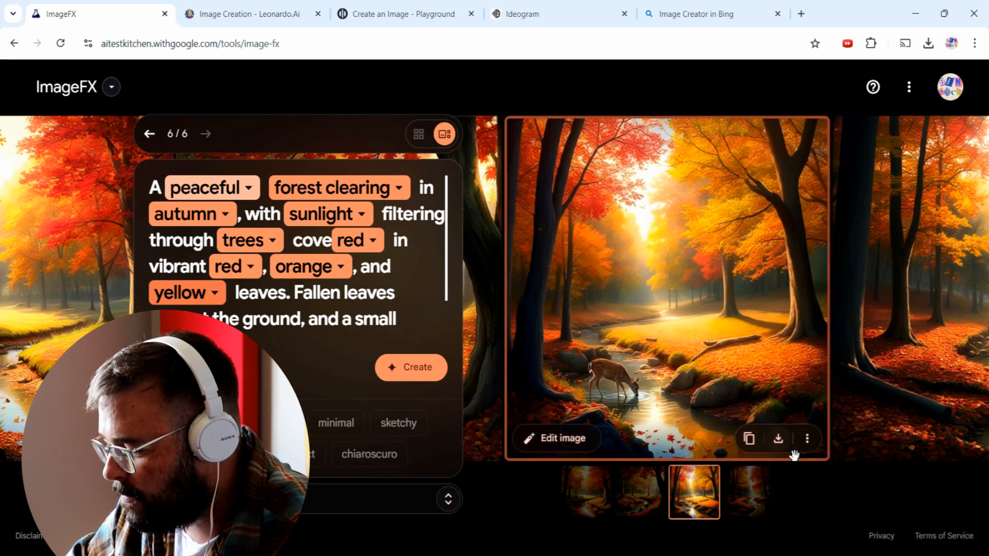
pyautogui.click(777, 438)
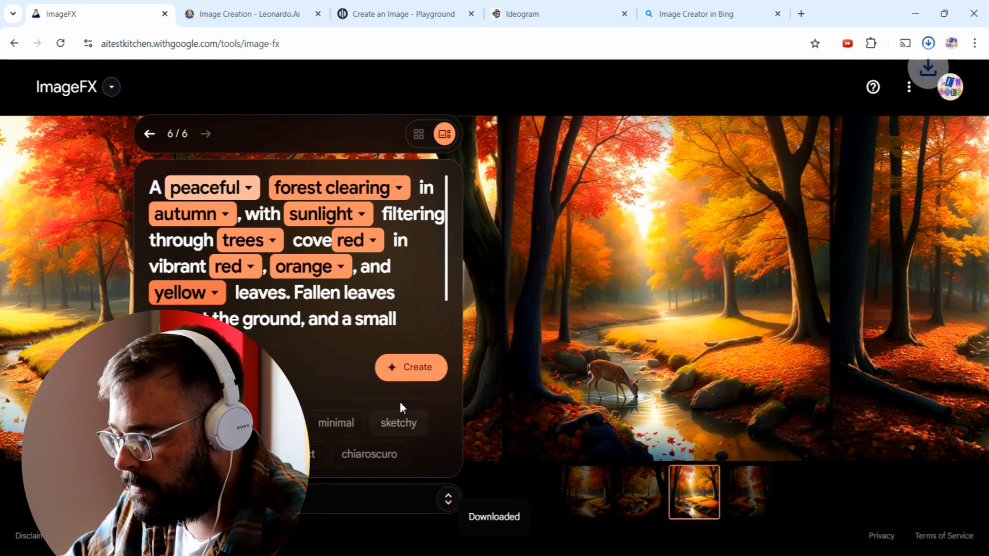
pyautogui.click(927, 43)
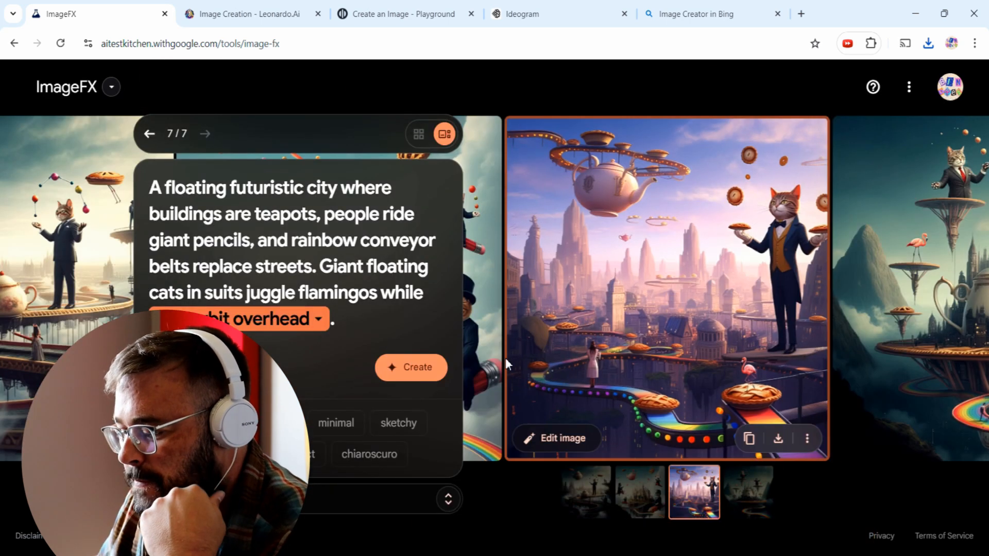
# Step: Compare juggling cats and teapot-city results, then download the pencil-riding cats image
pyautogui.click(748, 491)
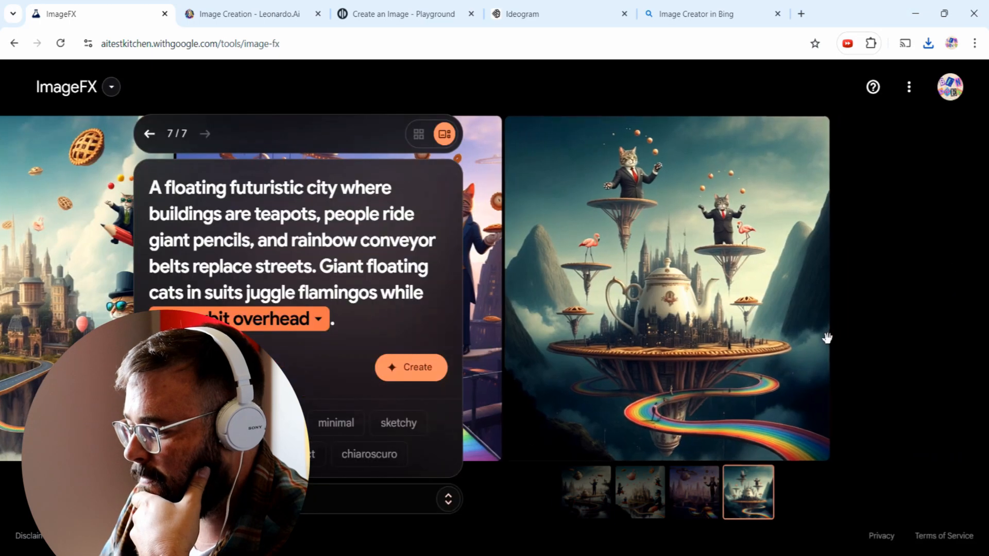
pyautogui.click(693, 492)
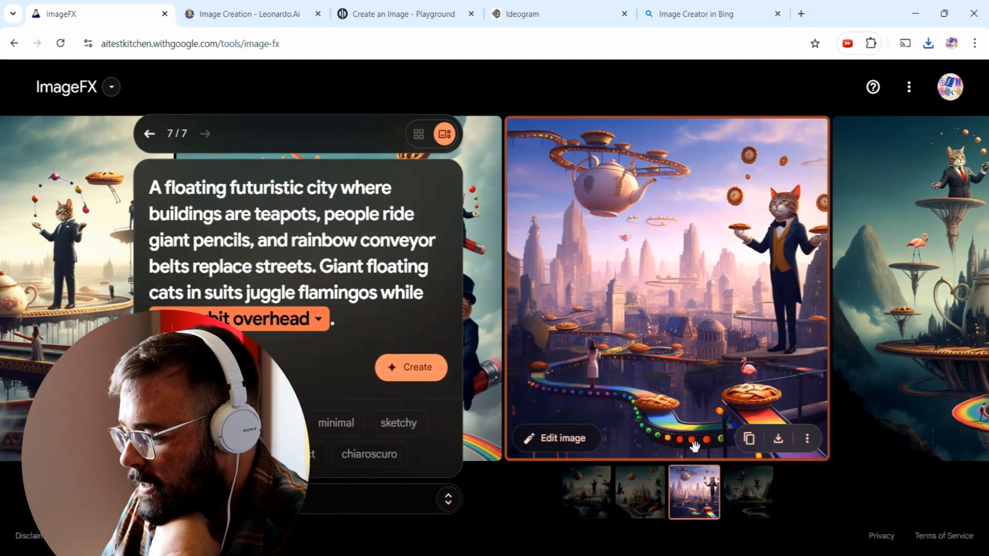
pyautogui.click(747, 493)
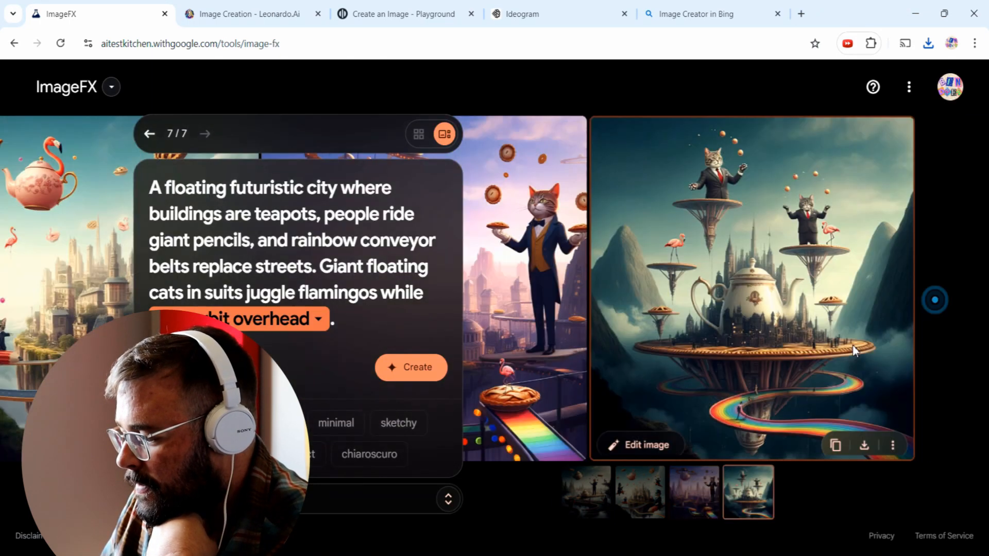
pyautogui.click(694, 493)
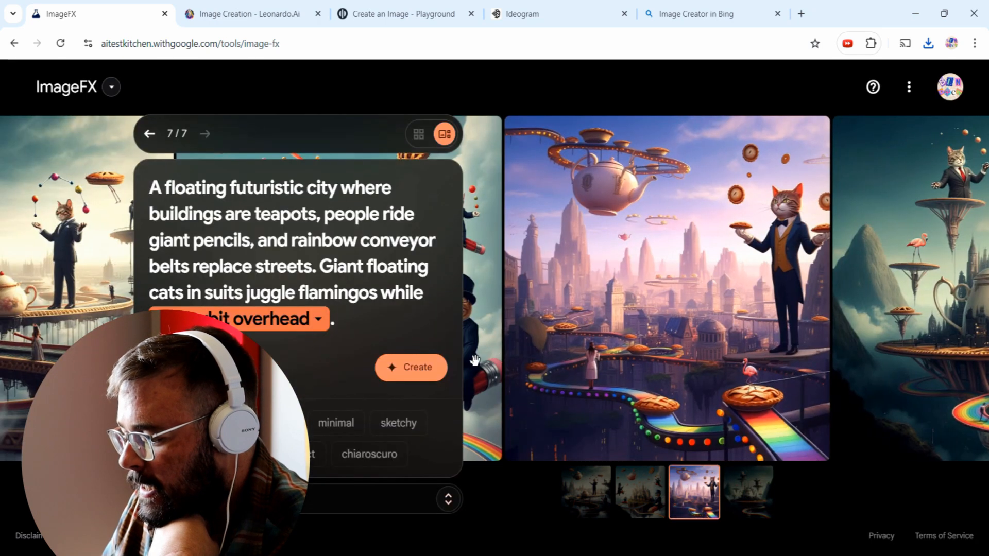
pyautogui.click(748, 493)
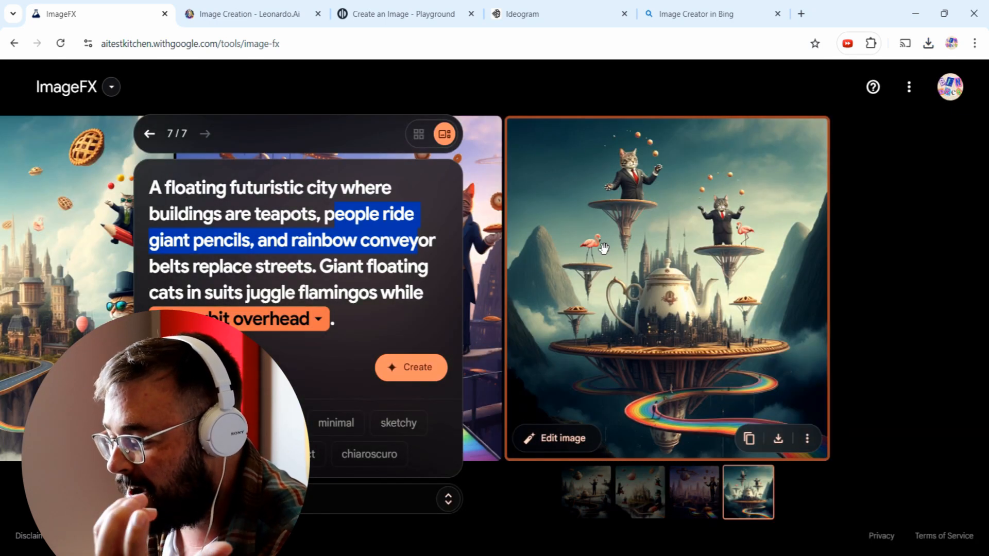
pyautogui.moveTo(603, 162)
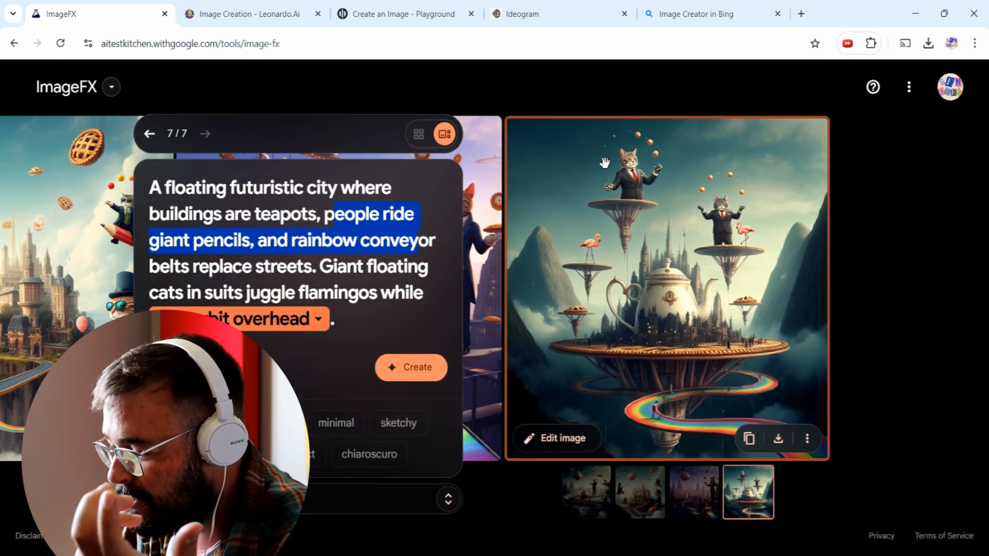
pyautogui.moveTo(696, 254)
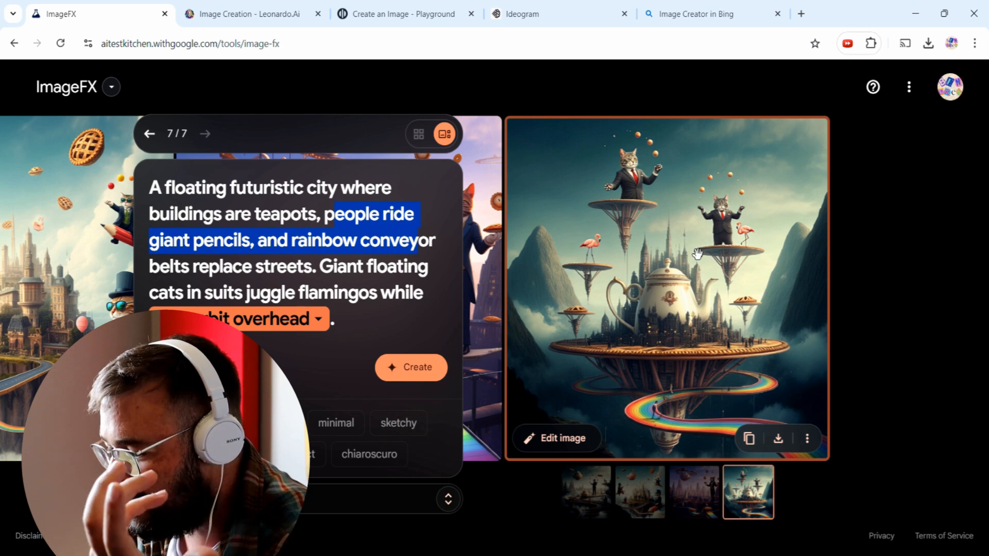
pyautogui.click(639, 493)
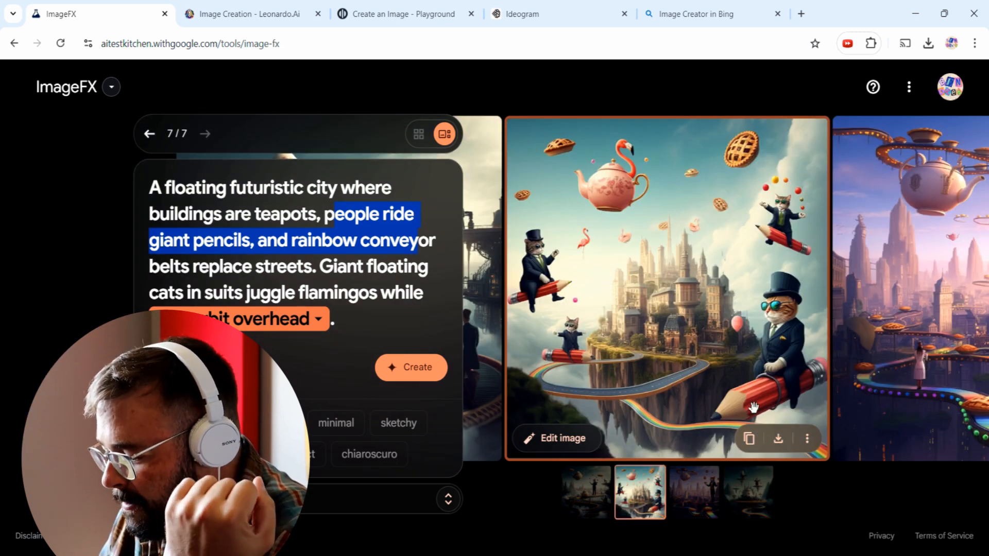
pyautogui.moveTo(777, 438)
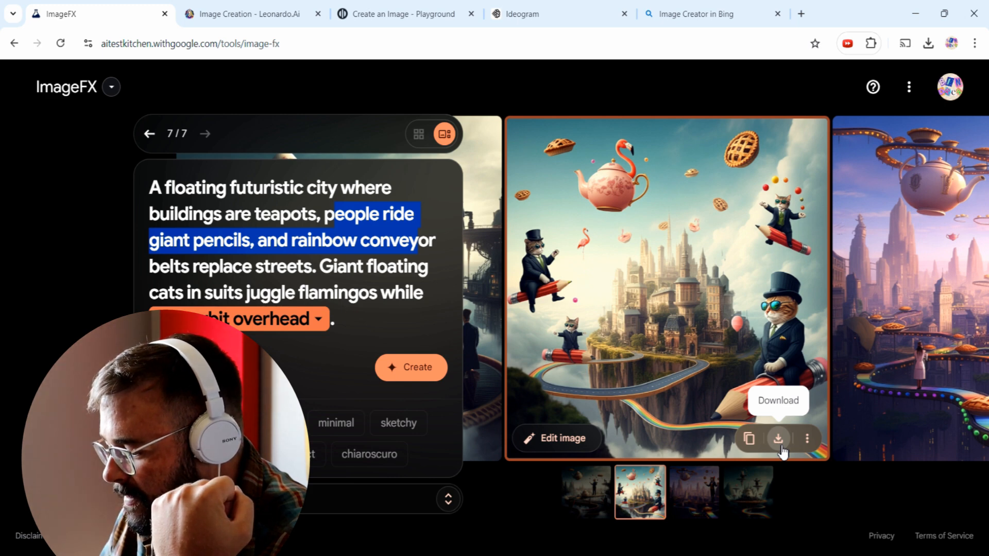
pyautogui.click(777, 438)
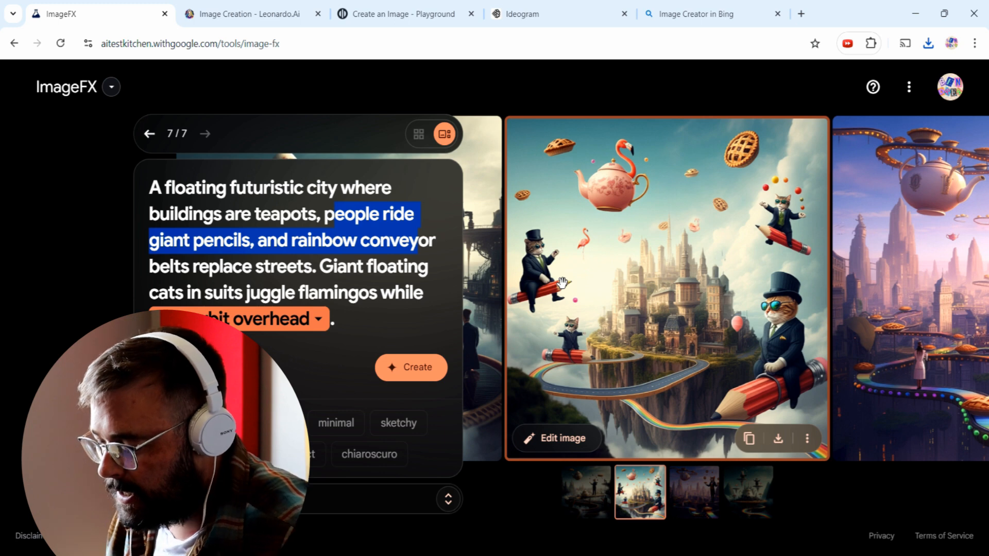
pyautogui.moveTo(586, 278)
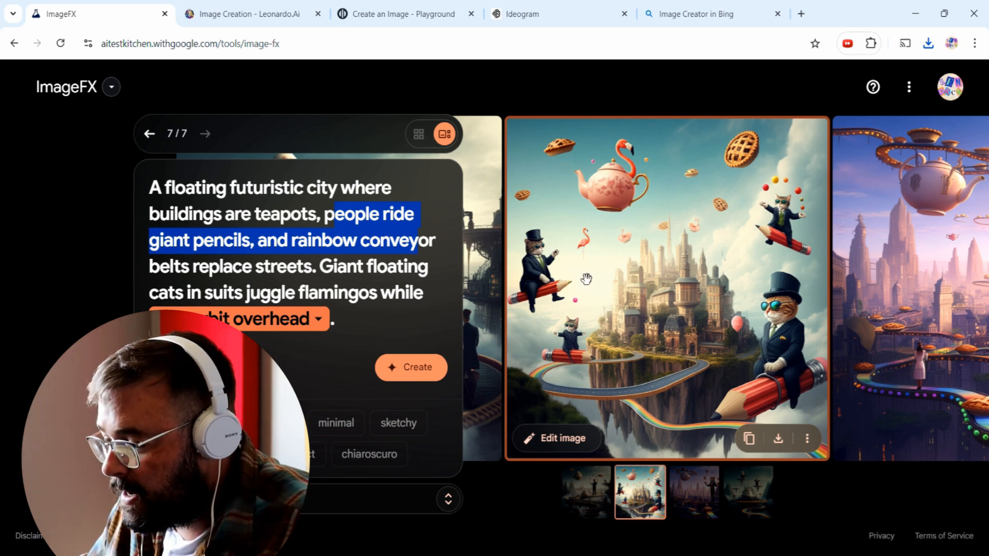
pyautogui.moveTo(503, 373)
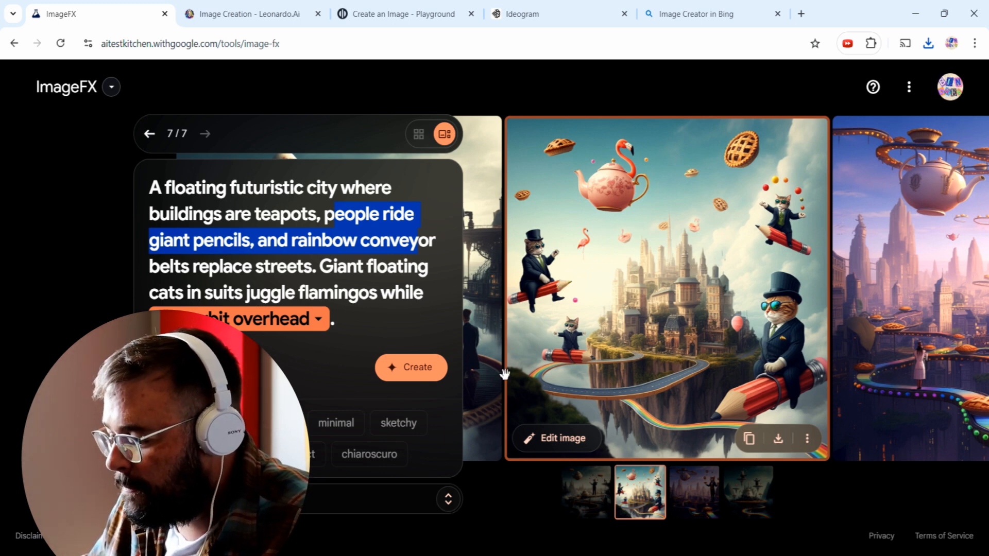
pyautogui.moveTo(659, 287)
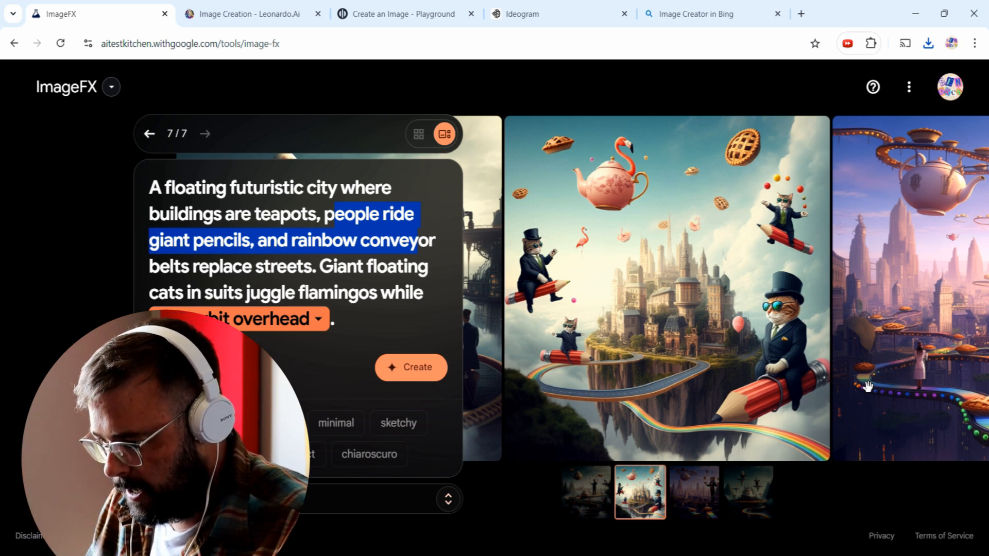
pyautogui.click(248, 14)
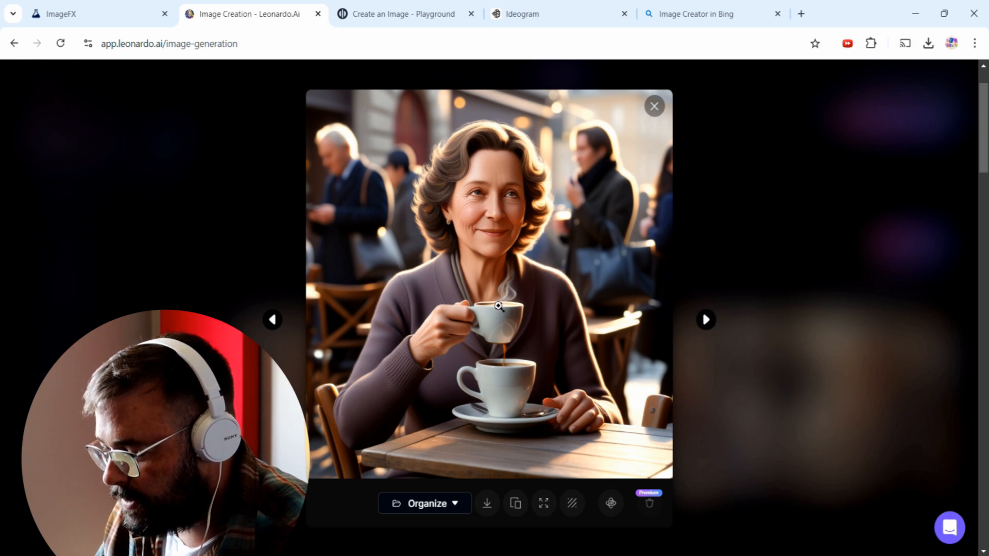
pyautogui.moveTo(503, 337)
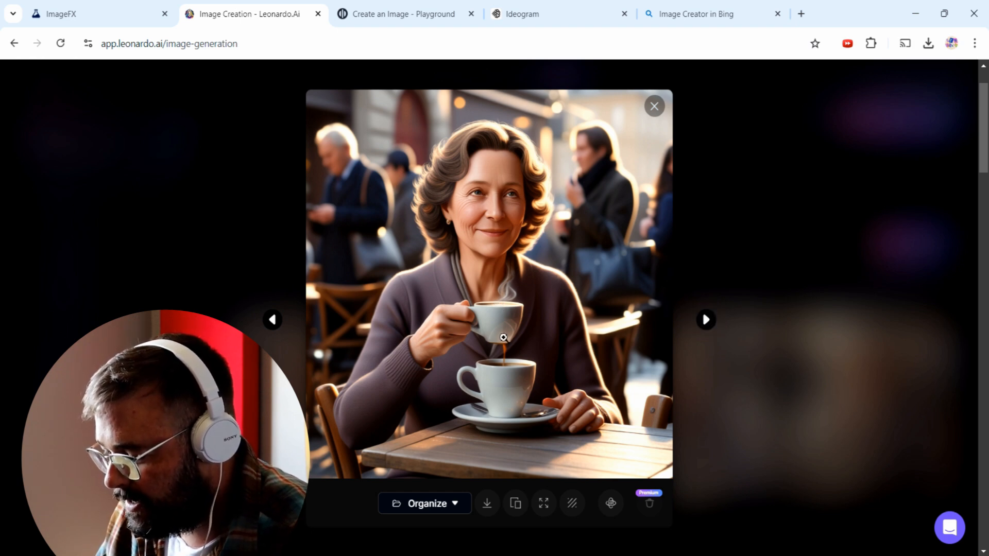
# Step: Browse the café portraits and download the woman in the navy cardigan
pyautogui.click(705, 319)
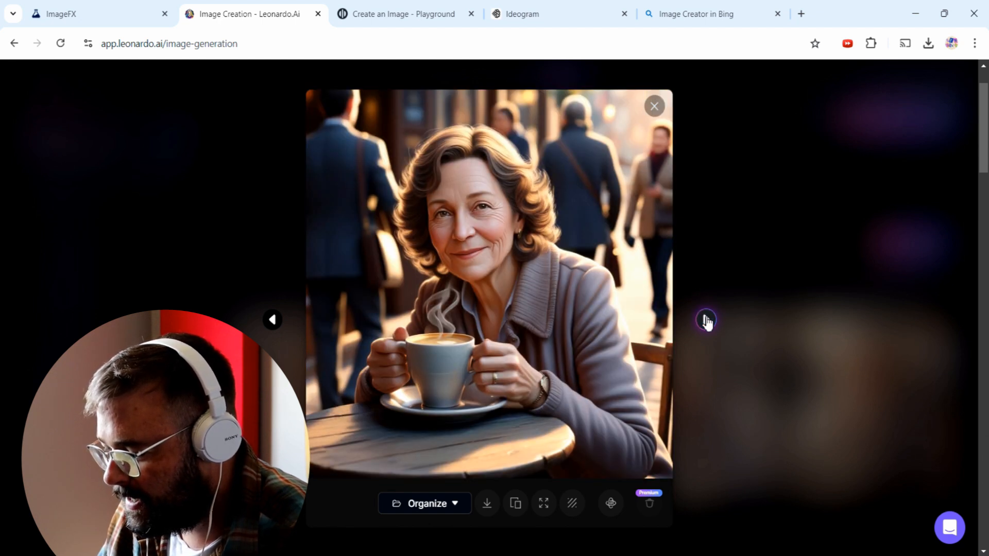
pyautogui.click(705, 320)
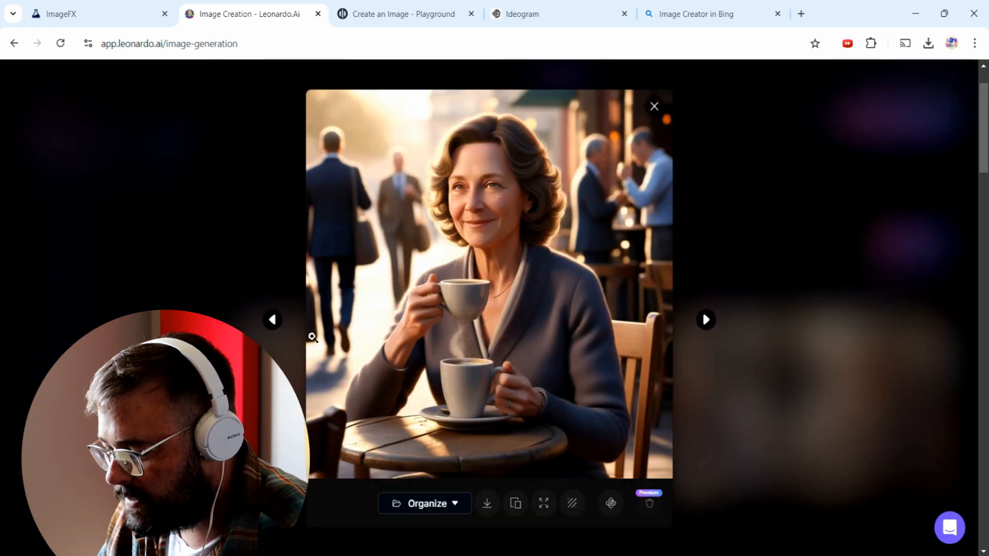
pyautogui.moveTo(490, 281)
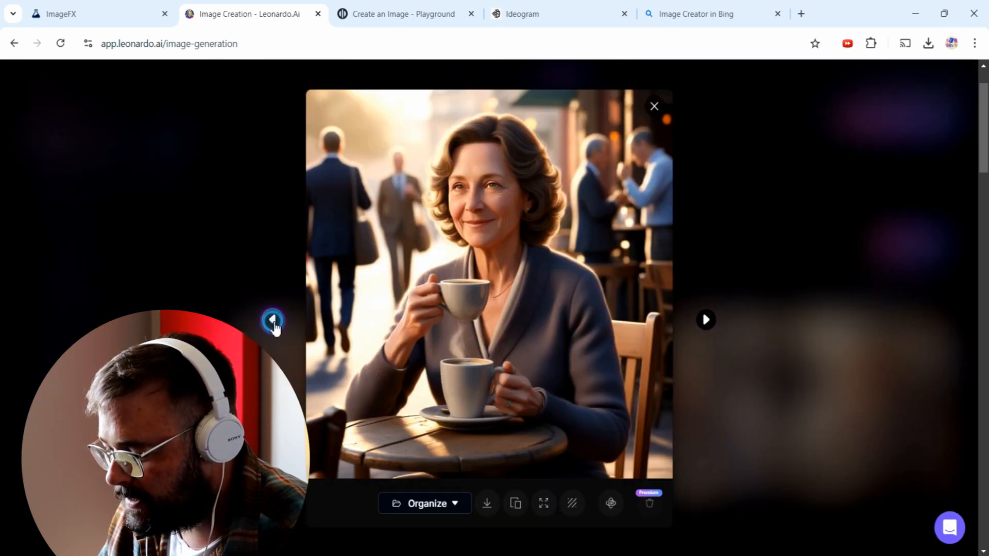
pyautogui.click(272, 319)
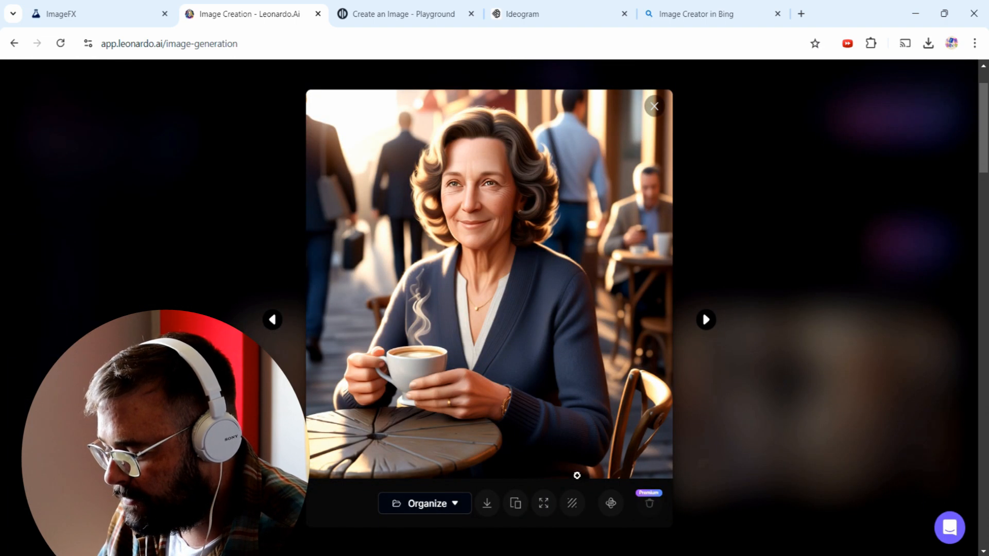
pyautogui.moveTo(486, 503)
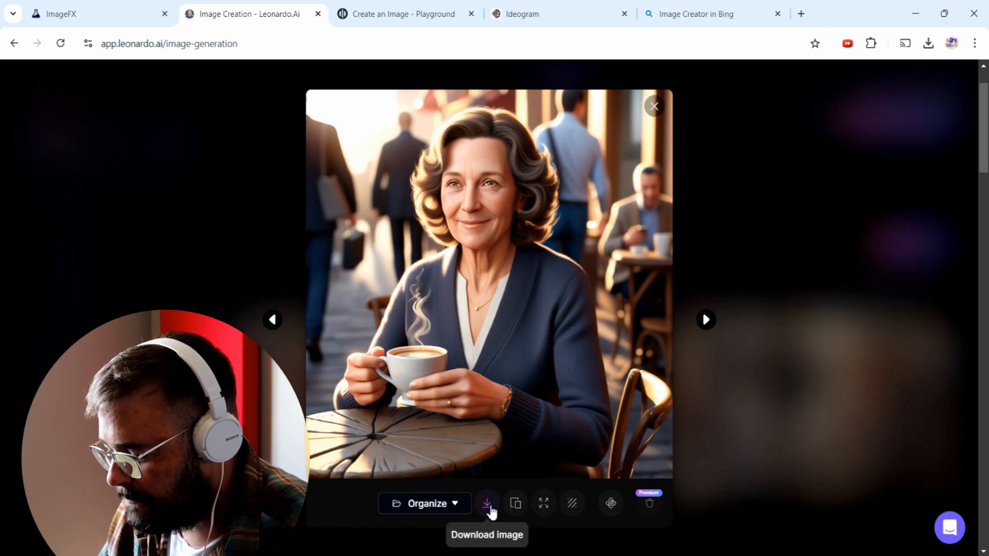
pyautogui.click(654, 106)
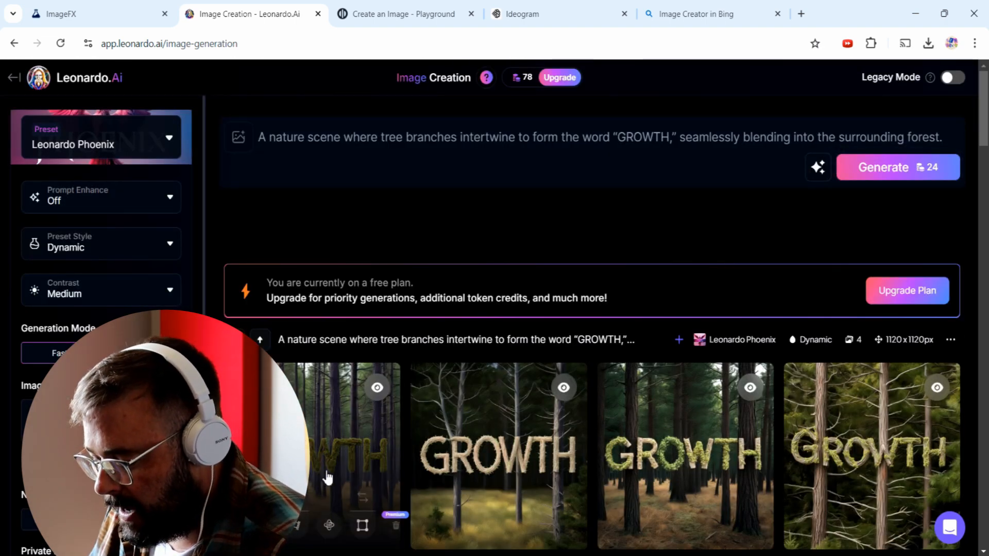
pyautogui.moveTo(677, 482)
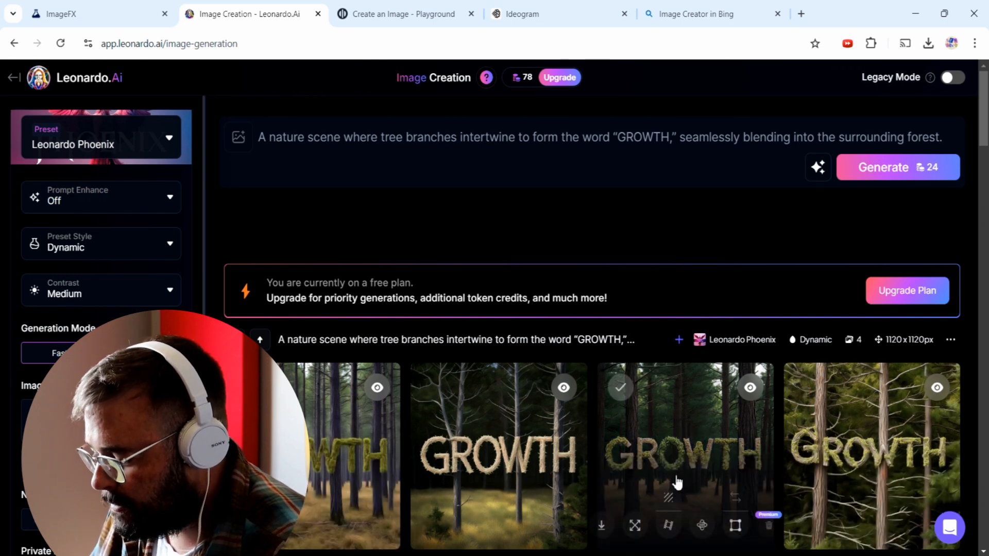
pyautogui.moveTo(835, 438)
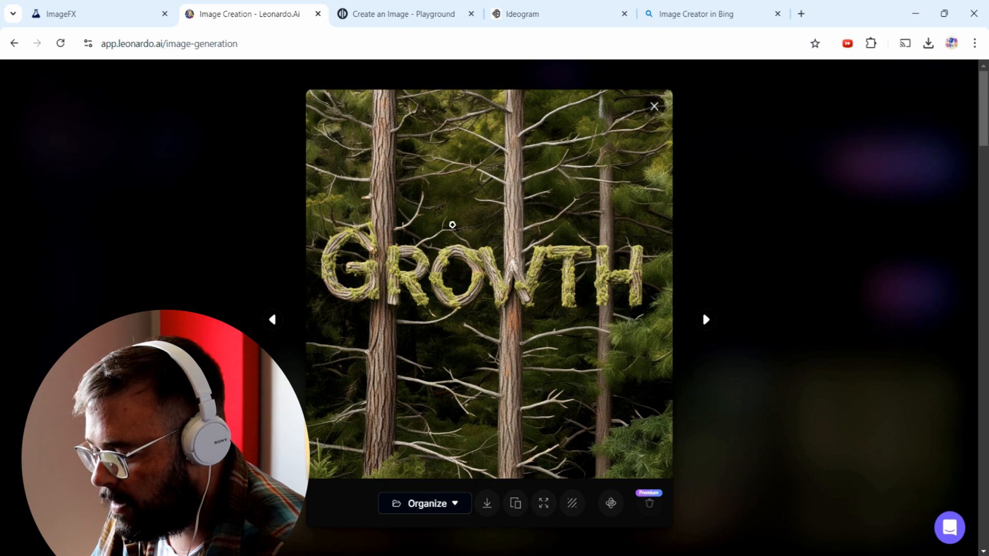
pyautogui.moveTo(455, 306)
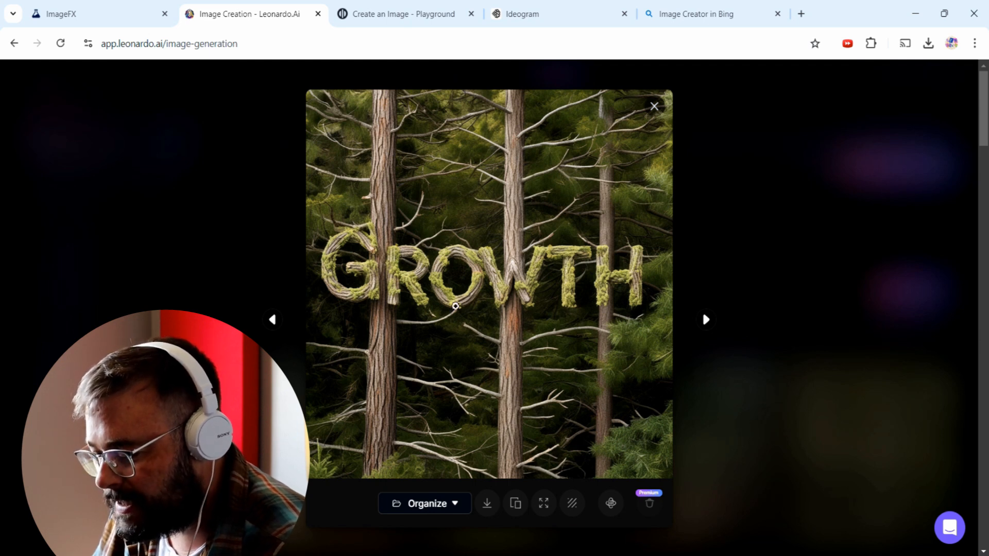
pyautogui.moveTo(534, 305)
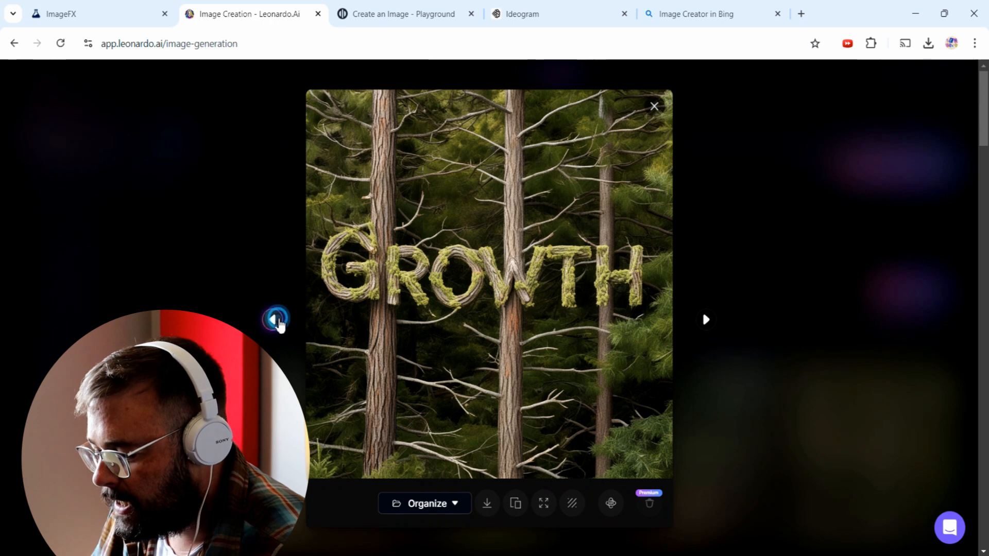
# Step: View and save the GROWTH image with mossy letters between pine trunks
pyautogui.click(274, 320)
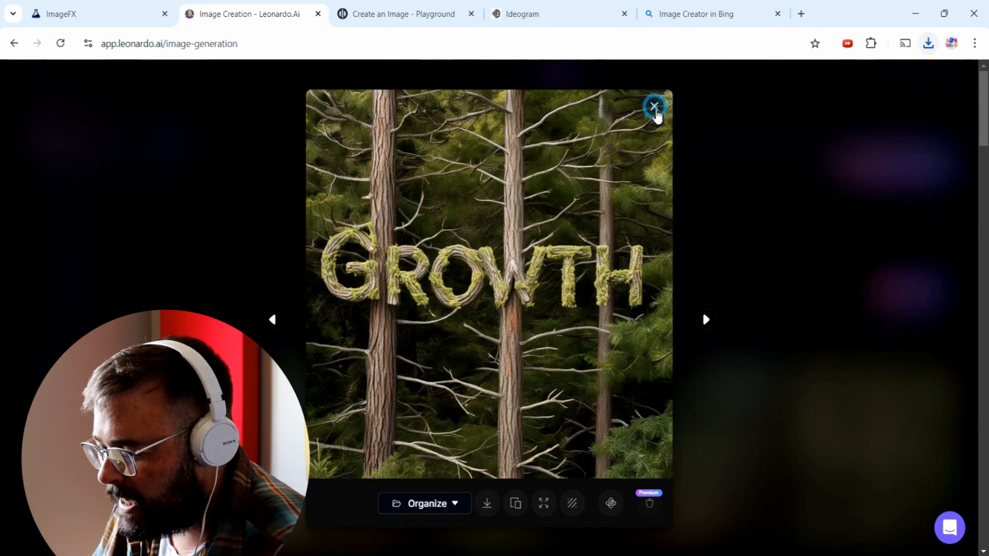
pyautogui.click(654, 105)
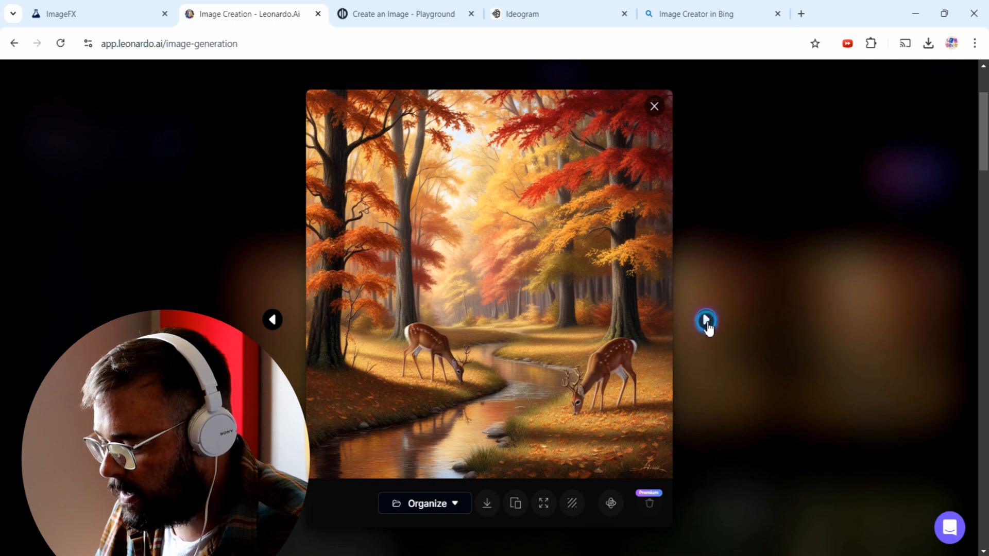
# Step: Flip back and forth between the autumn deer forest images
pyautogui.click(705, 320)
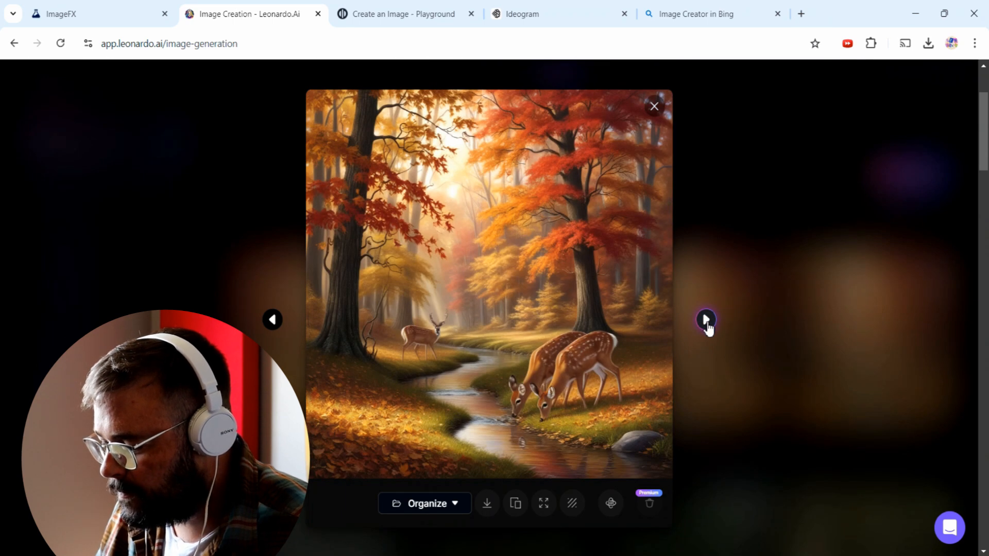
pyautogui.moveTo(273, 318)
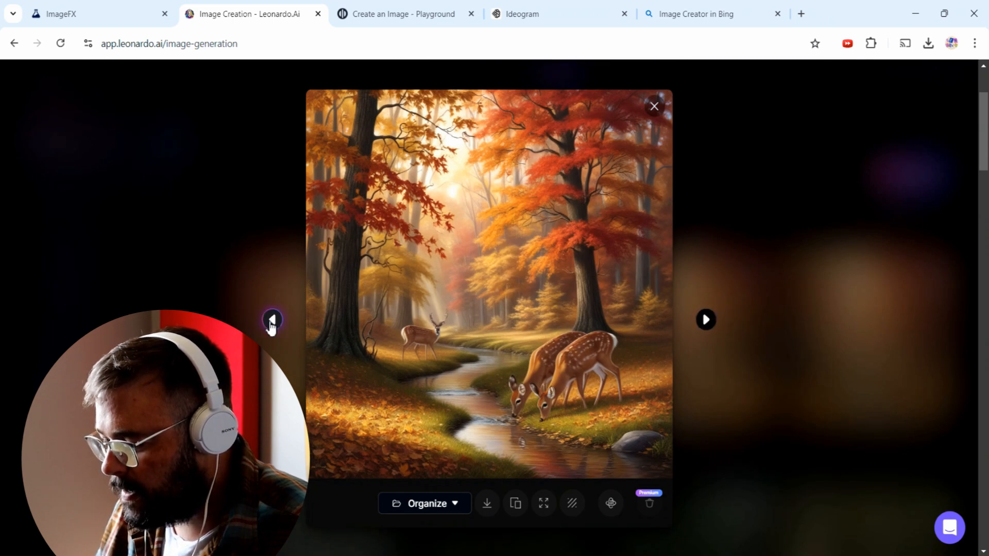
pyautogui.click(272, 318)
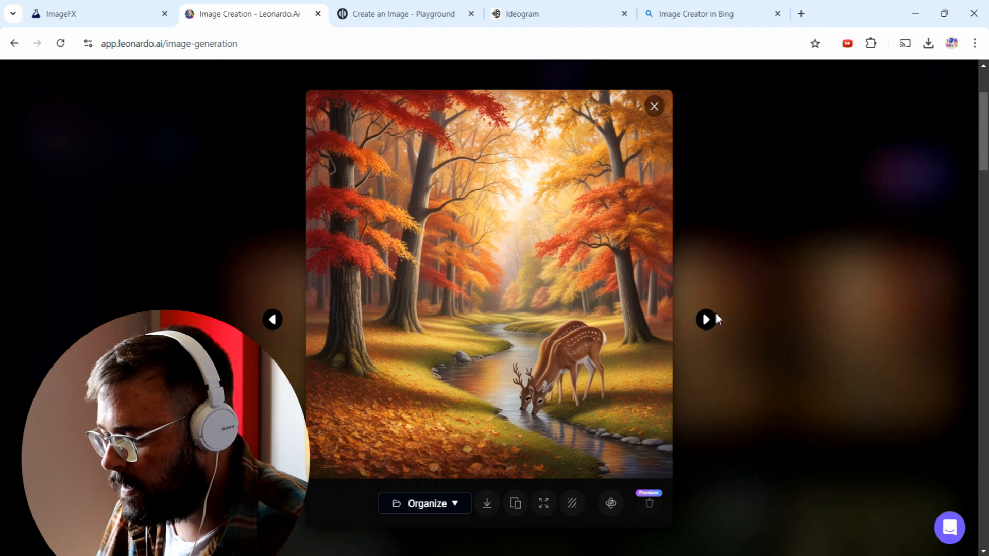
pyautogui.click(543, 503)
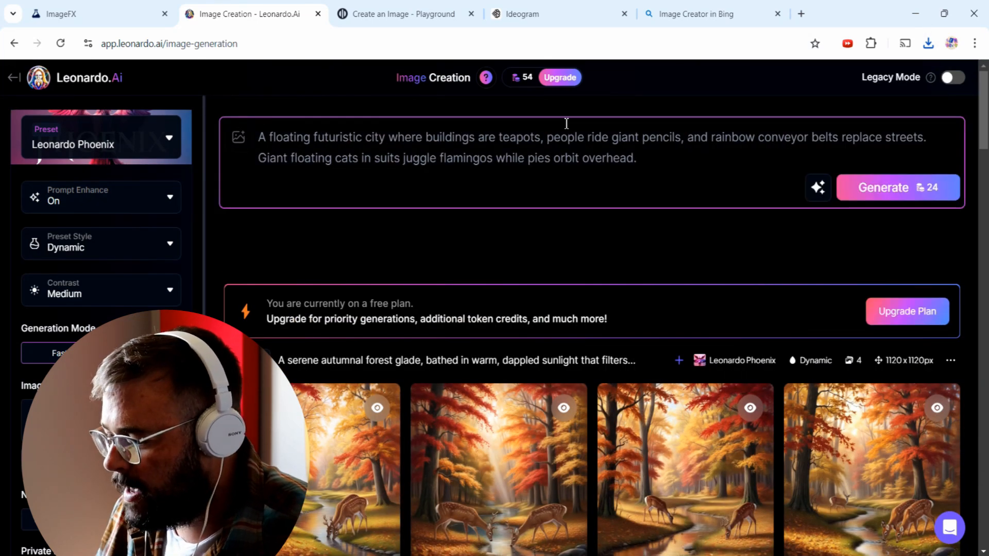
# Step: Generate teapot-city images and download the one with suited riders on rainbow pencils
pyautogui.click(897, 188)
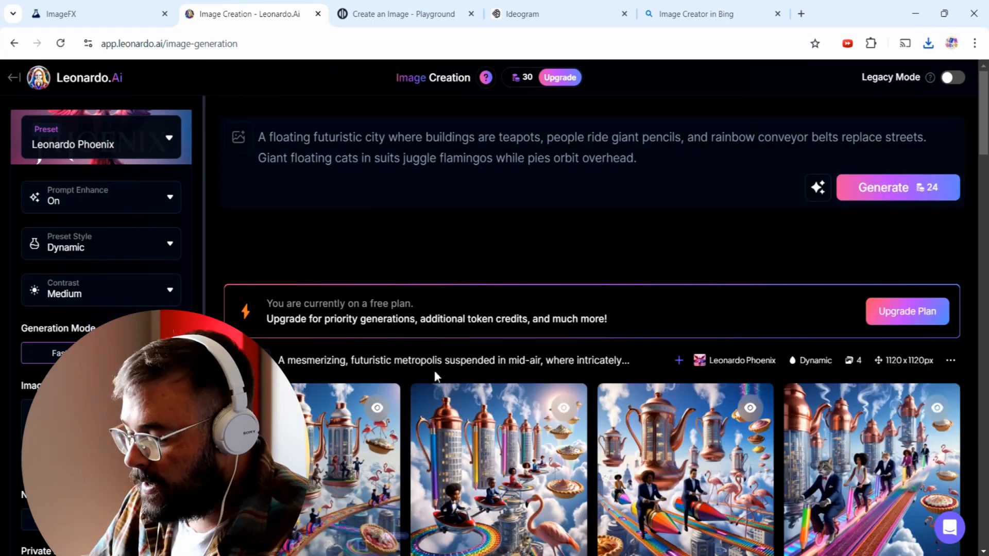
pyautogui.scroll(-3)
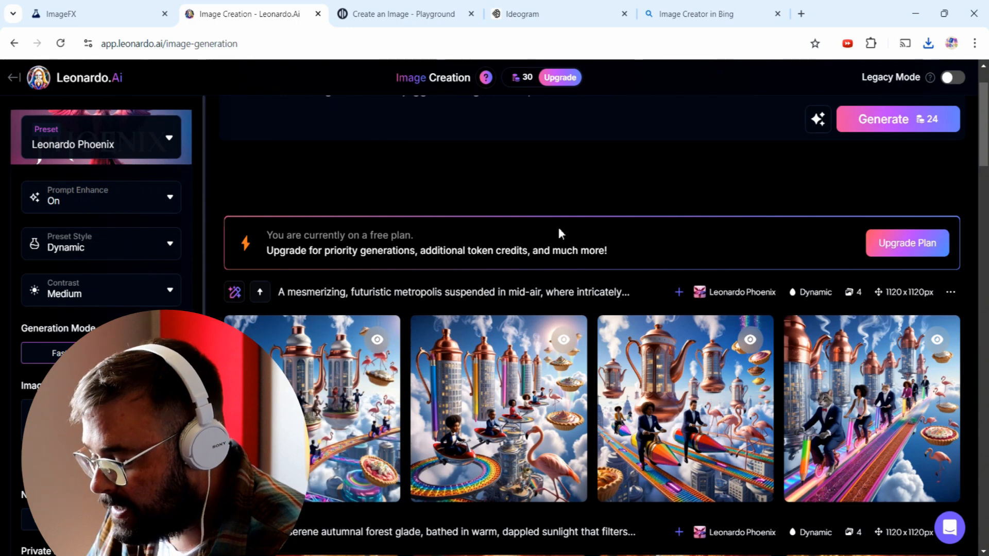
pyautogui.moveTo(559, 246)
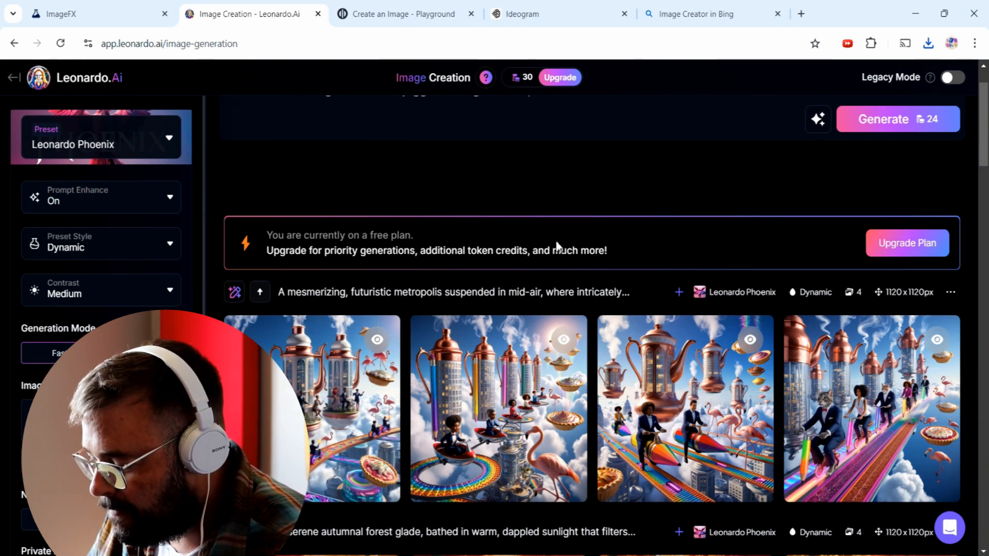
pyautogui.moveTo(498, 407)
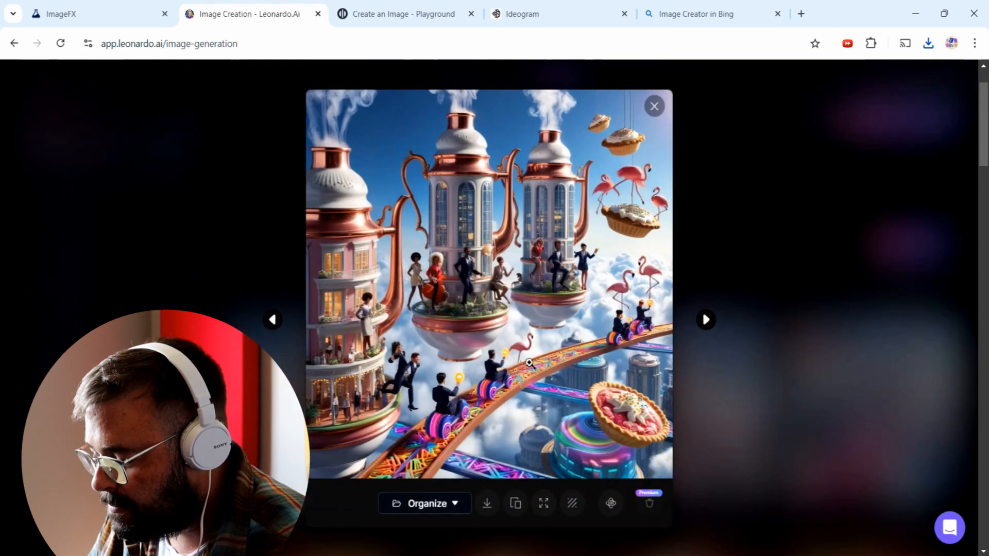
pyautogui.moveTo(455, 316)
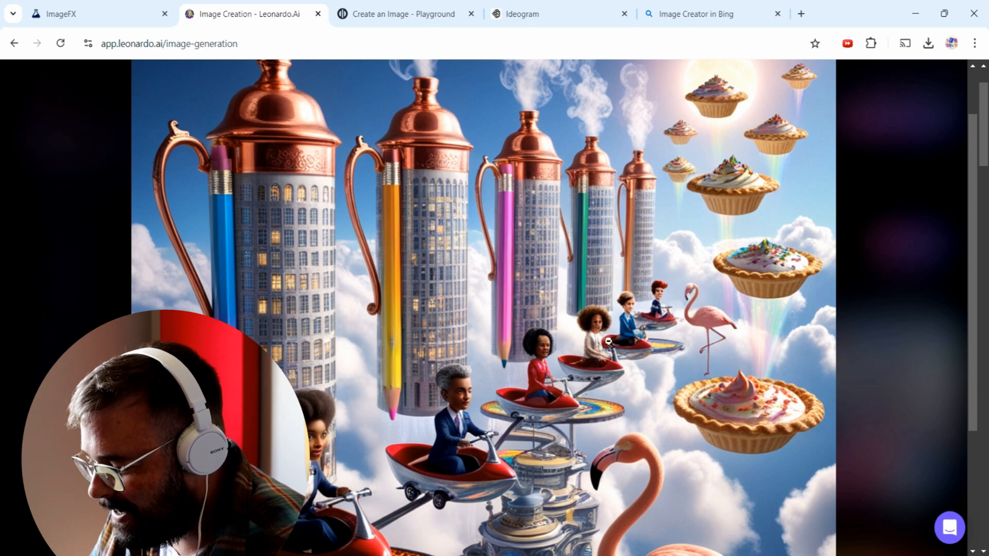
pyautogui.scroll(-3)
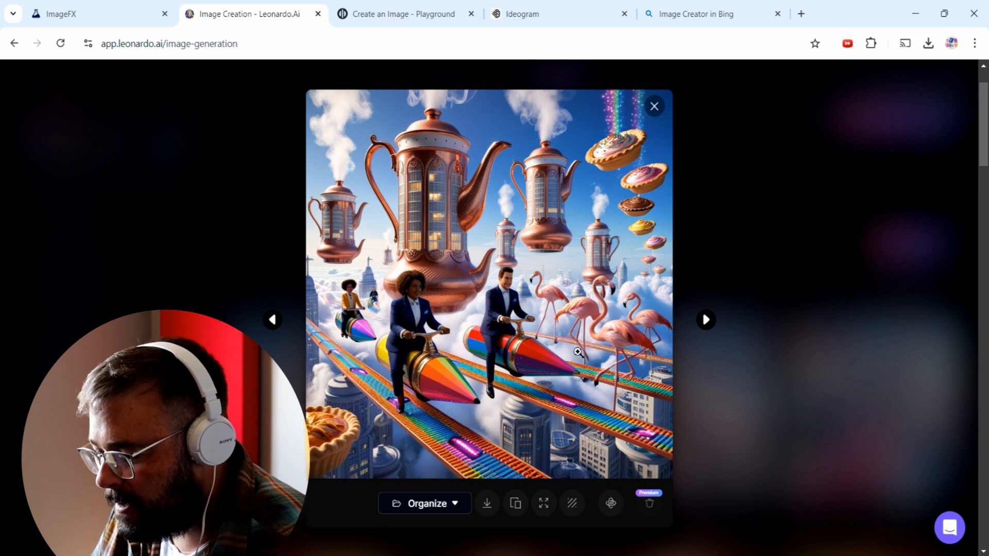
pyautogui.moveTo(630, 138)
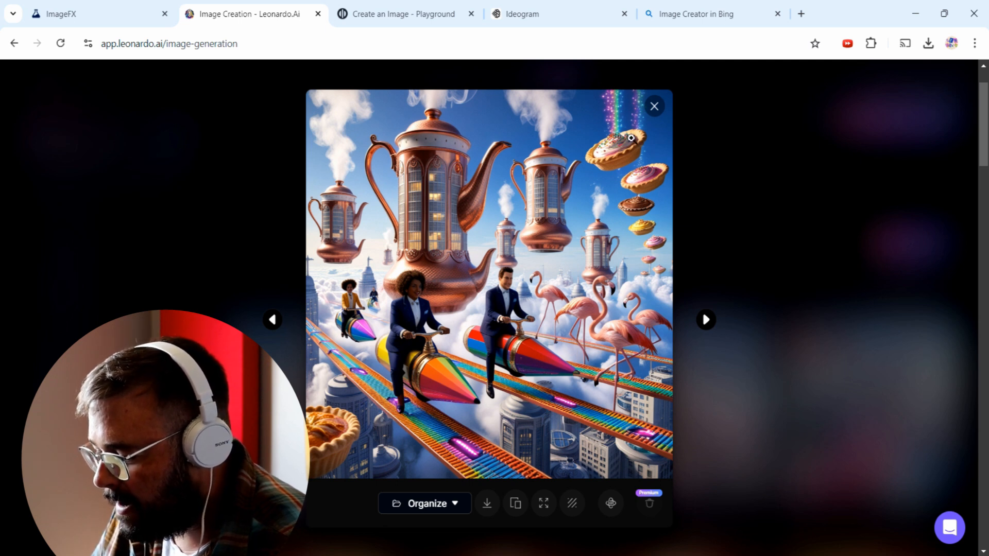
pyautogui.moveTo(470, 446)
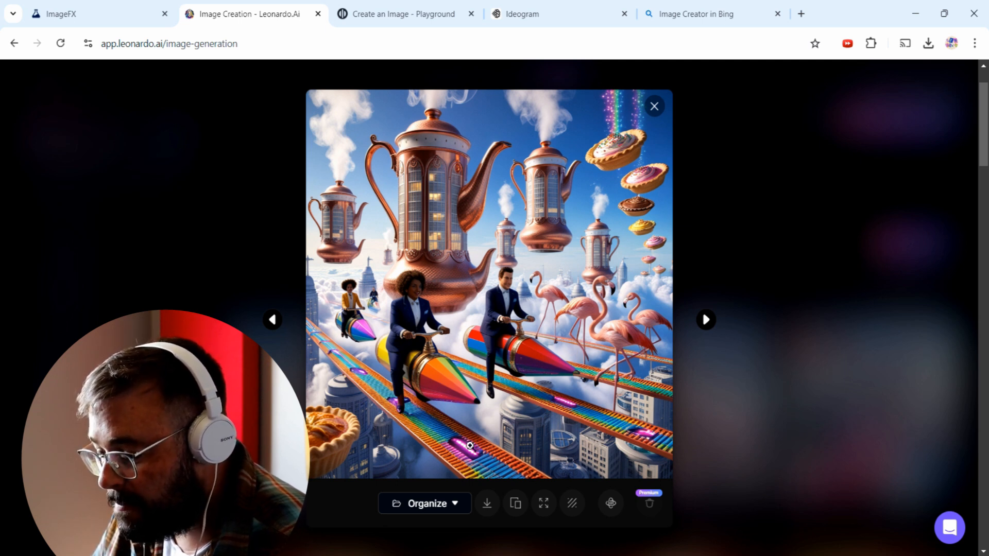
pyautogui.moveTo(468, 414)
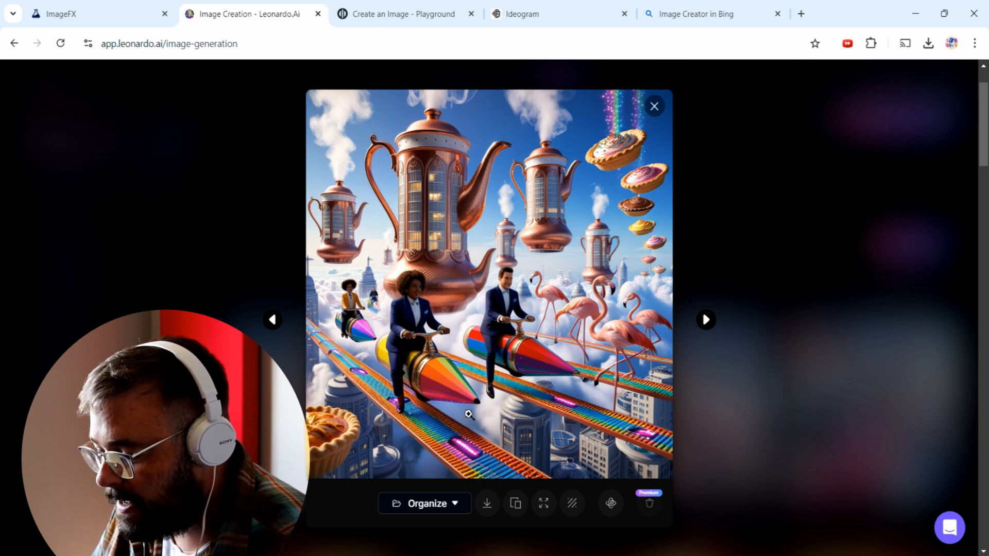
pyautogui.moveTo(505, 350)
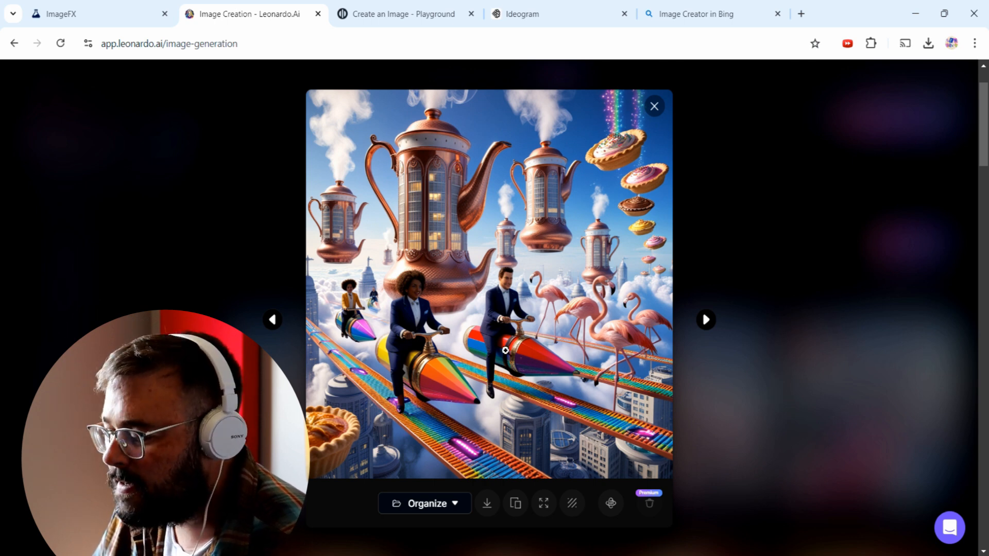
pyautogui.click(542, 502)
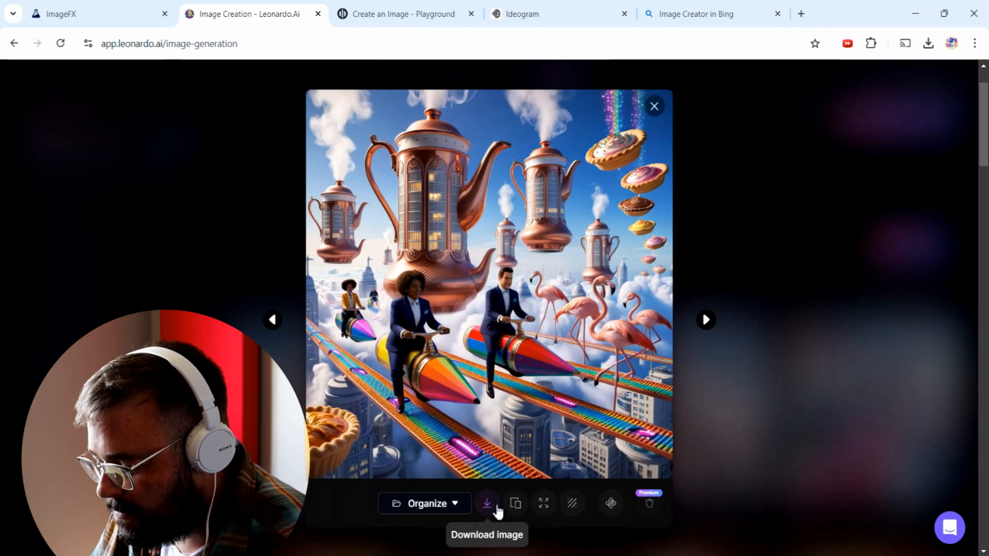
pyautogui.click(486, 503)
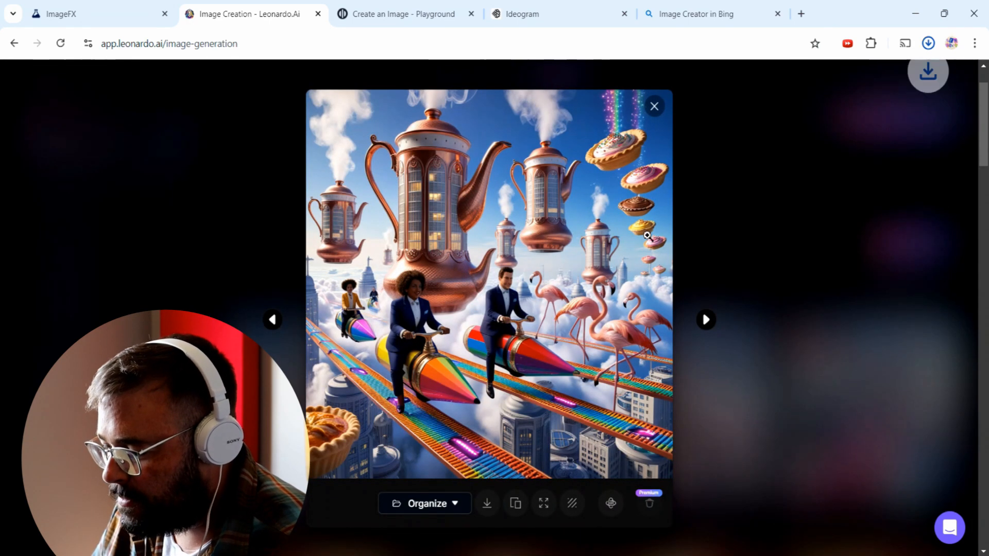
# Step: Switch to Playground and enter the café portrait prompt to generate
pyautogui.click(407, 13)
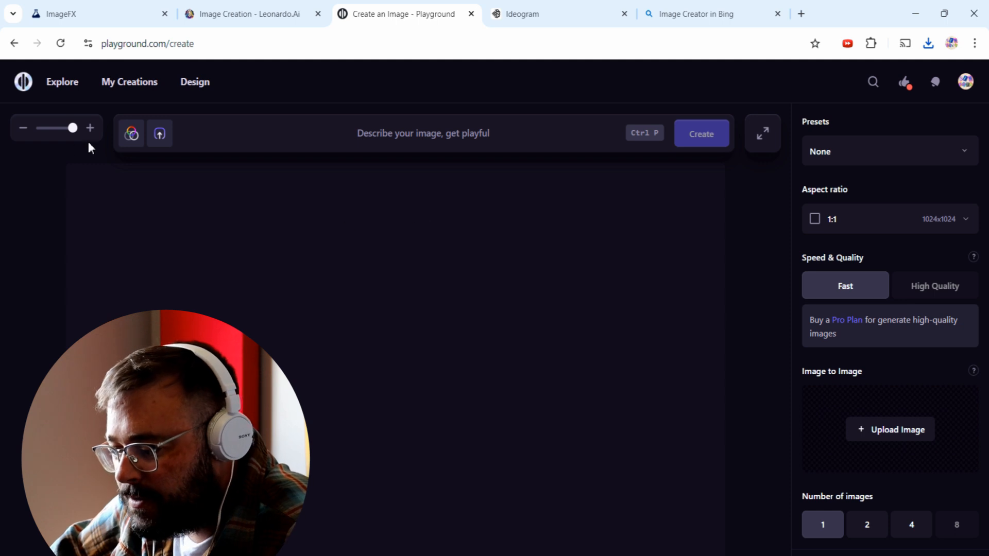
pyautogui.moveTo(223, 213)
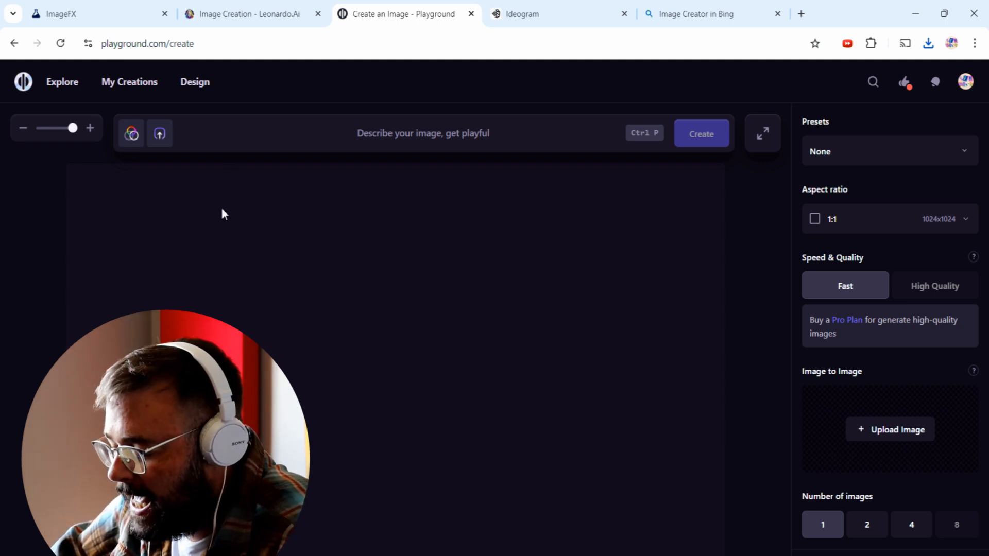
pyautogui.moveTo(501, 263)
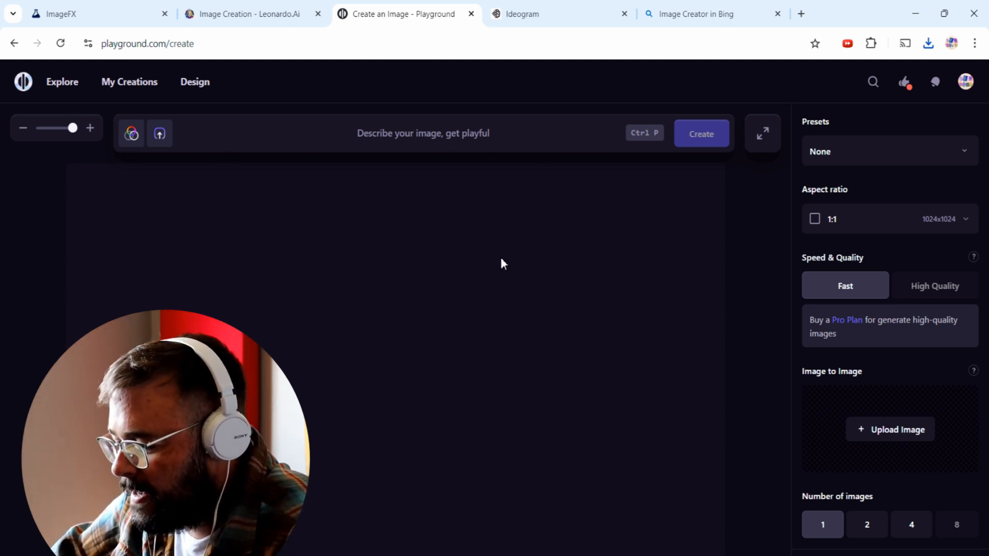
pyautogui.click(700, 133)
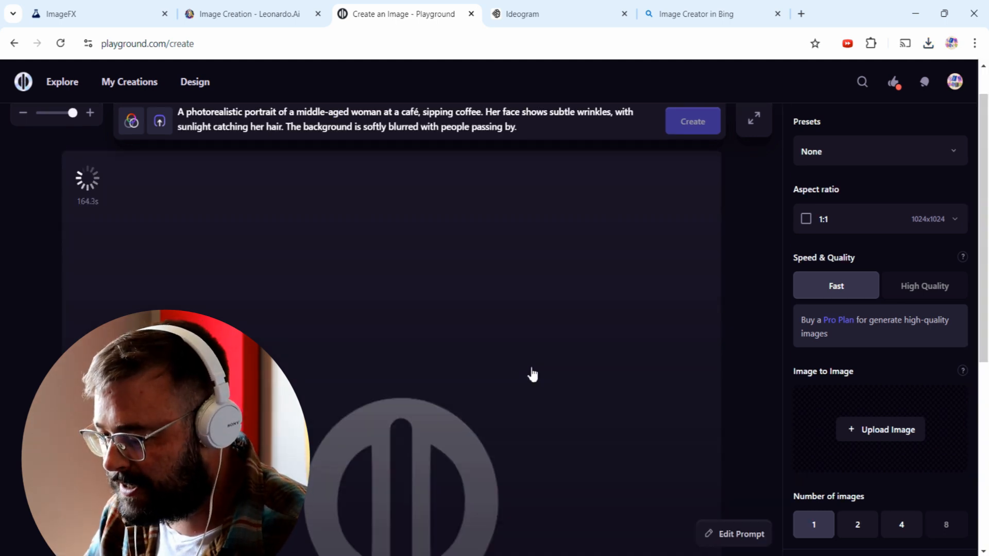
pyautogui.moveTo(290, 378)
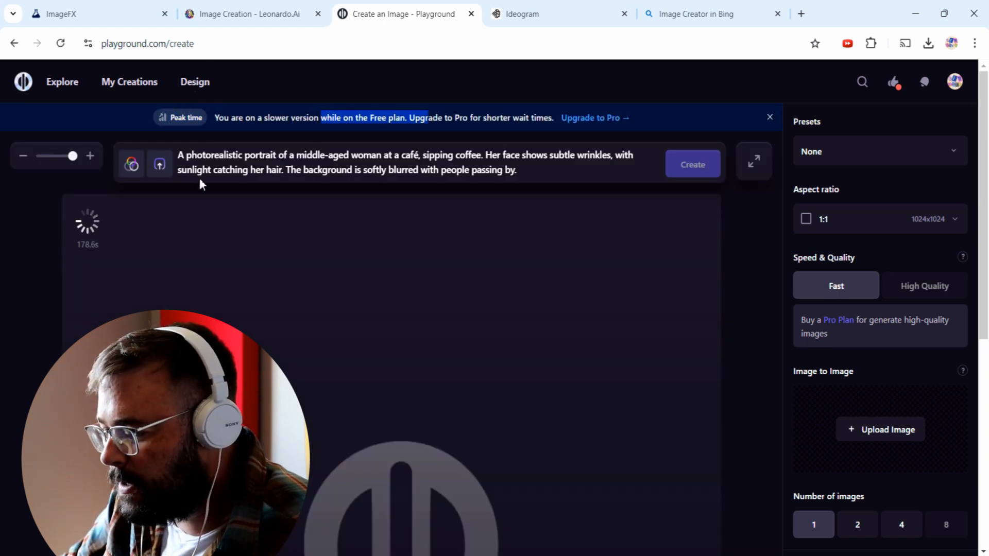
pyautogui.moveTo(104, 258)
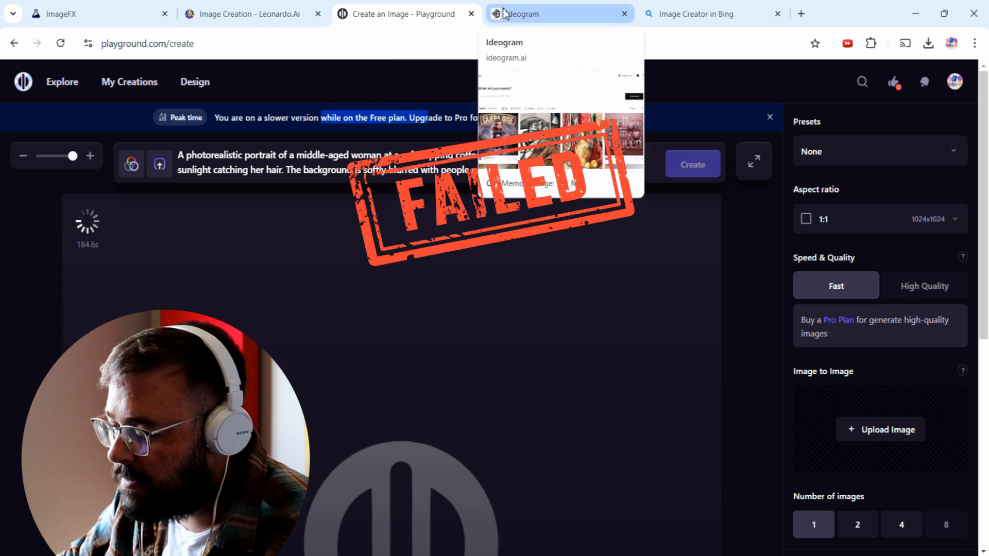
pyautogui.moveTo(470, 14)
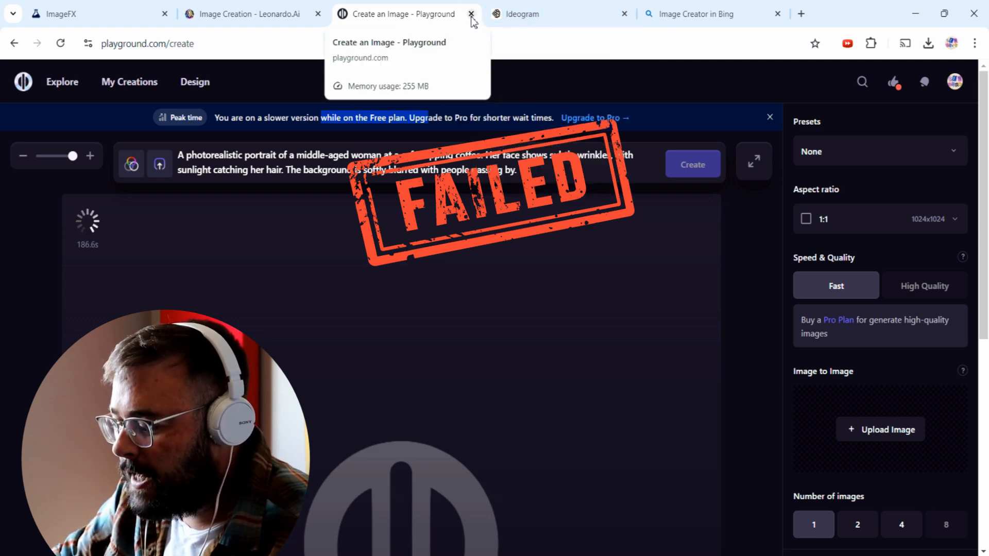
# Step: Close the stalled Leonardo Playground, then view café portraits two through four and return to the third
pyautogui.click(471, 13)
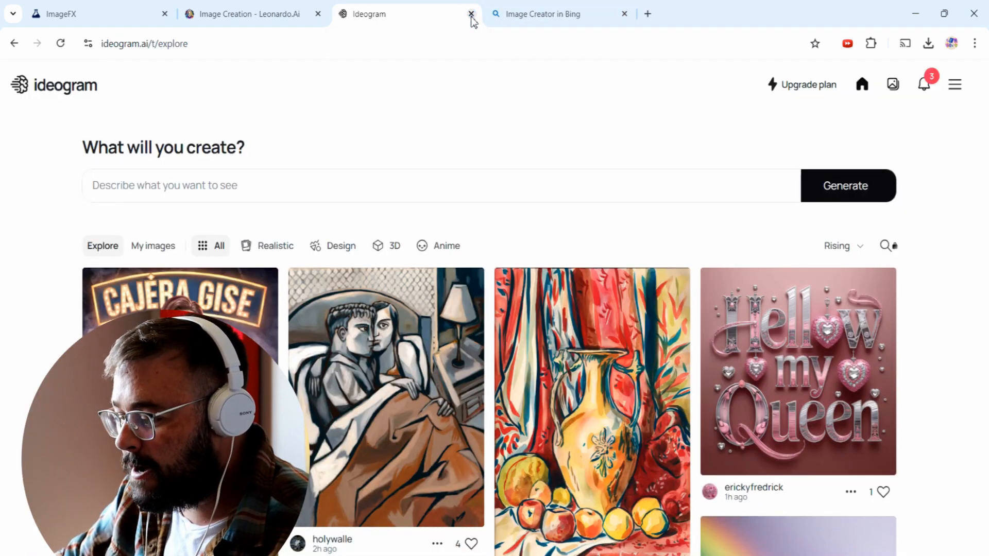
pyautogui.moveTo(391, 96)
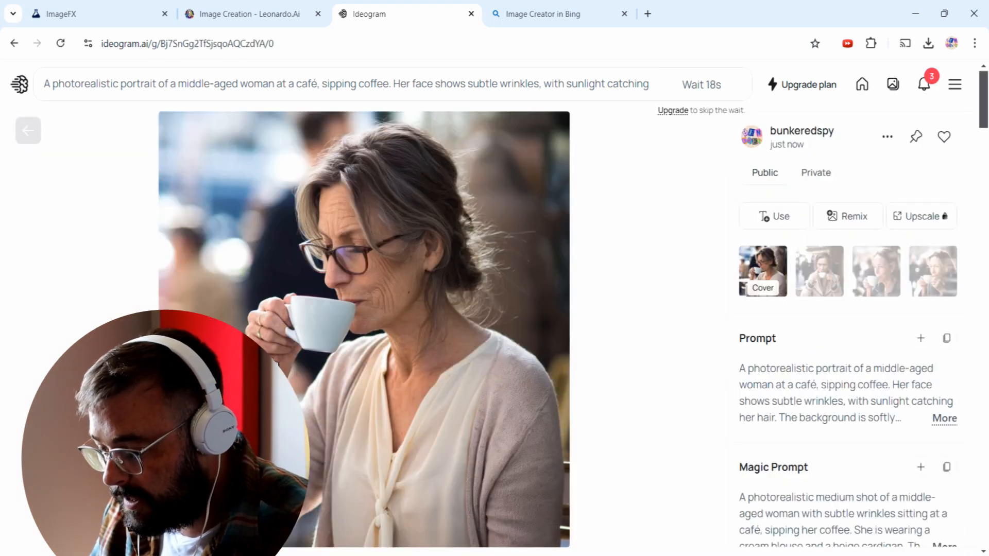
pyautogui.click(818, 272)
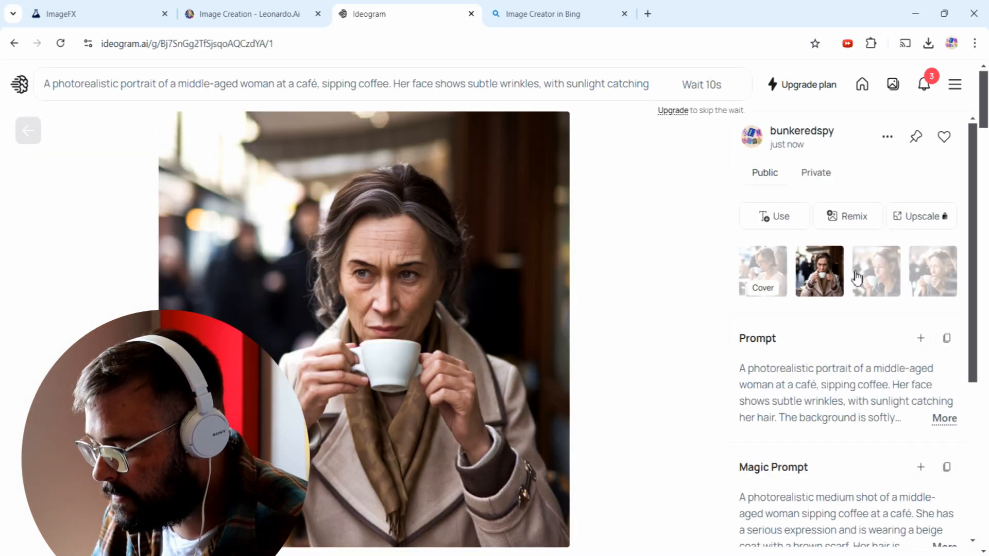
pyautogui.click(876, 271)
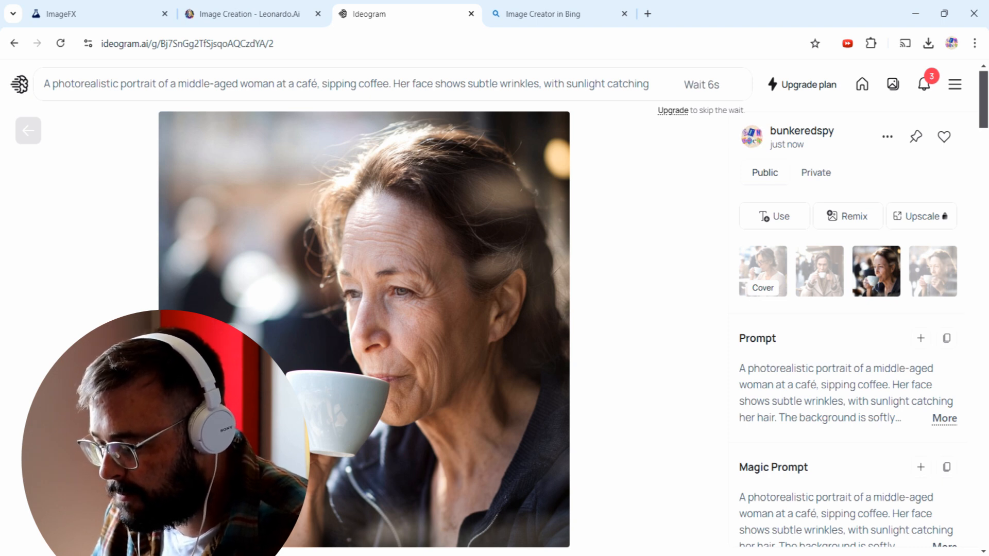
pyautogui.moveTo(404, 362)
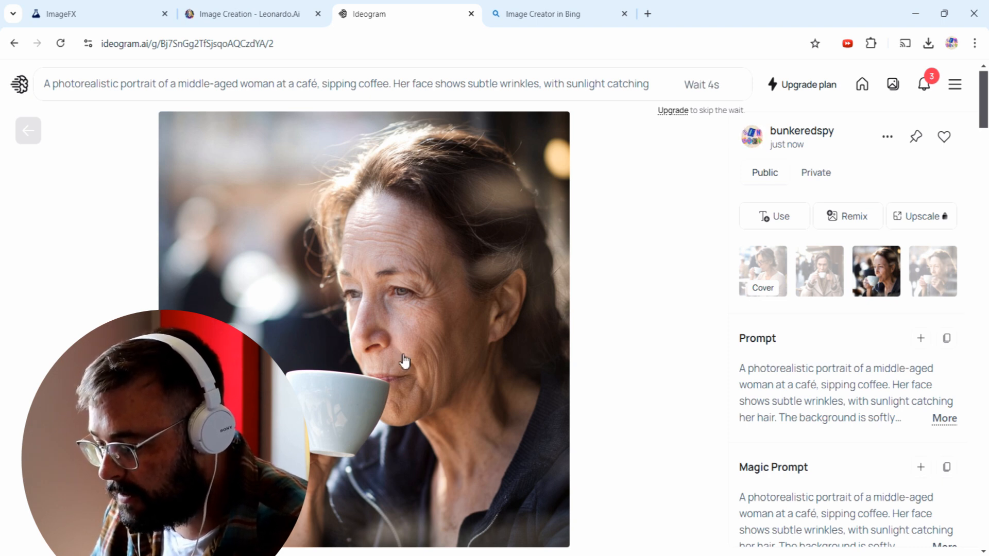
pyautogui.click(932, 271)
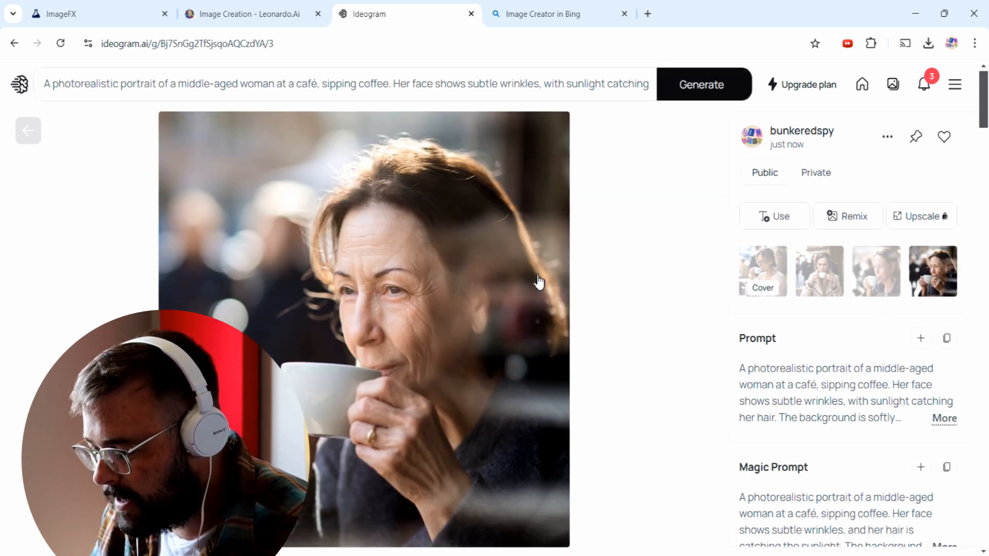
pyautogui.moveTo(304, 291)
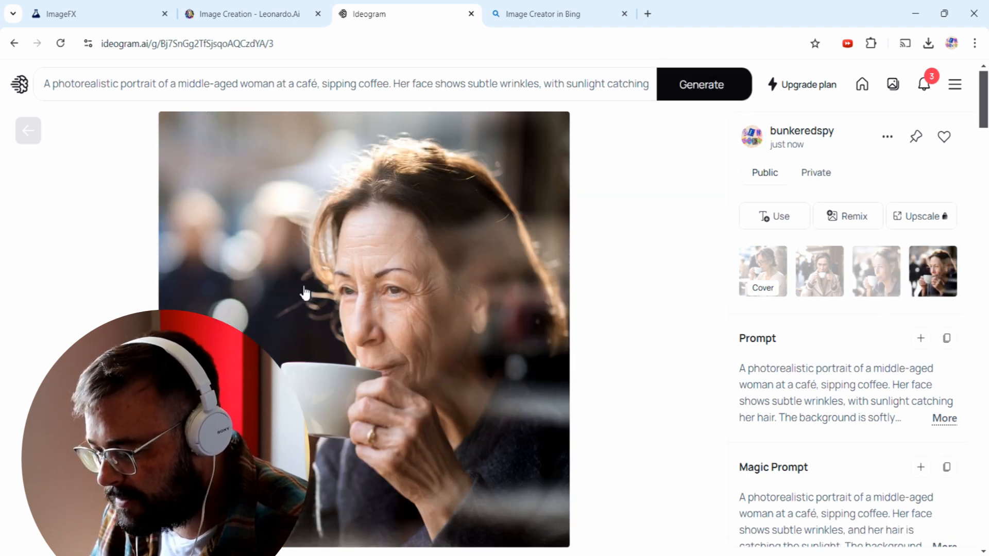
pyautogui.click(876, 271)
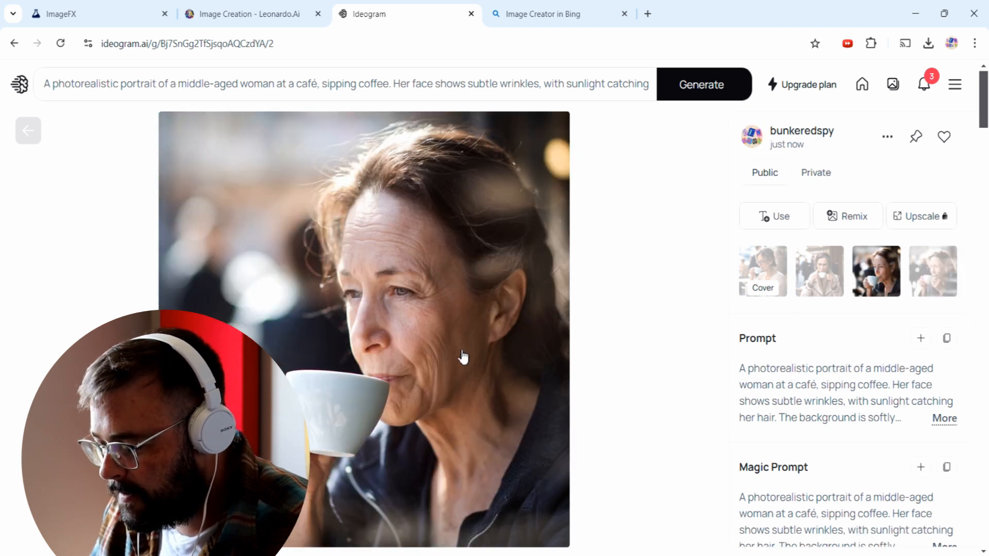
pyautogui.moveTo(371, 402)
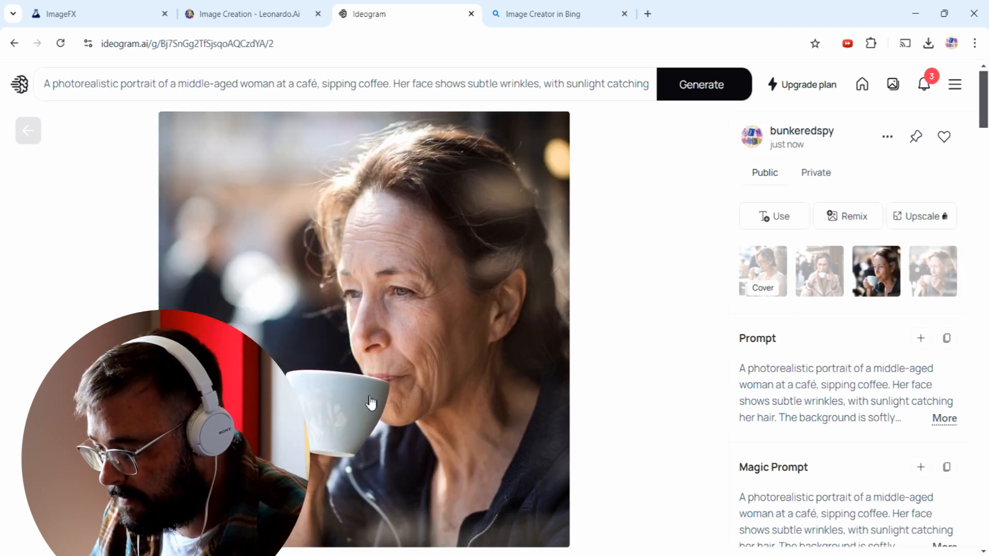
pyautogui.scroll(3)
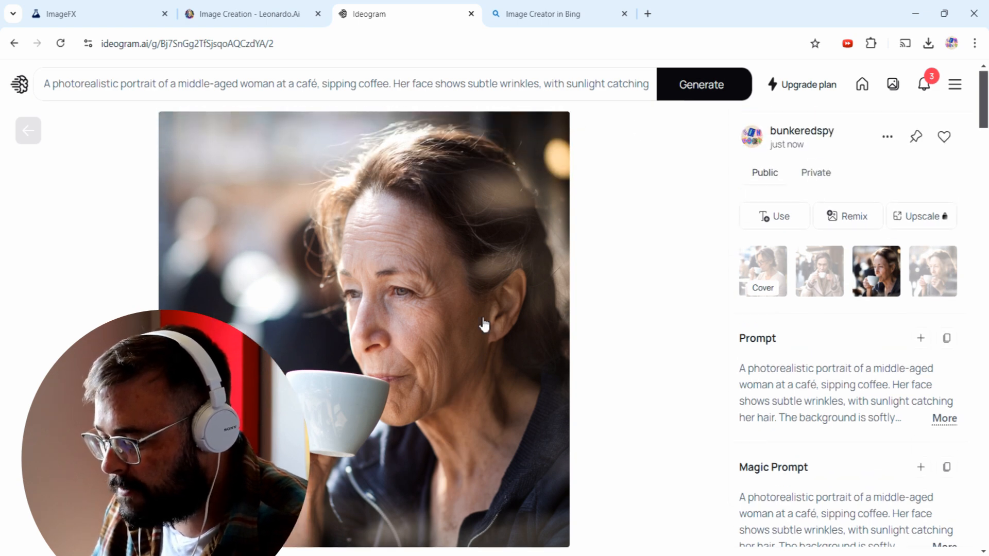
pyautogui.scroll(-3)
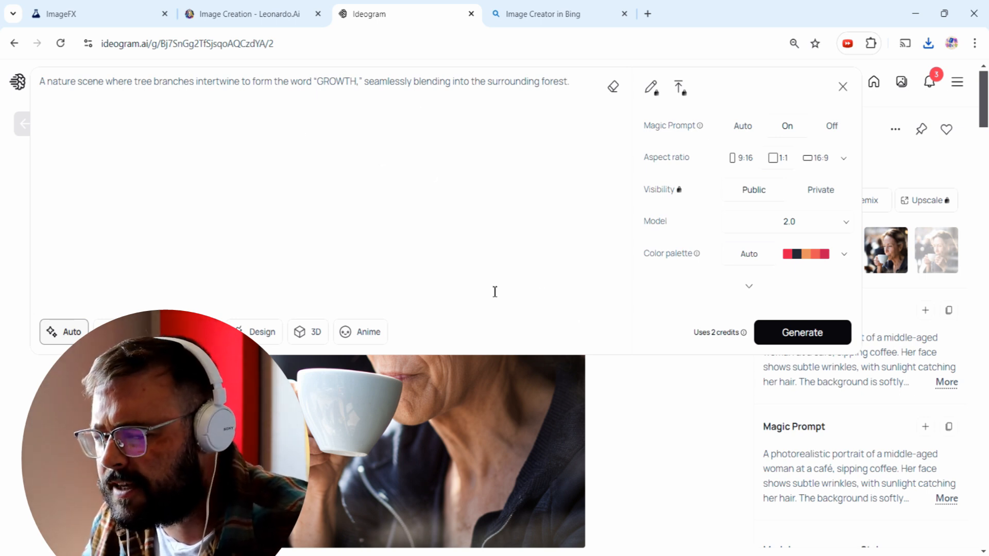
# Step: Finish the tree-branches GROWTH forest prompt and start generating
pyautogui.click(801, 332)
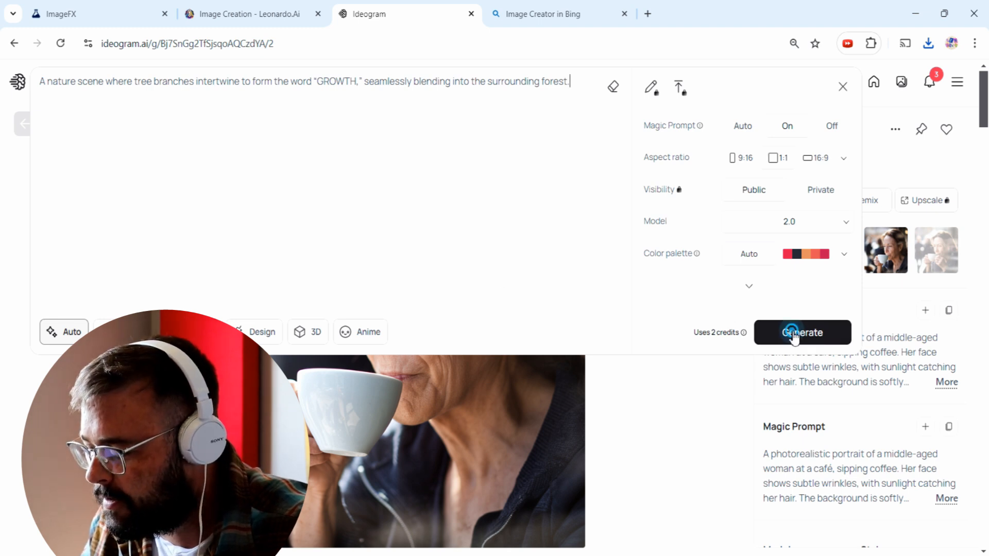
pyautogui.click(802, 332)
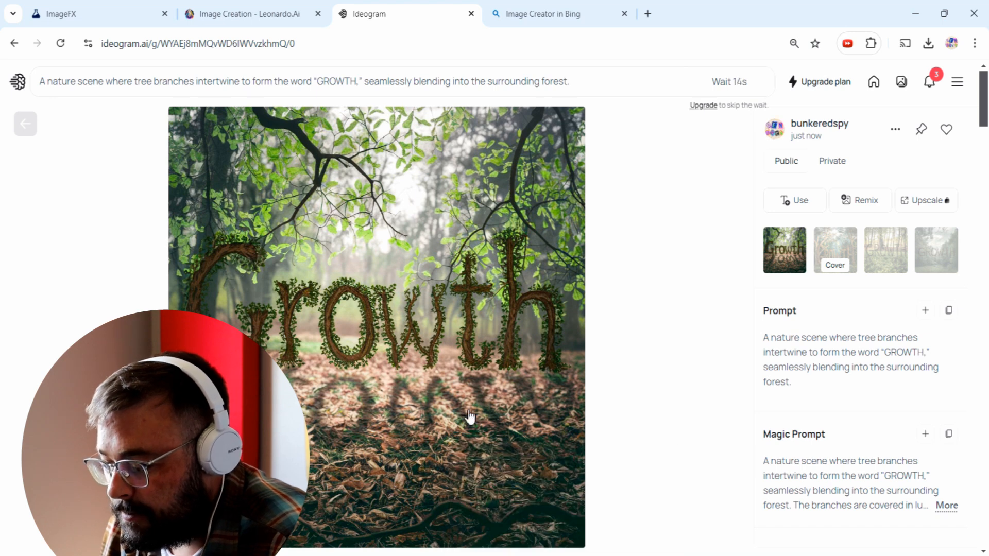
pyautogui.moveTo(579, 318)
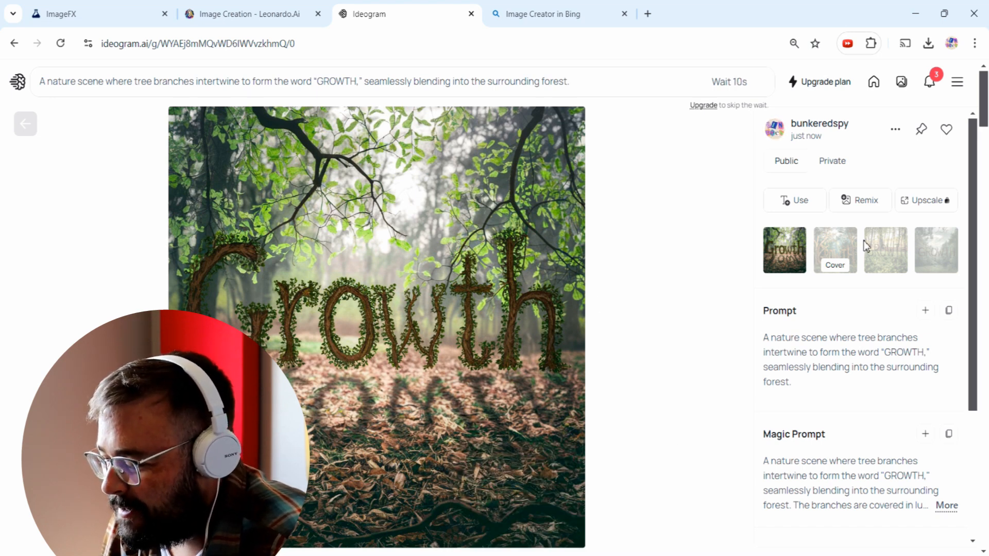
# Step: View GROWTH images two to four, go back to the second and open its save options
pyautogui.click(834, 250)
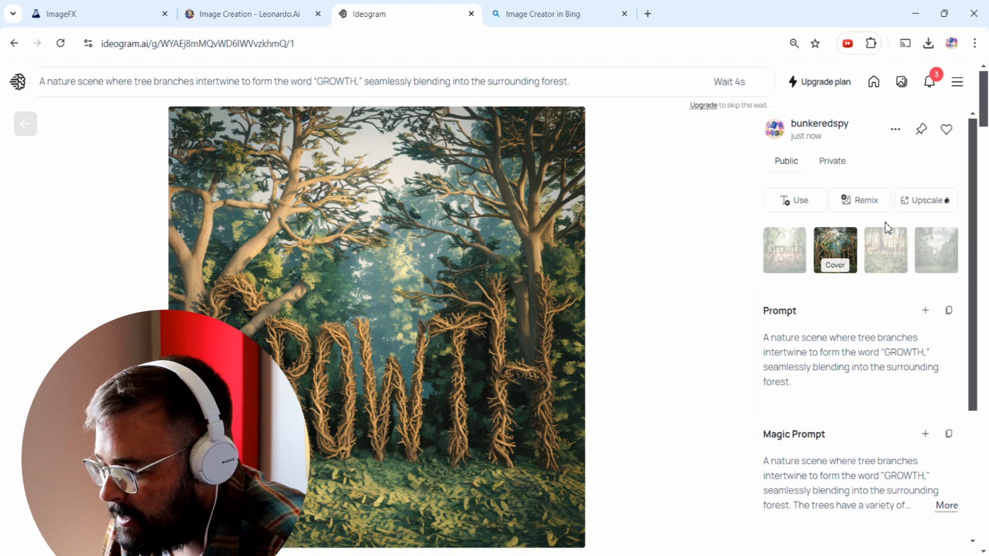
pyautogui.click(884, 249)
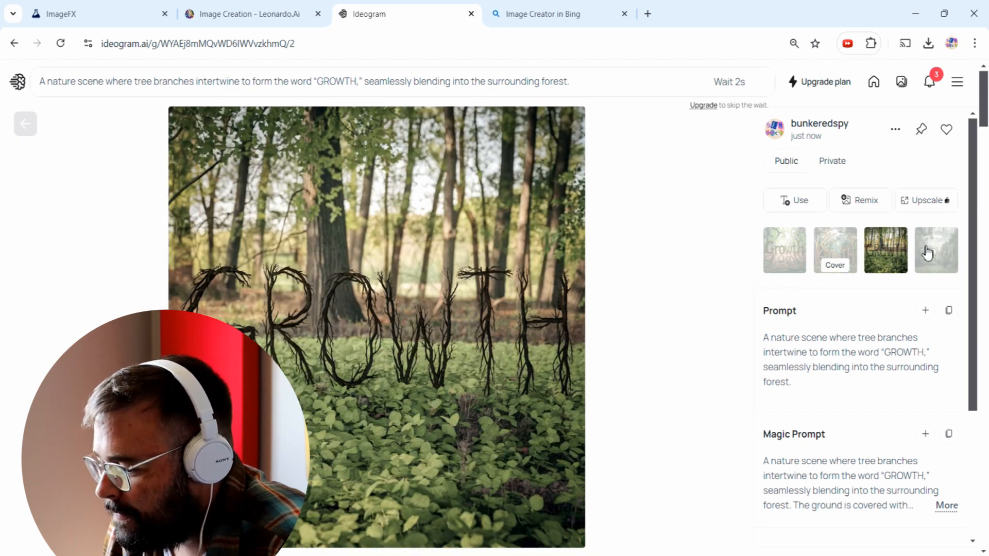
pyautogui.click(936, 250)
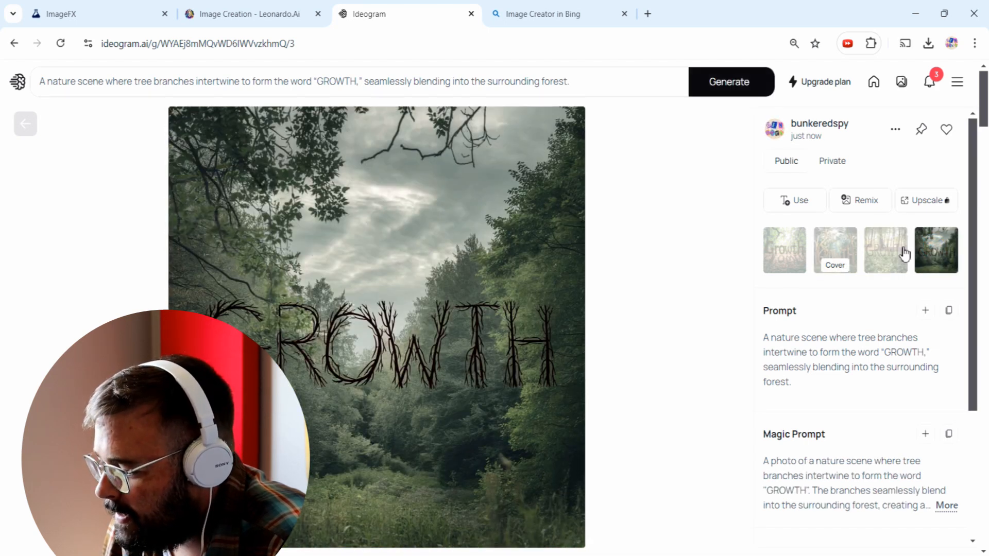
pyautogui.click(834, 249)
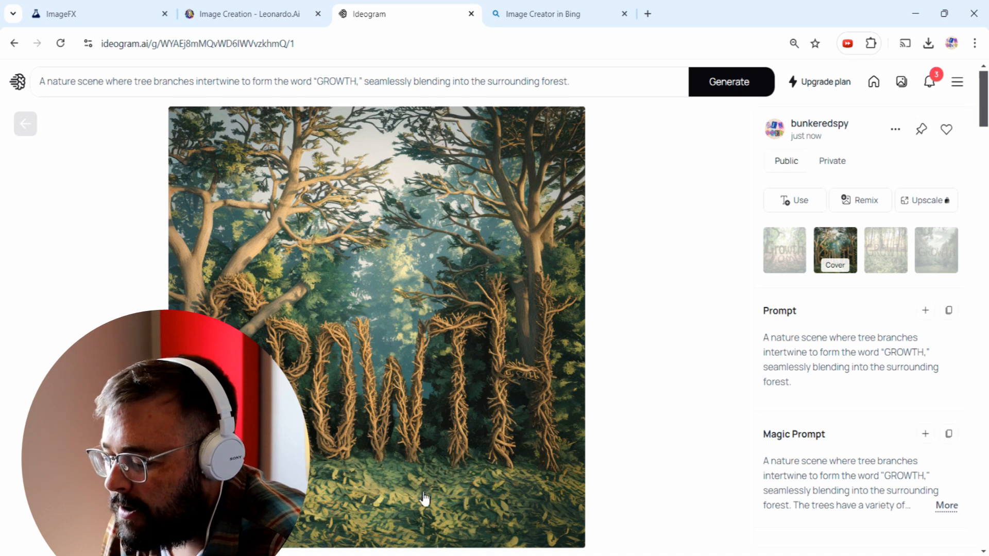
pyautogui.moveTo(536, 441)
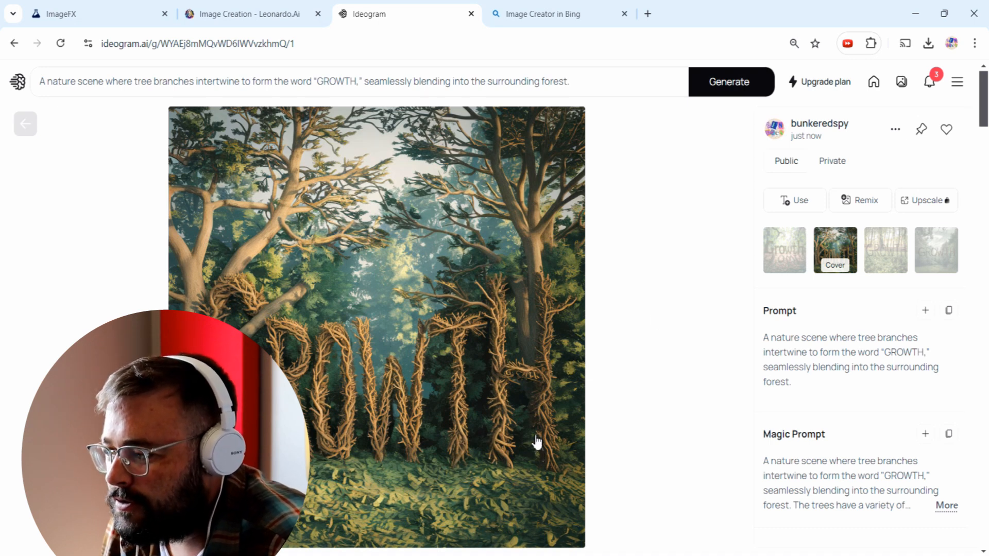
pyautogui.moveTo(530, 429)
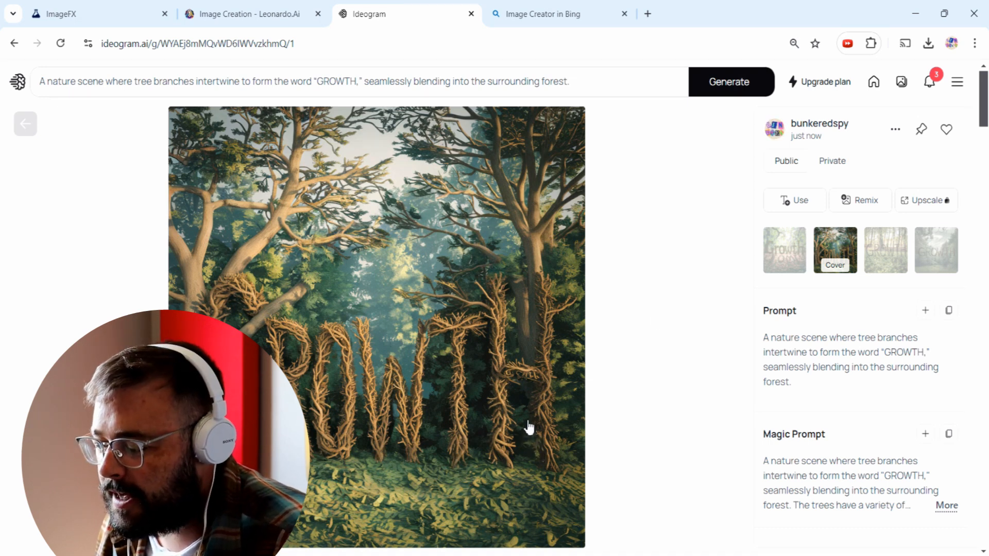
pyautogui.moveTo(495, 337)
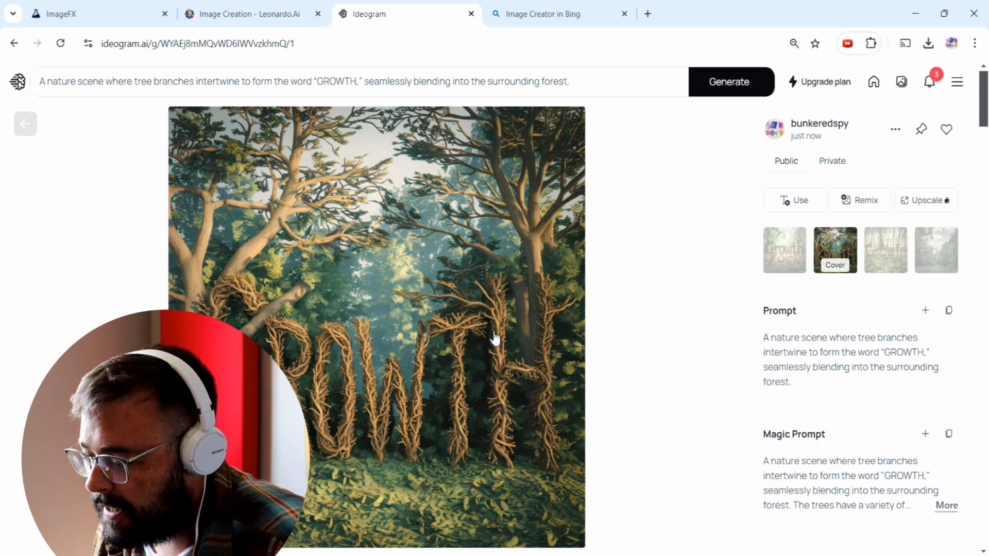
pyautogui.moveTo(375, 304)
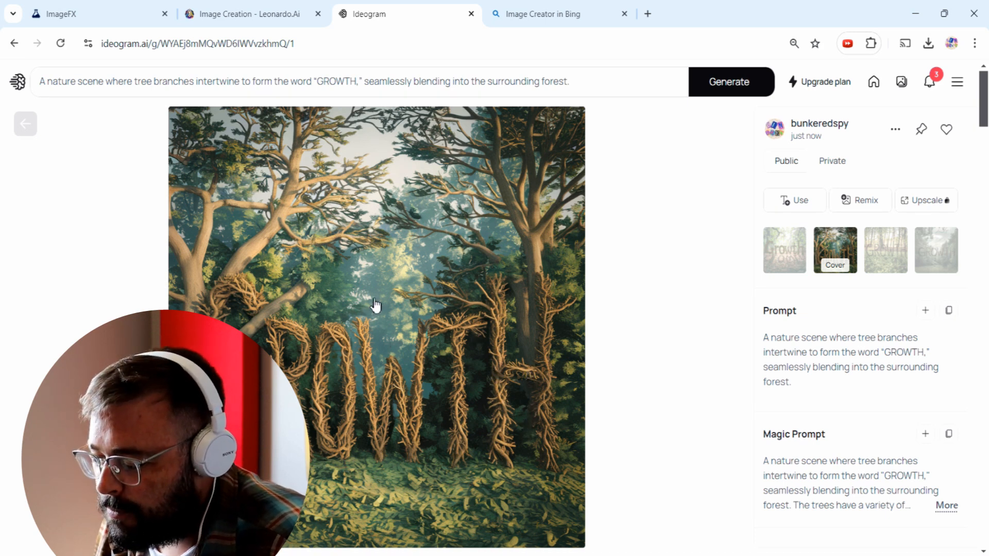
pyautogui.moveTo(328, 331)
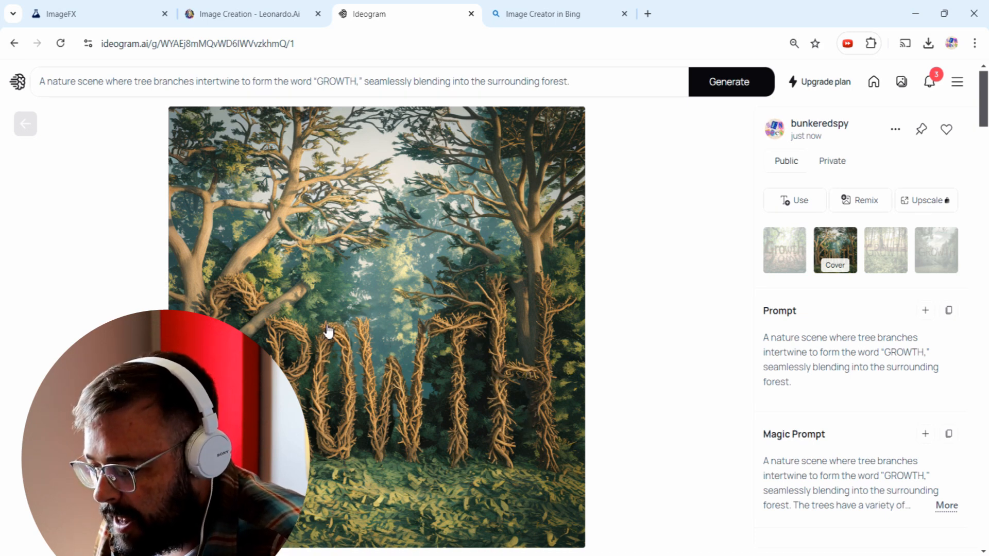
pyautogui.moveTo(343, 304)
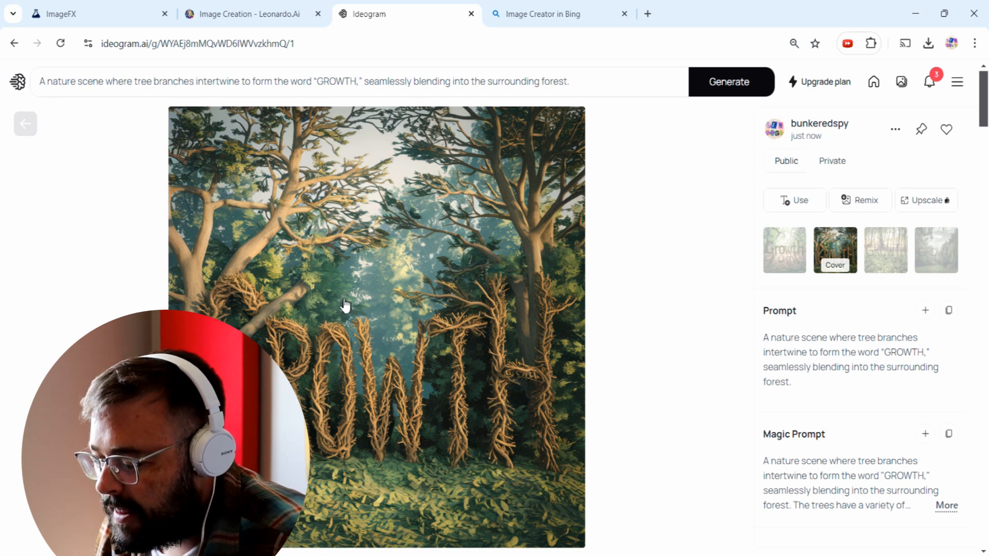
pyautogui.moveTo(332, 397)
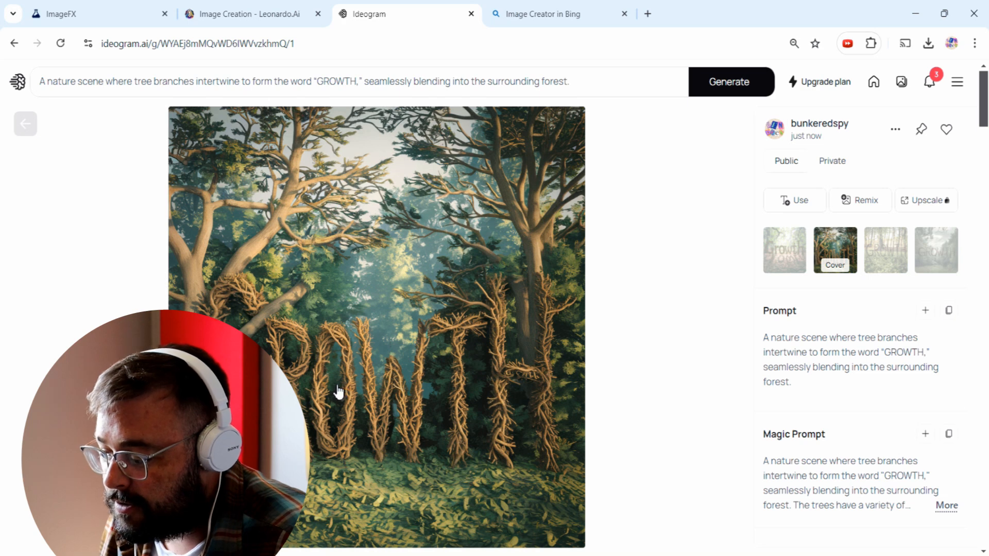
pyautogui.moveTo(526, 410)
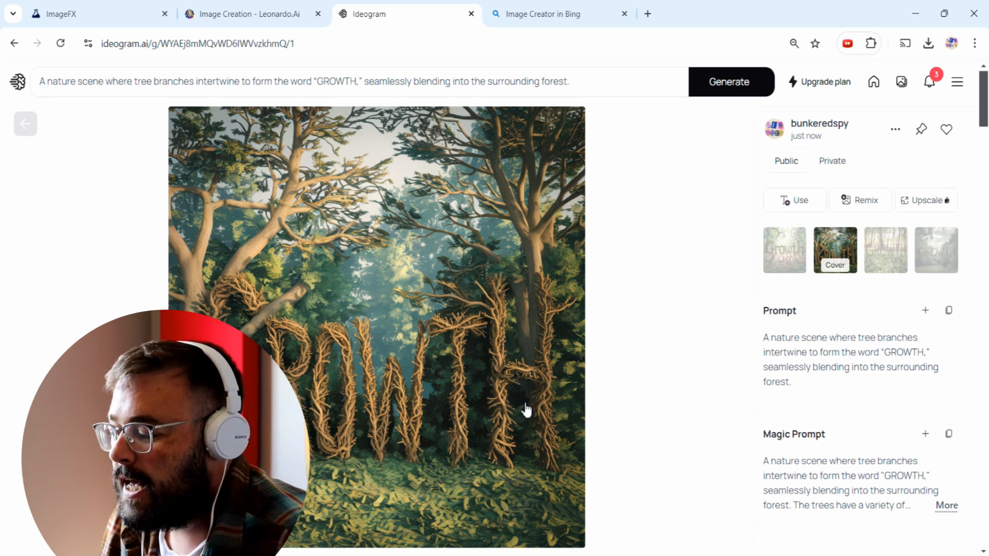
pyautogui.rightClick(527, 411)
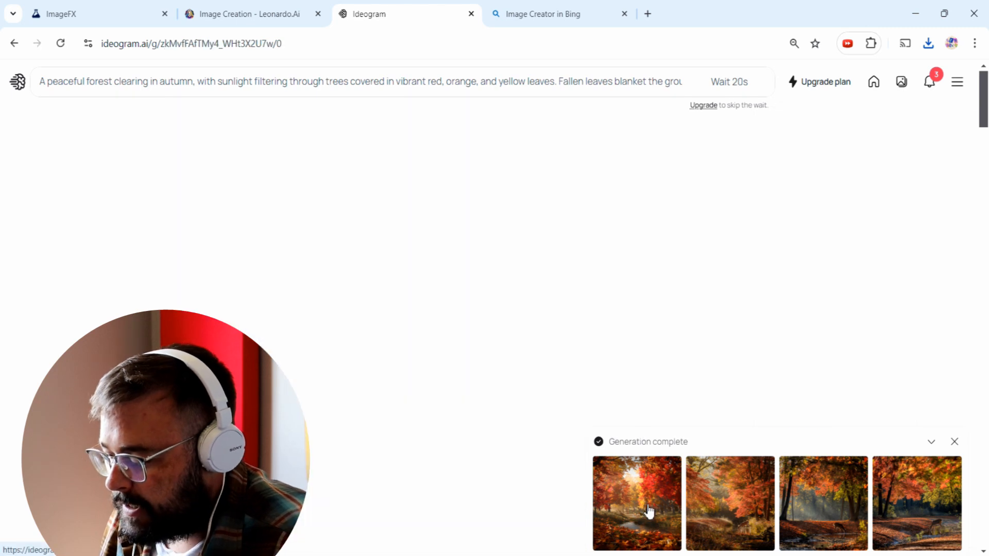
# Step: Open the first autumn forest result, then view the second and the third, with the drinking deer
pyautogui.click(637, 503)
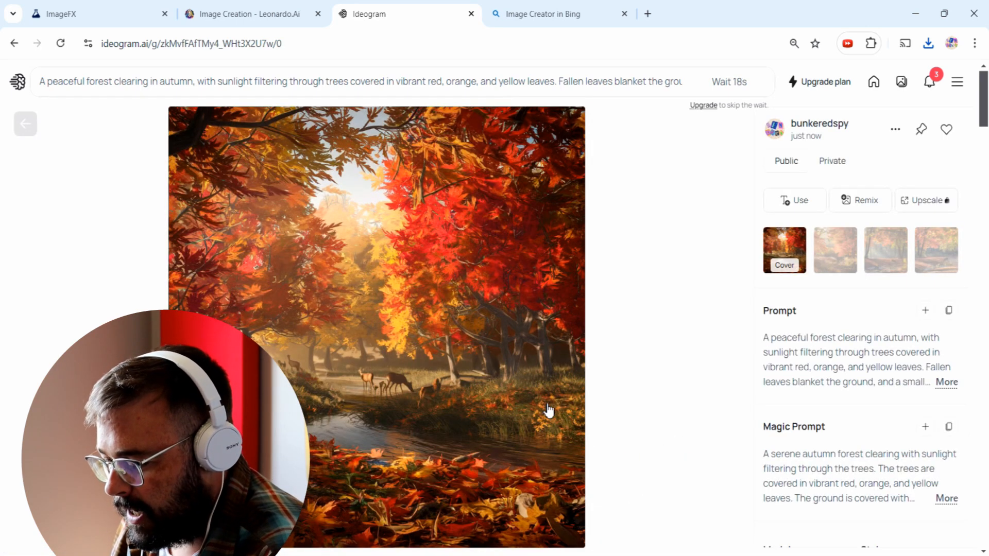
pyautogui.moveTo(451, 268)
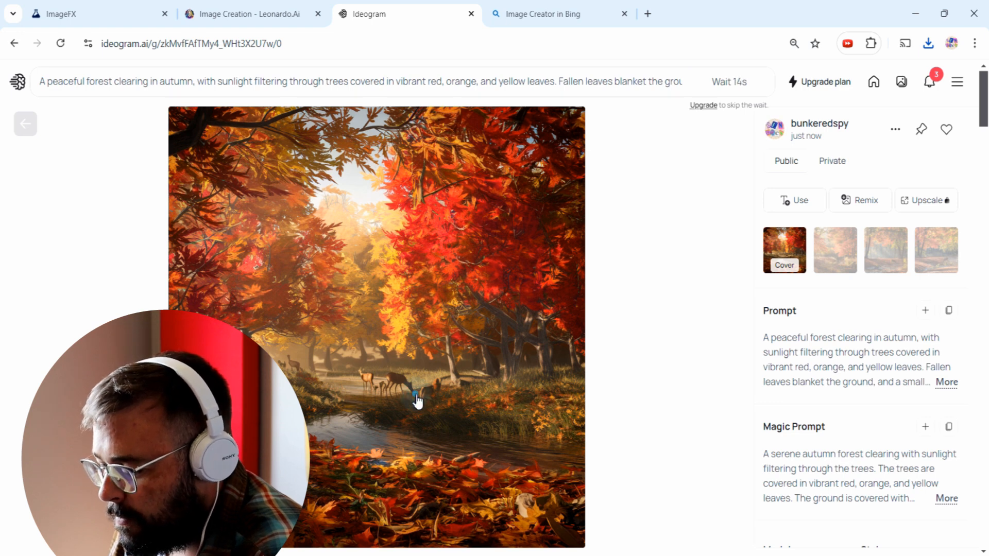
pyautogui.click(834, 250)
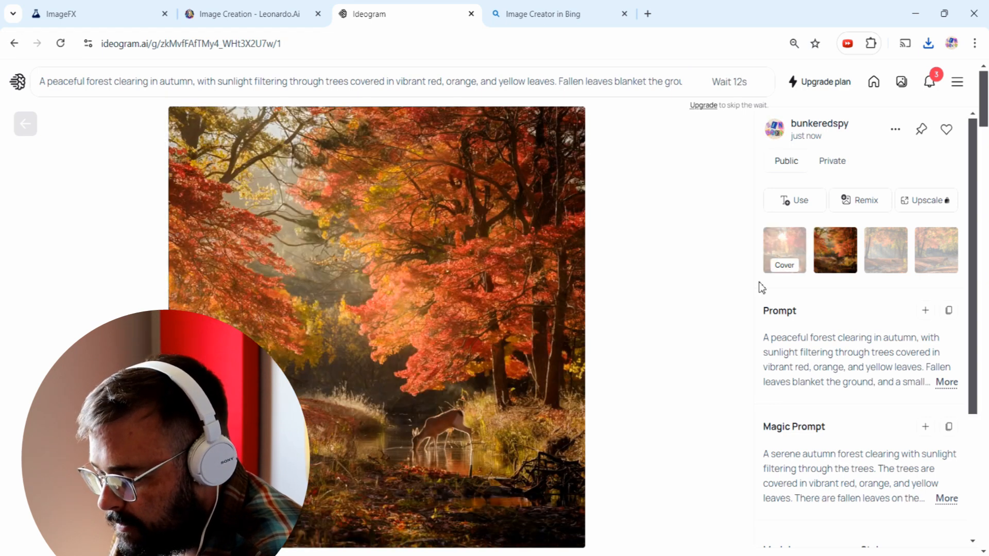
pyautogui.moveTo(504, 376)
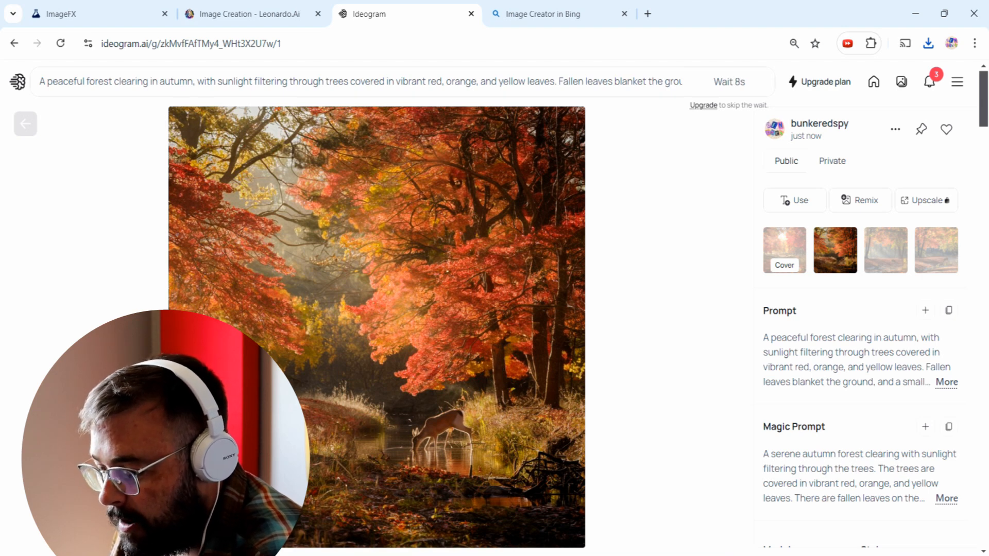
pyautogui.moveTo(909, 268)
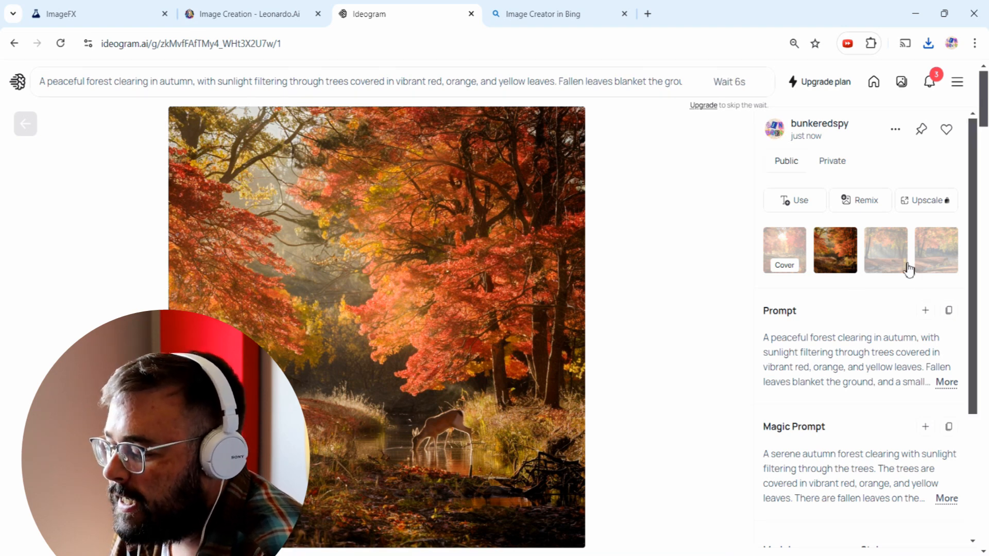
pyautogui.click(885, 249)
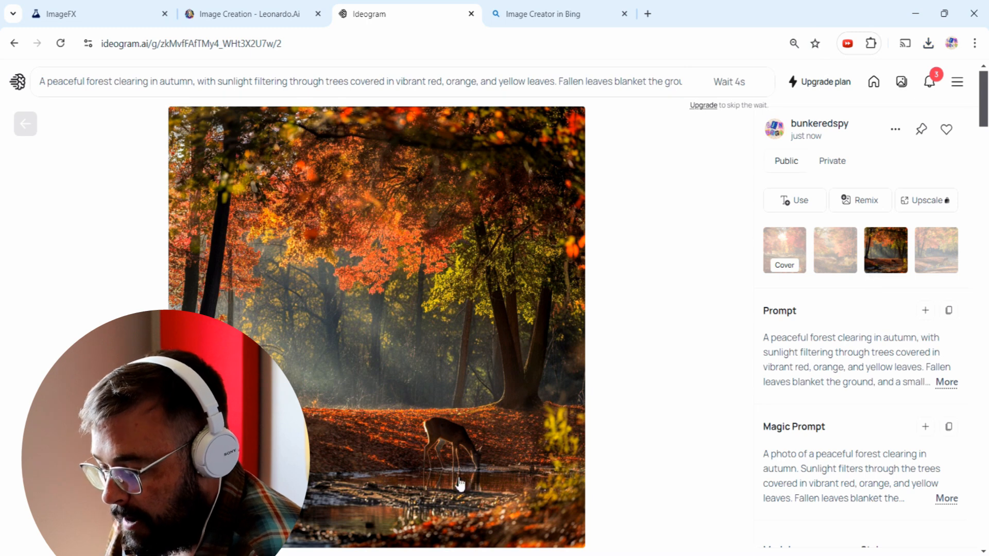
pyautogui.moveTo(598, 396)
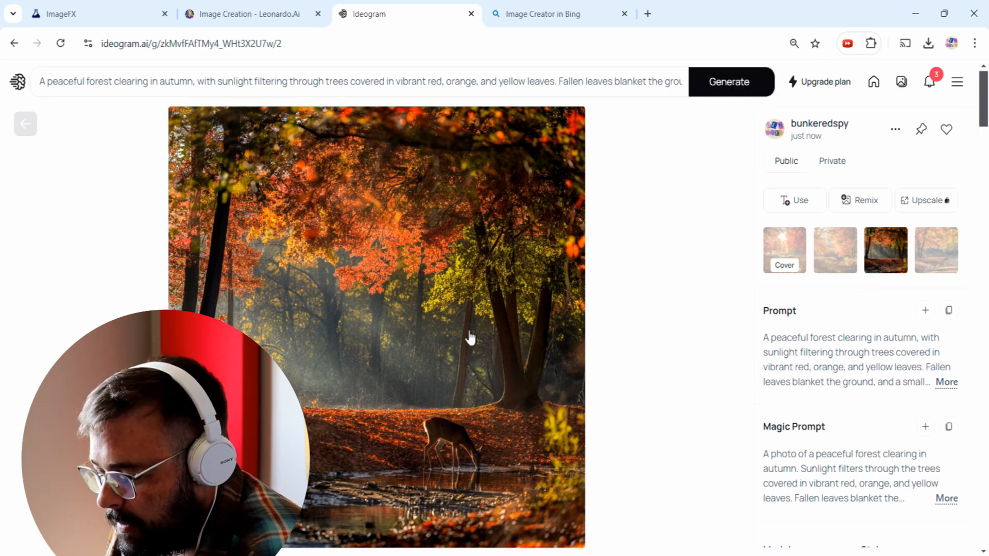
pyautogui.scroll(-3)
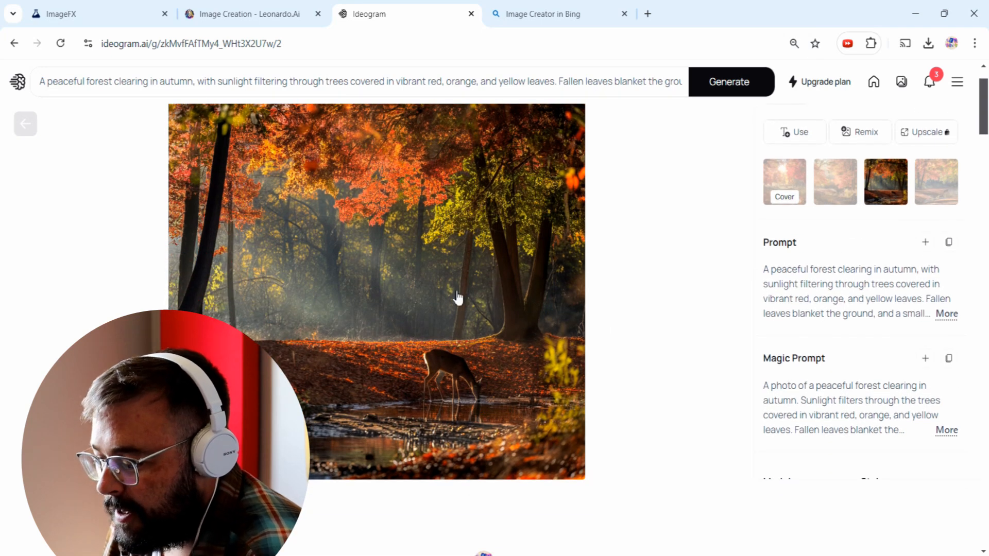
pyautogui.moveTo(428, 358)
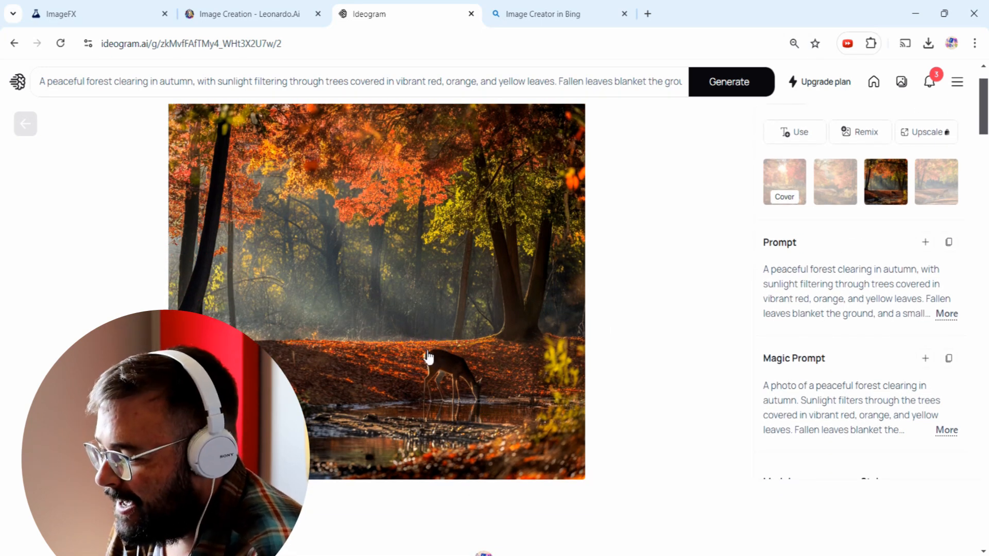
pyautogui.moveTo(516, 332)
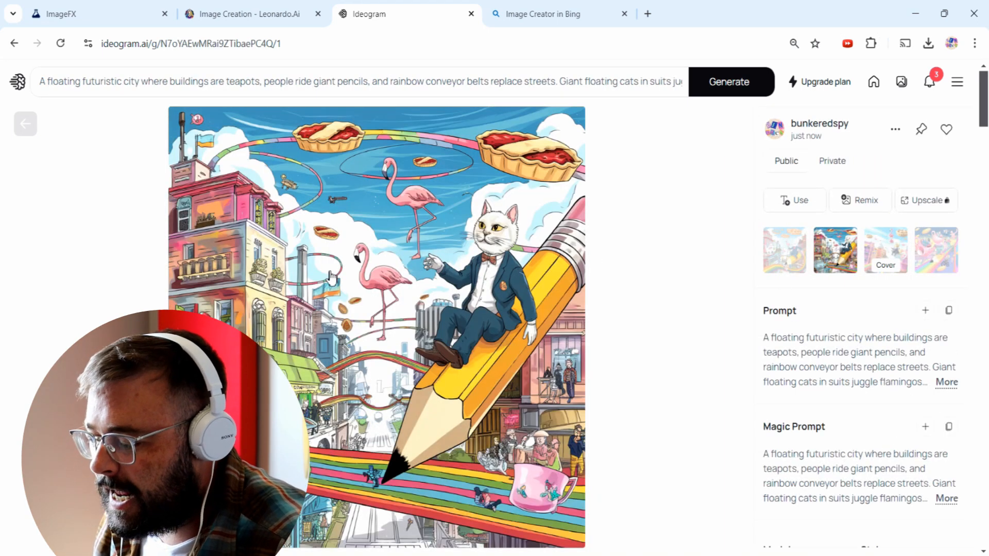
pyautogui.moveTo(429, 362)
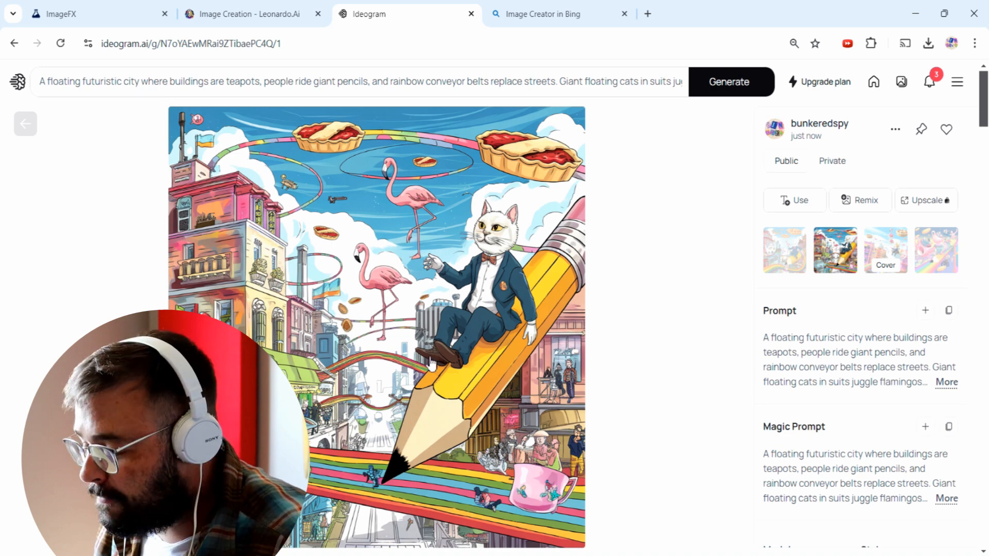
pyautogui.moveTo(662, 264)
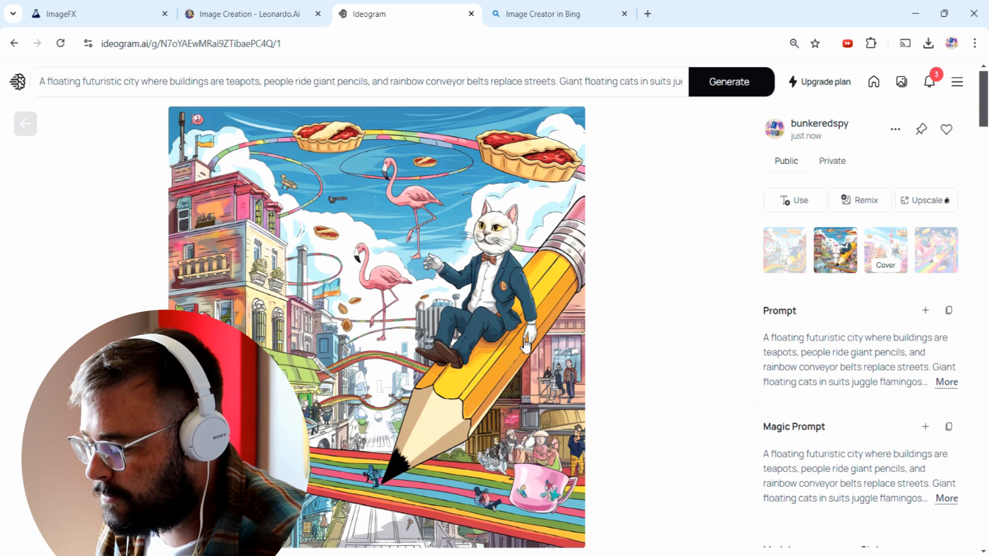
pyautogui.moveTo(407, 322)
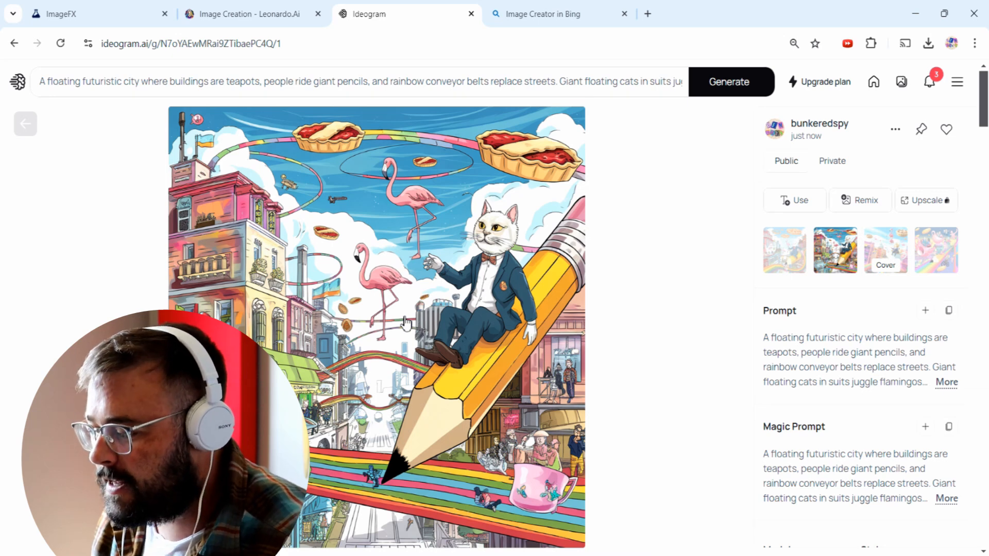
# Step: Switch to the Image Creator in Bing tab
pyautogui.click(558, 13)
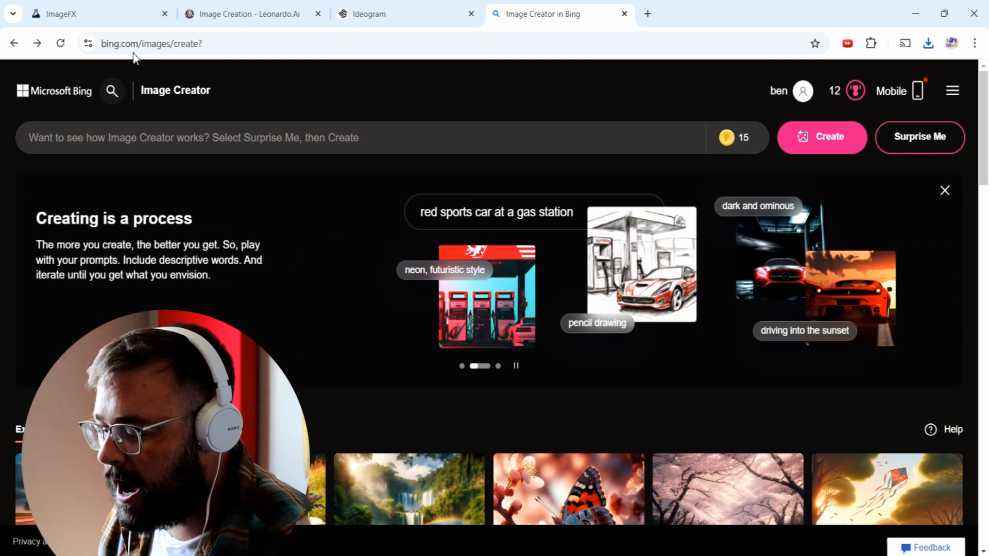
pyautogui.click(515, 365)
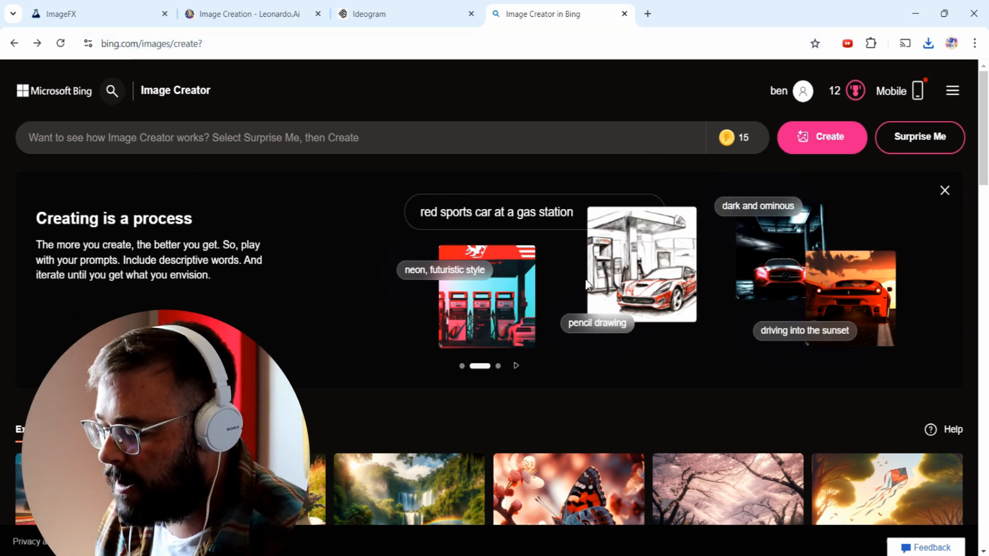
pyautogui.moveTo(574, 275)
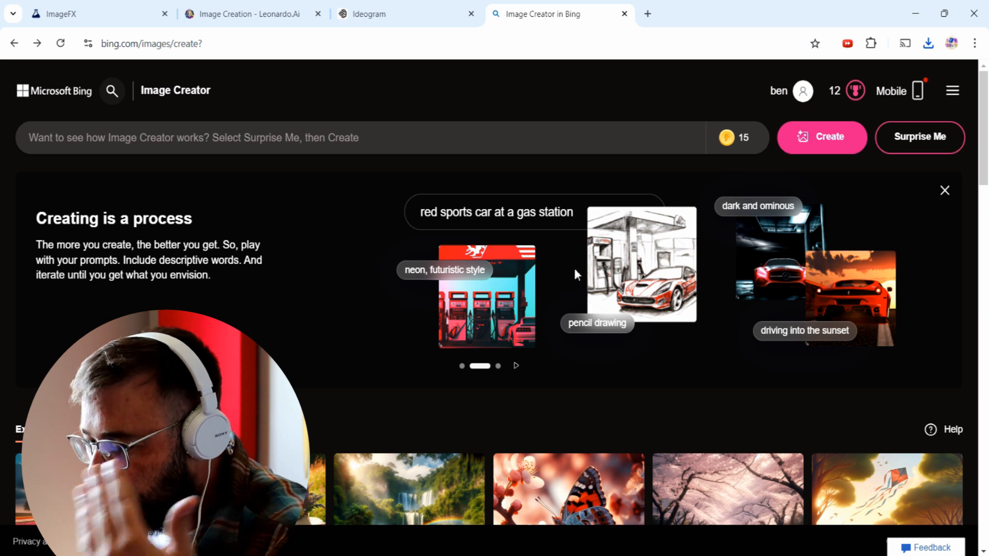
pyautogui.moveTo(219, 200)
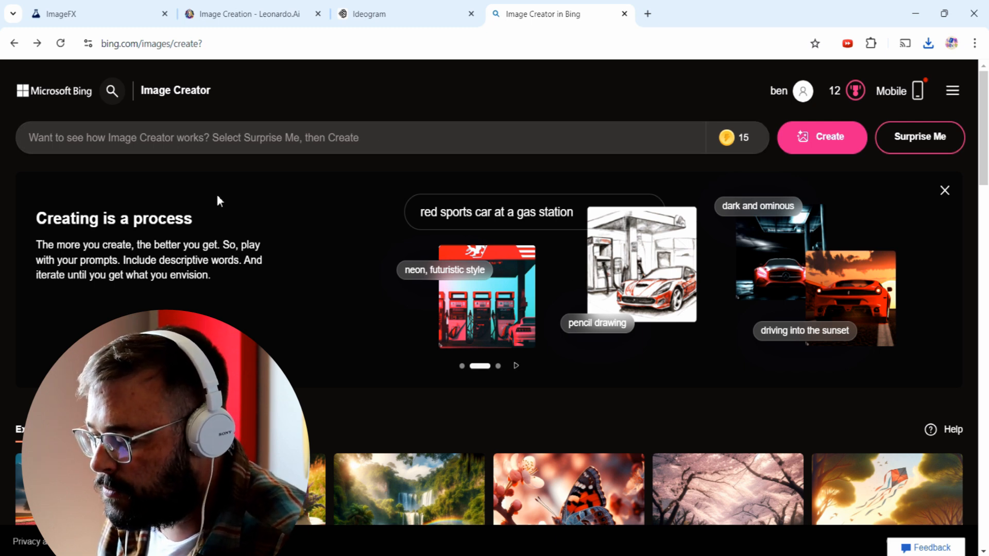
pyautogui.click(516, 365)
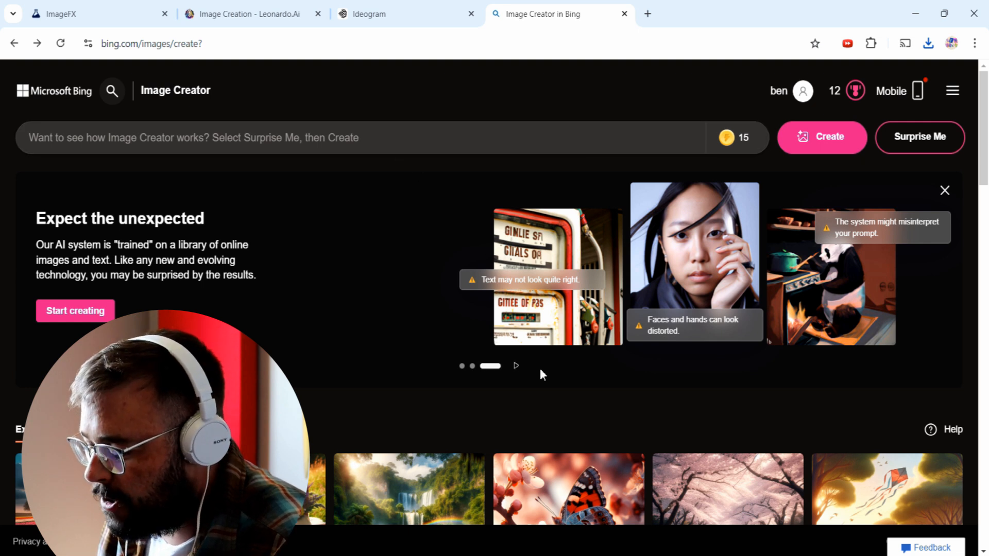
pyautogui.click(516, 365)
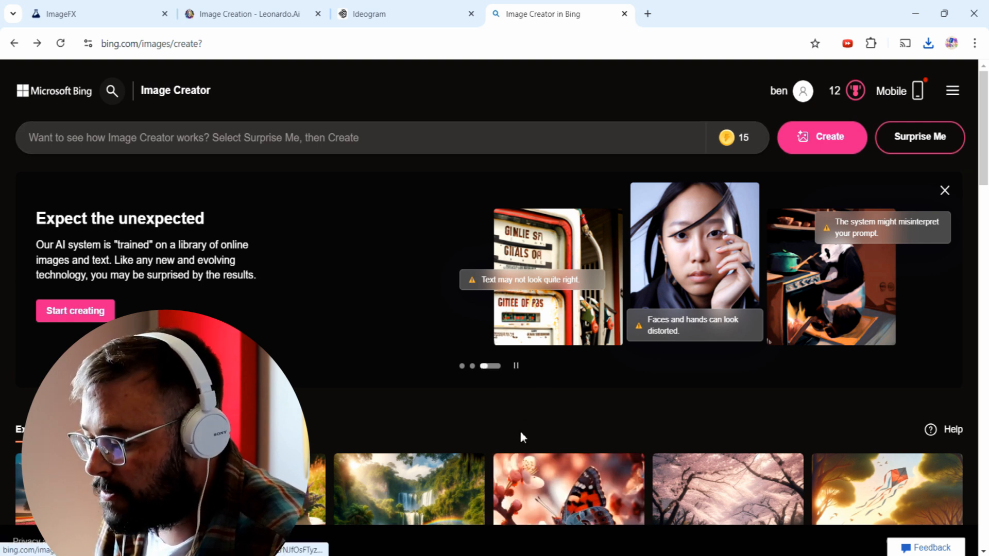
pyautogui.click(515, 365)
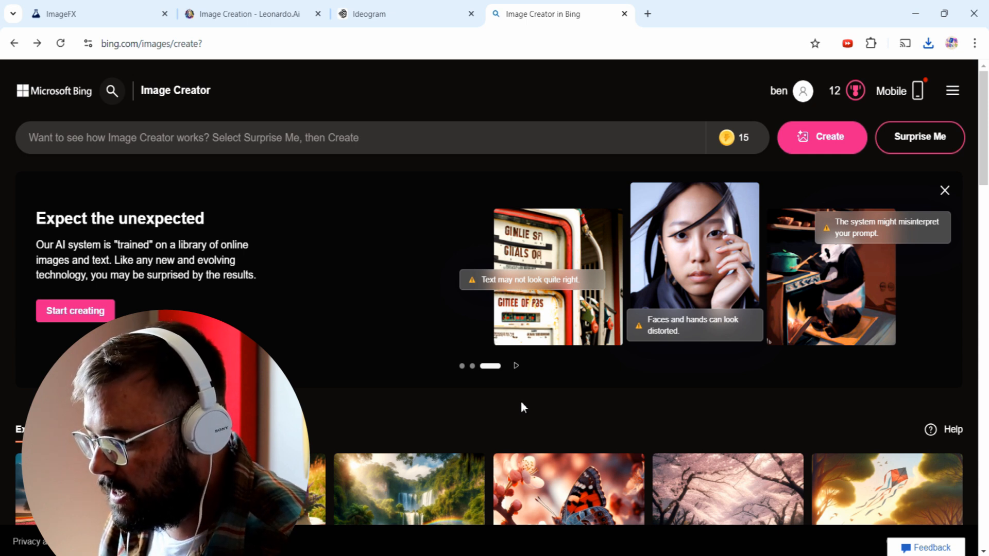
pyautogui.moveTo(548, 396)
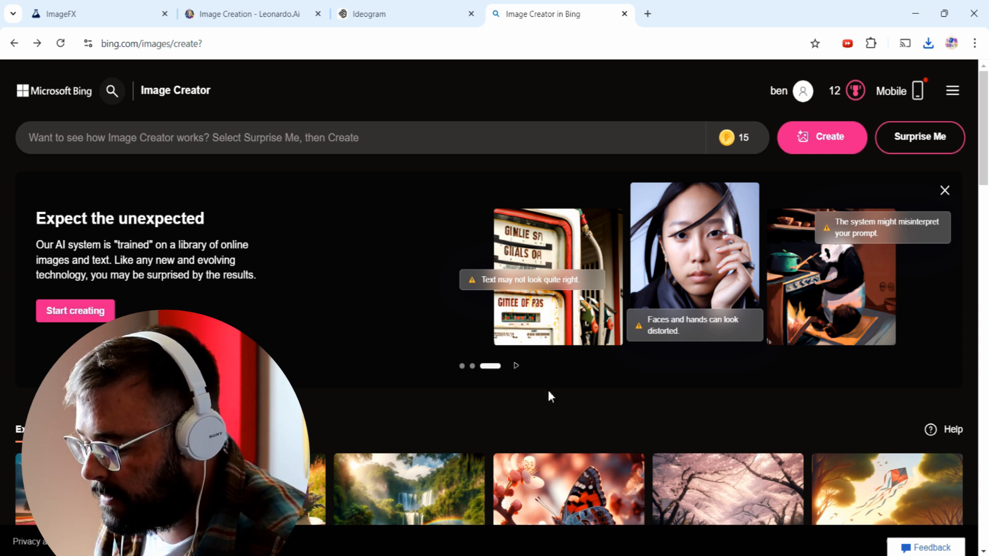
# Step: Open the café portrait results, view the first full size, step to the next and back
pyautogui.click(822, 137)
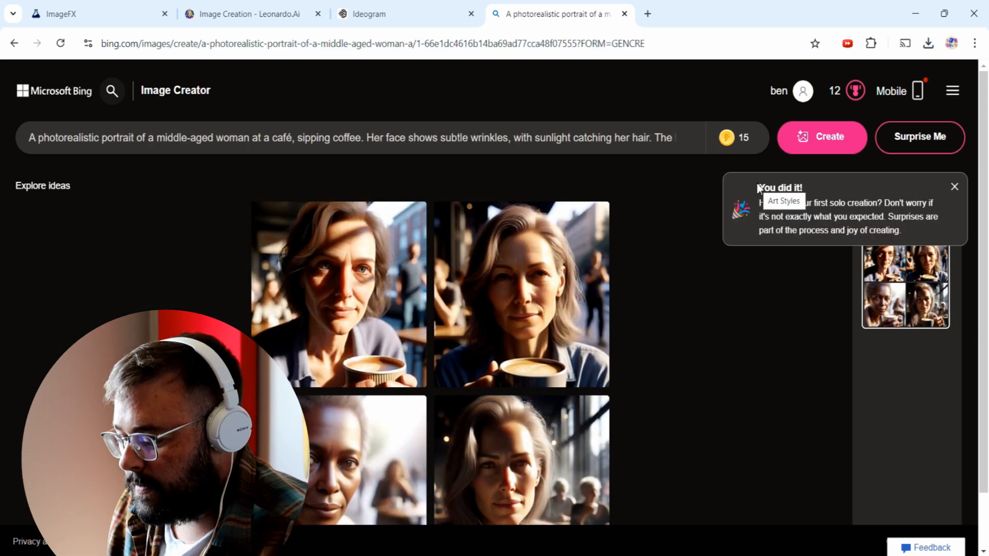
pyautogui.moveTo(480, 368)
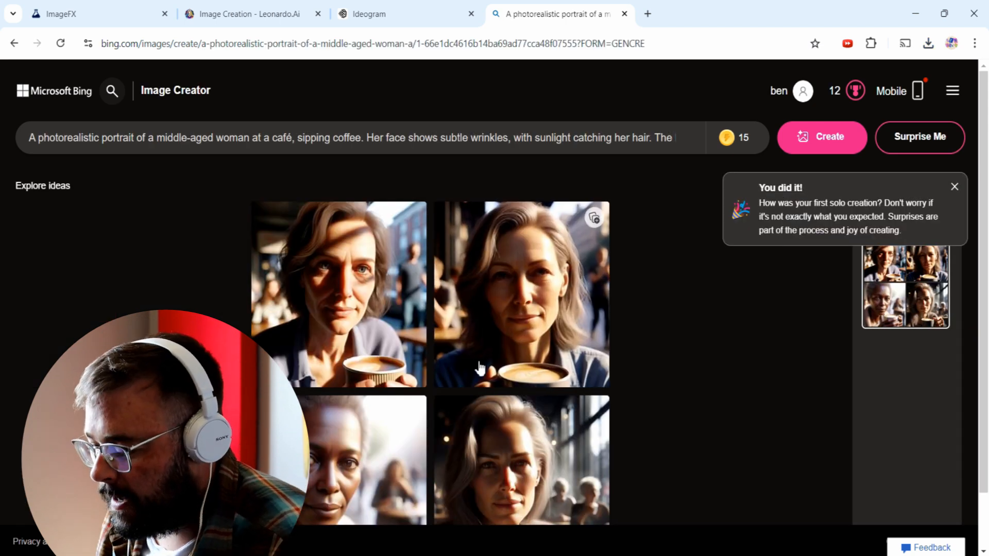
pyautogui.click(520, 293)
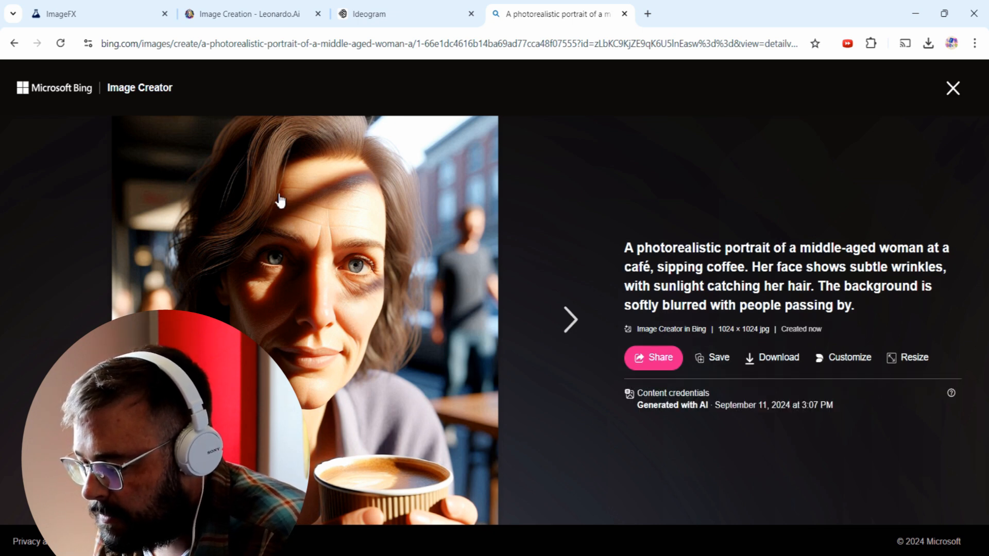
pyautogui.moveTo(250, 277)
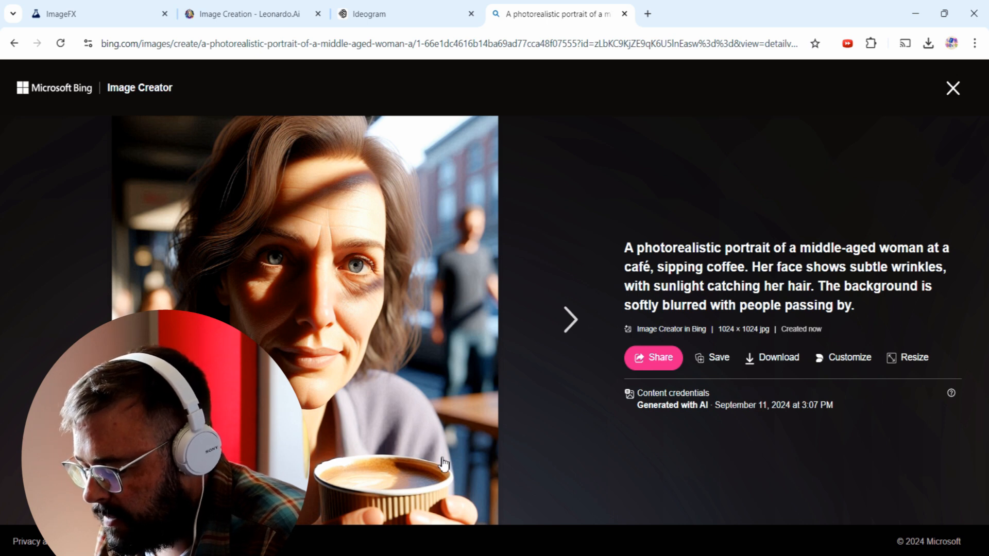
pyautogui.moveTo(526, 286)
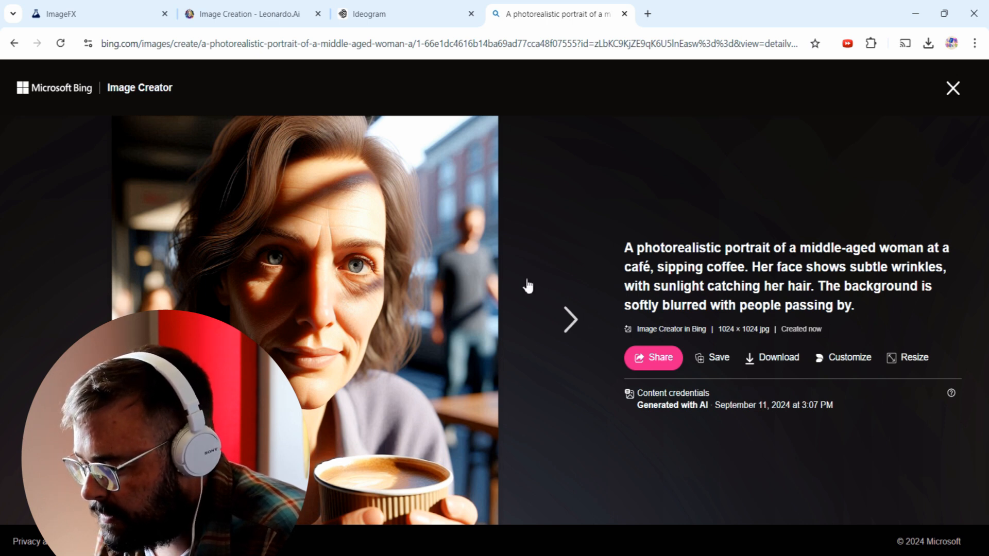
pyautogui.click(570, 320)
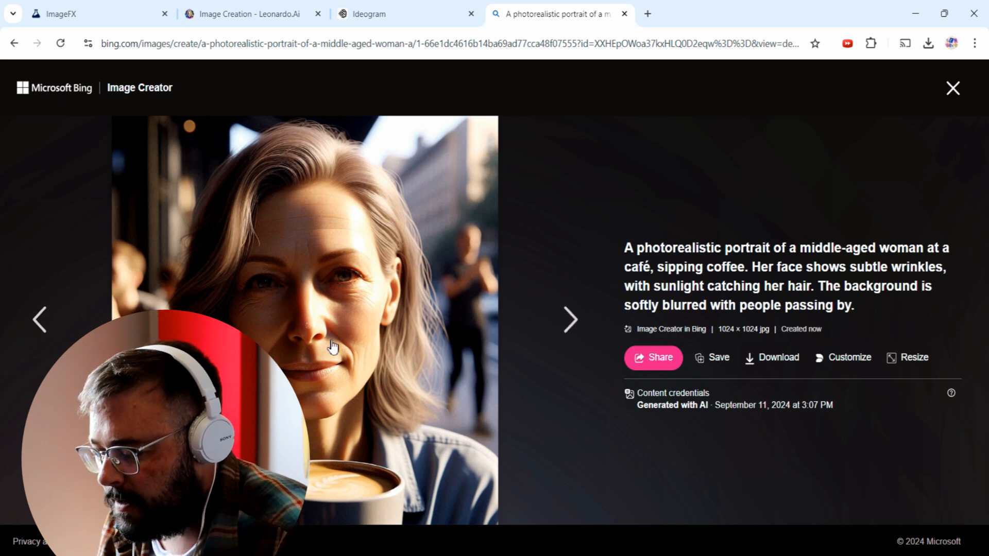
pyautogui.click(40, 319)
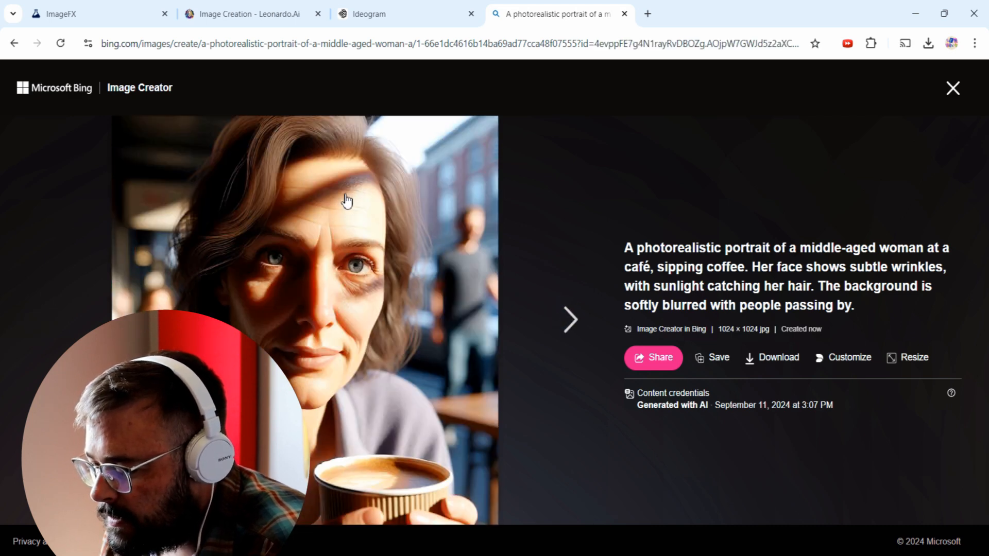
pyautogui.moveTo(532, 301)
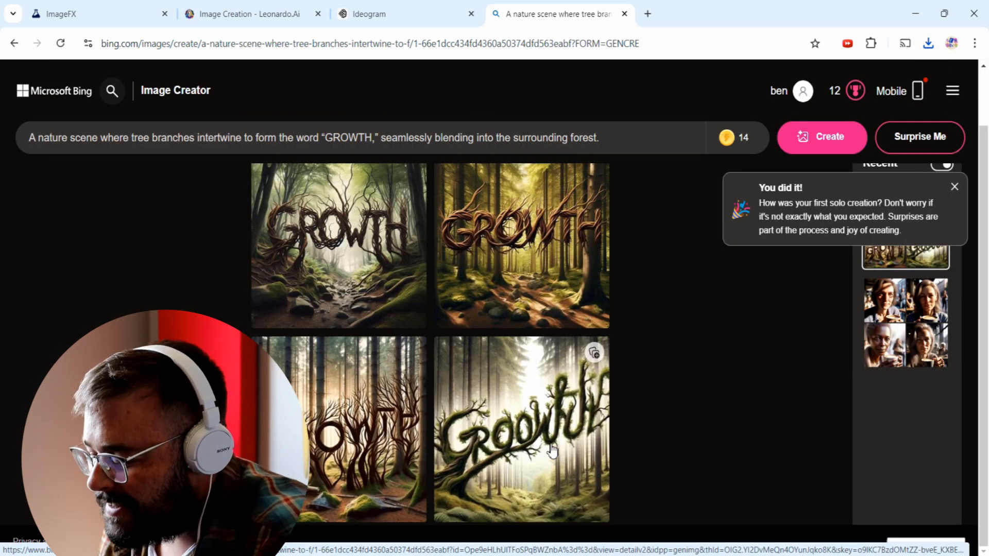
# Step: Step through the GROWTH images, download the clearest branch-lettered one, and open the autumn clearing results
pyautogui.click(521, 429)
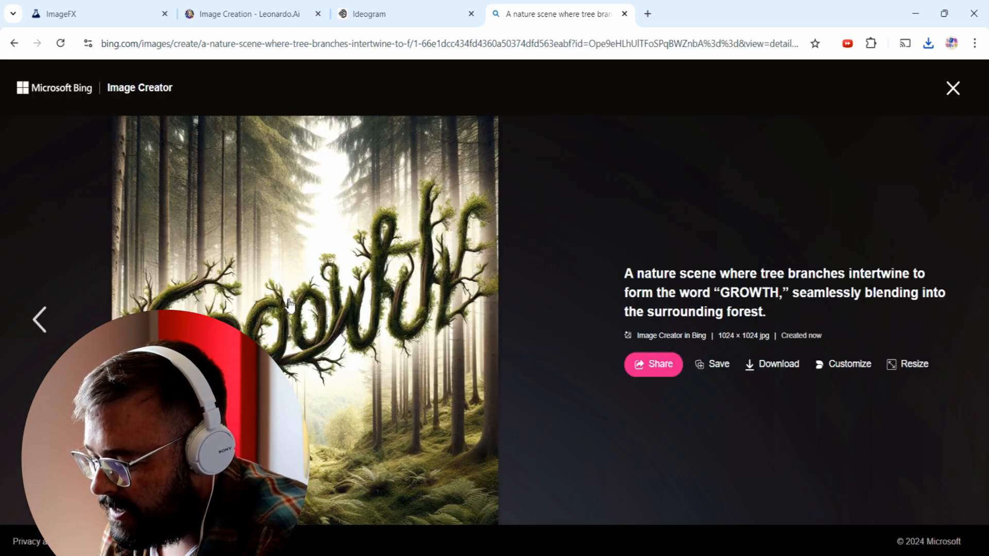
pyautogui.moveTo(517, 269)
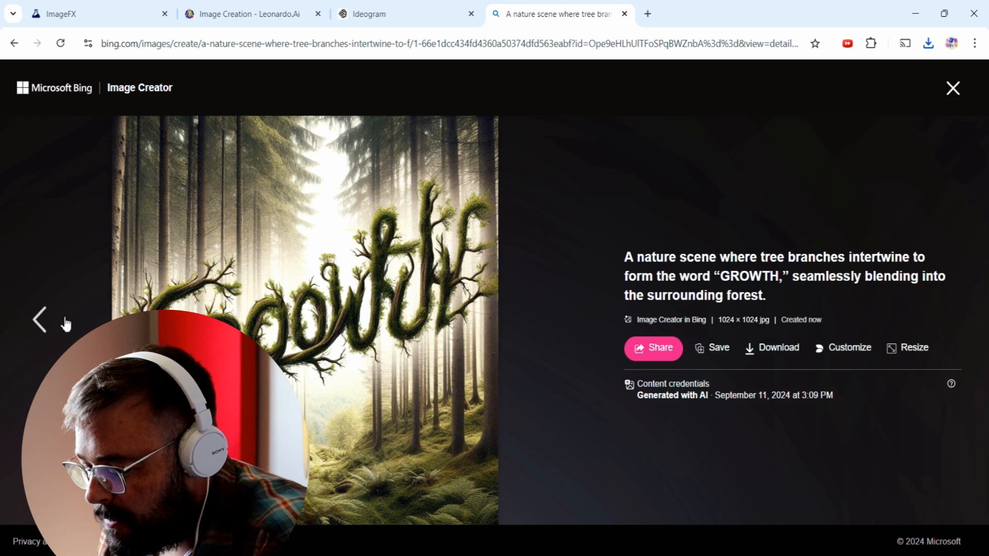
pyautogui.click(38, 319)
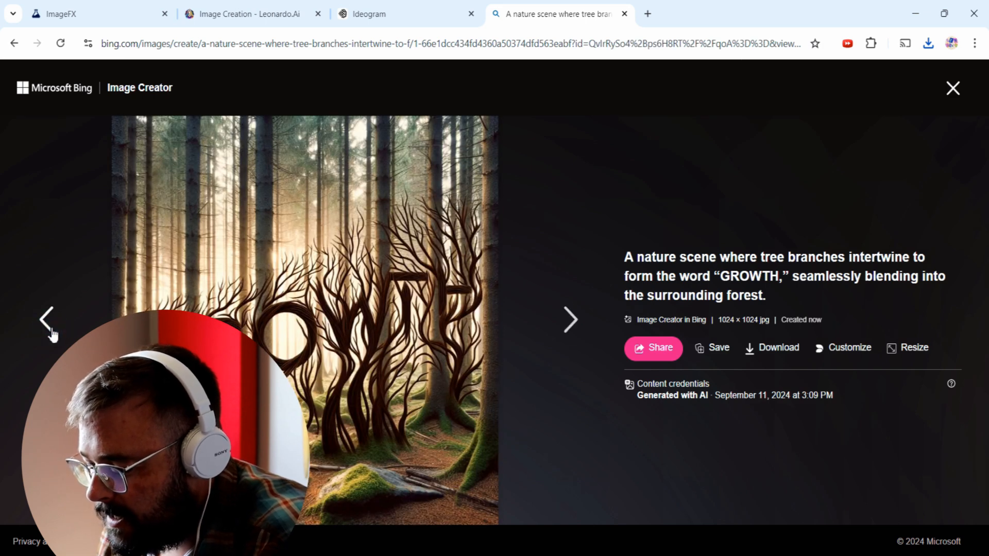
pyautogui.moveTo(426, 350)
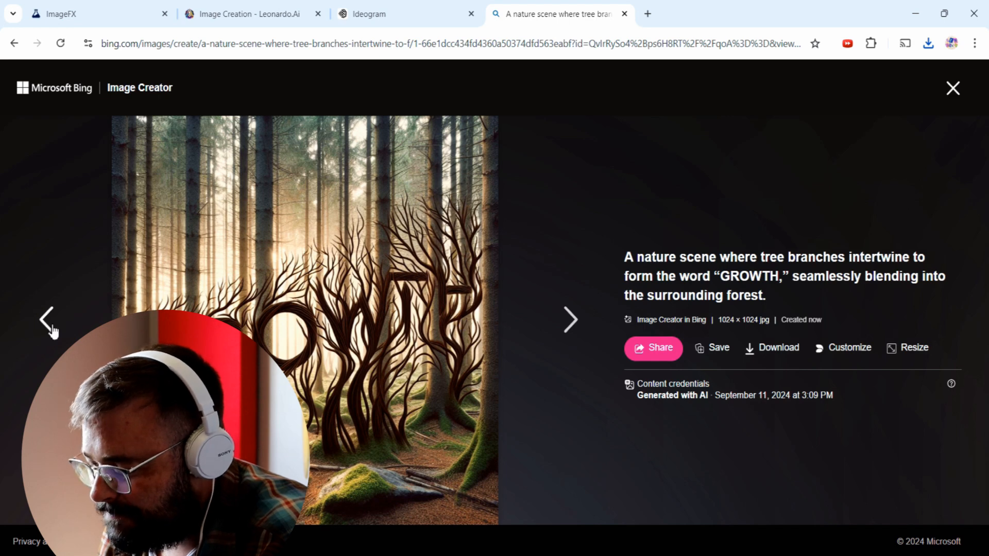
pyautogui.click(569, 319)
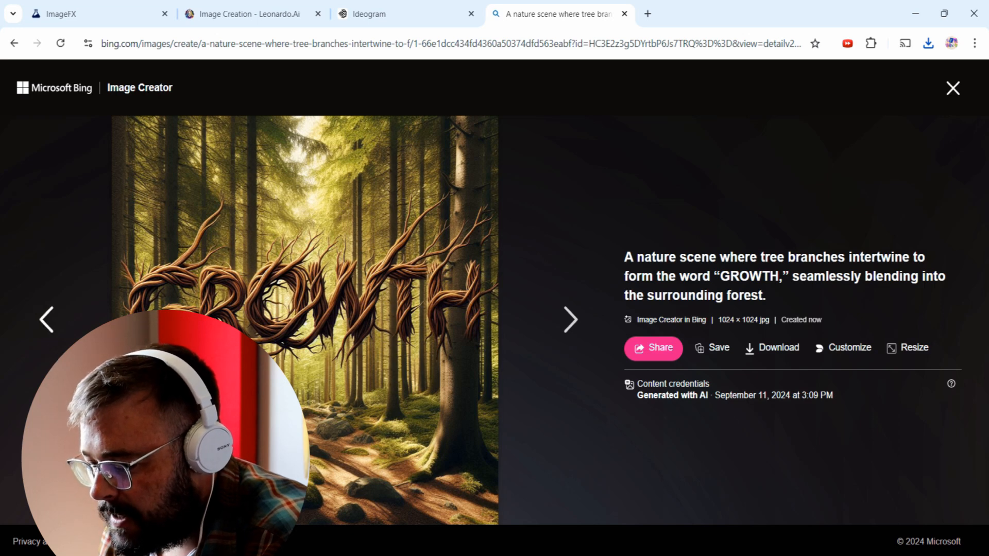
pyautogui.click(47, 320)
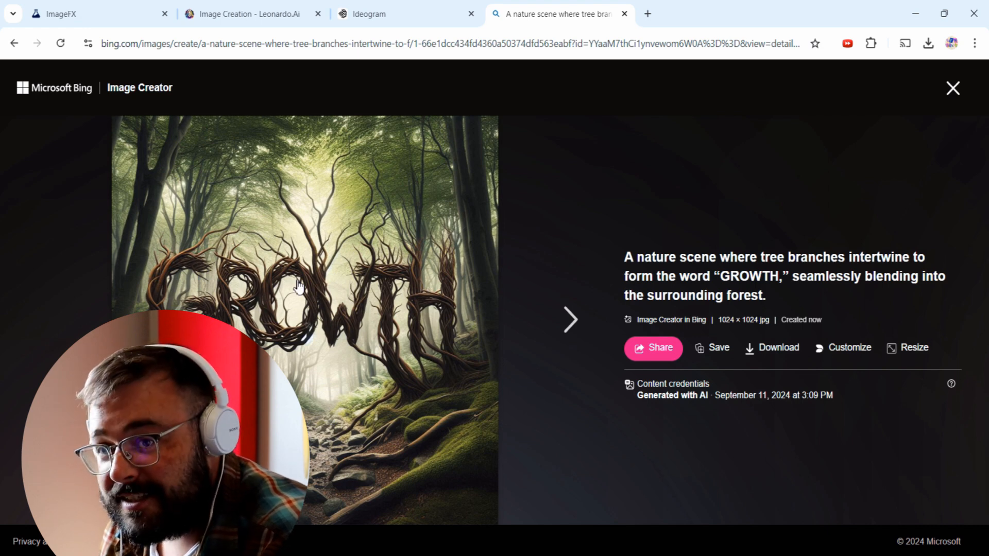
pyautogui.moveTo(258, 315)
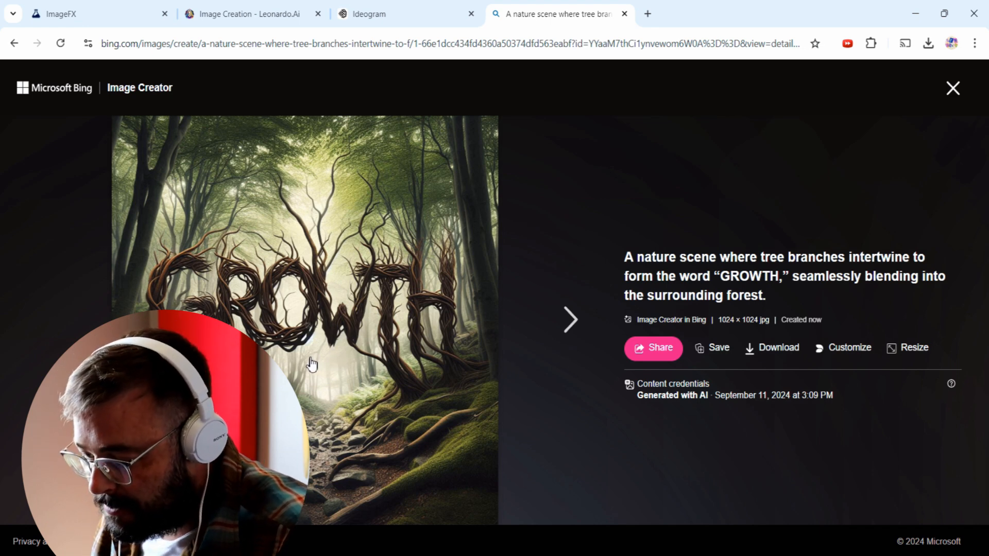
pyautogui.moveTo(371, 382)
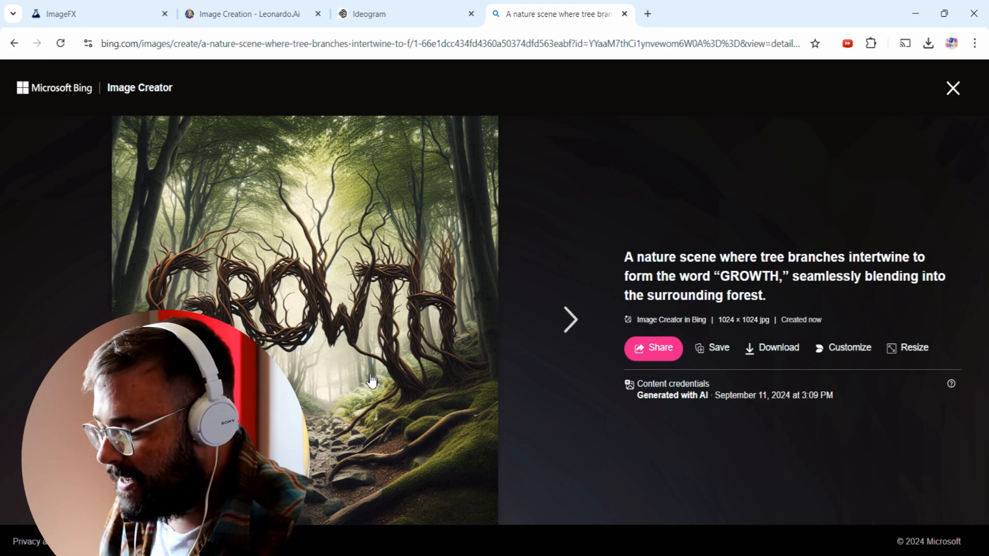
pyautogui.click(772, 348)
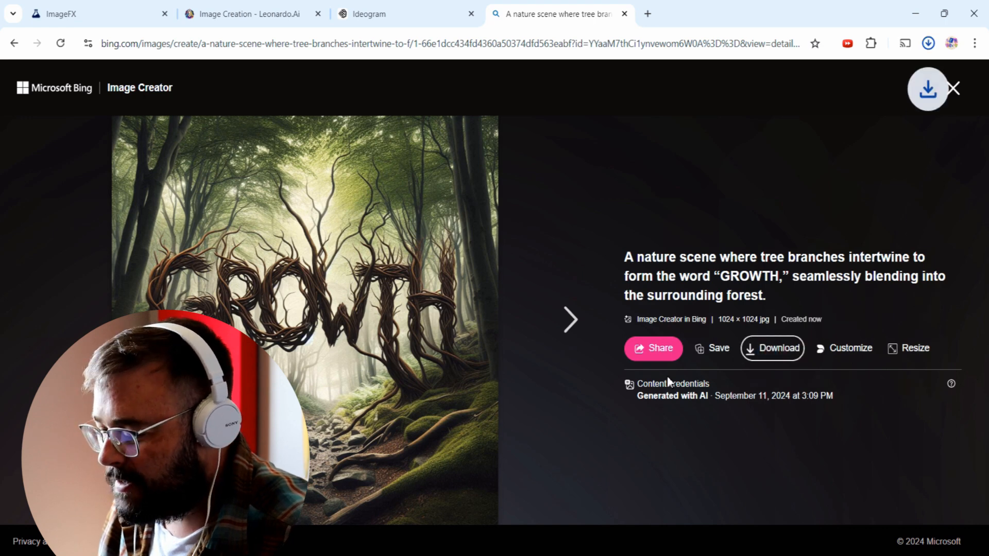
pyautogui.click(568, 319)
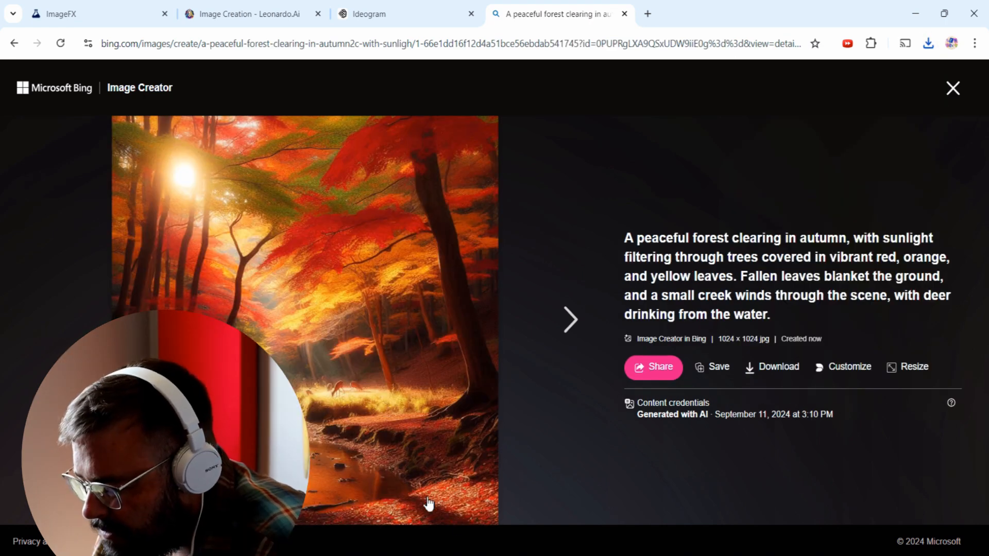
pyautogui.moveTo(192, 301)
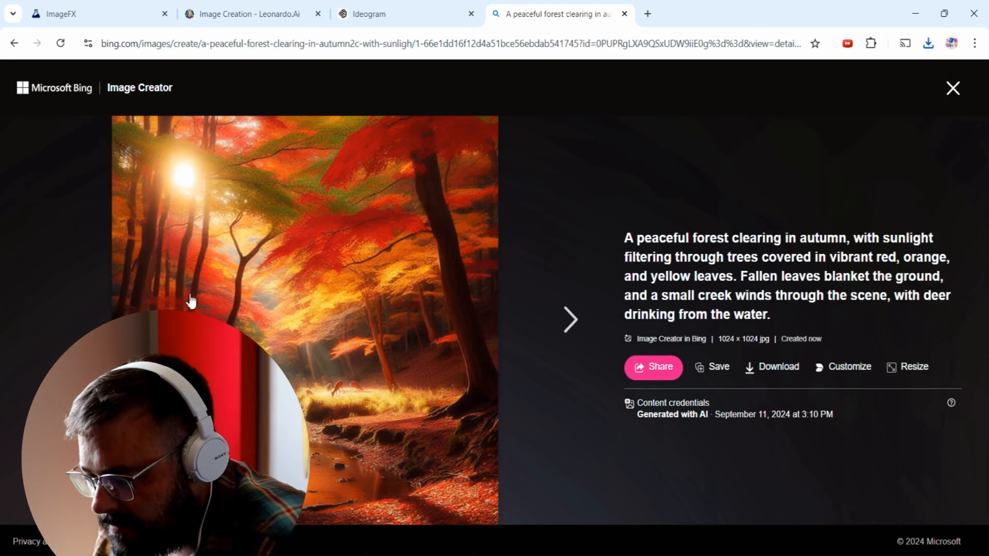
# Step: Step through the autumn clearing images and download the red-trees image with the winding creek
pyautogui.click(569, 320)
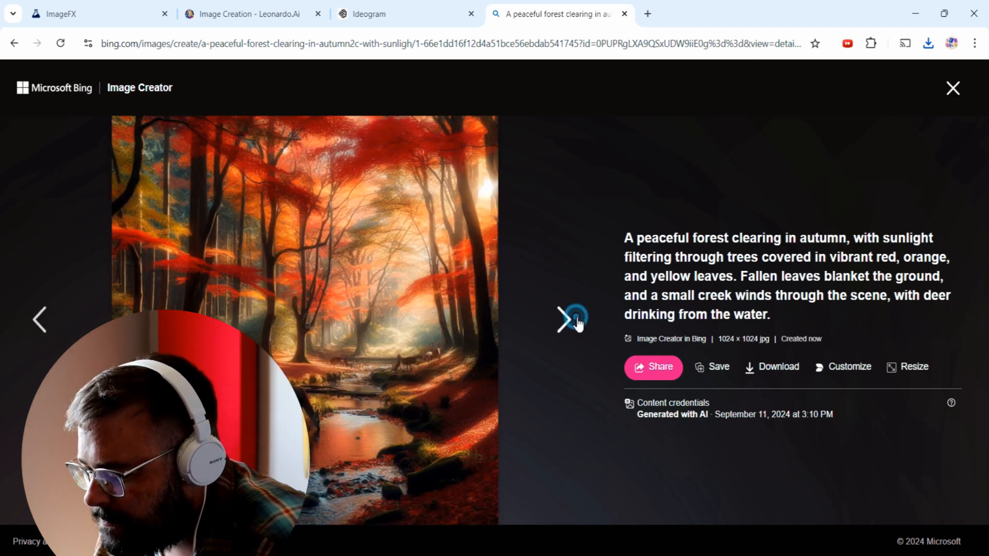
pyautogui.click(569, 320)
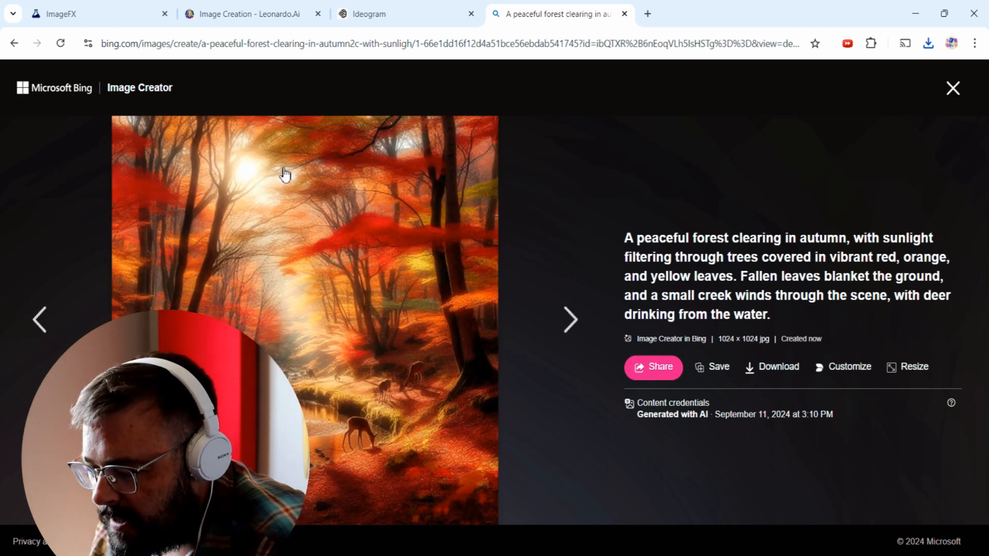
pyautogui.click(568, 320)
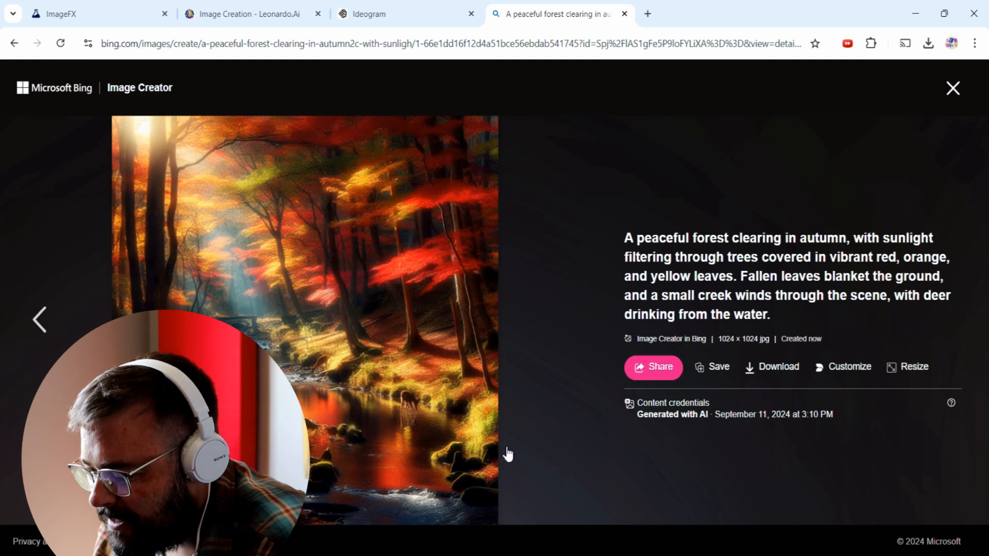
pyautogui.moveTo(42, 320)
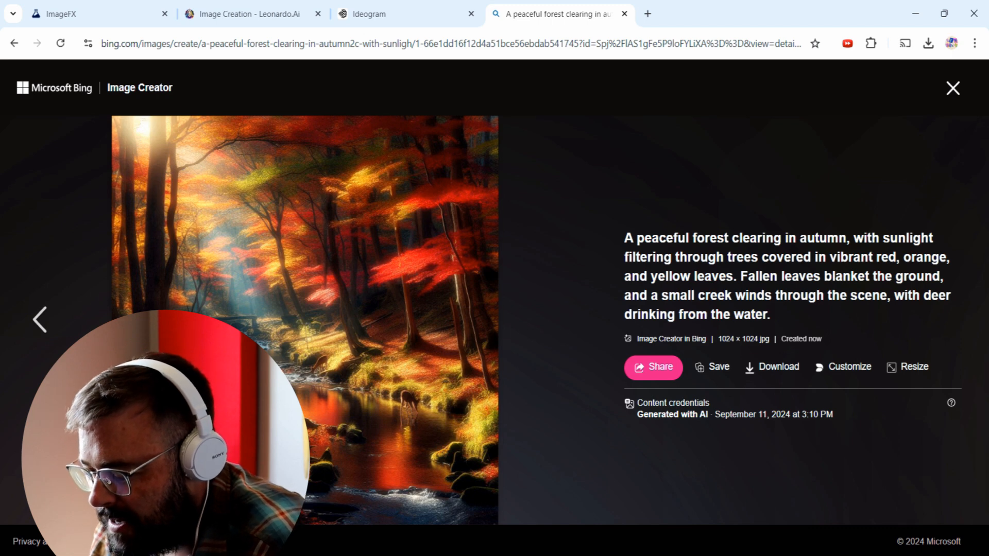
pyautogui.click(570, 320)
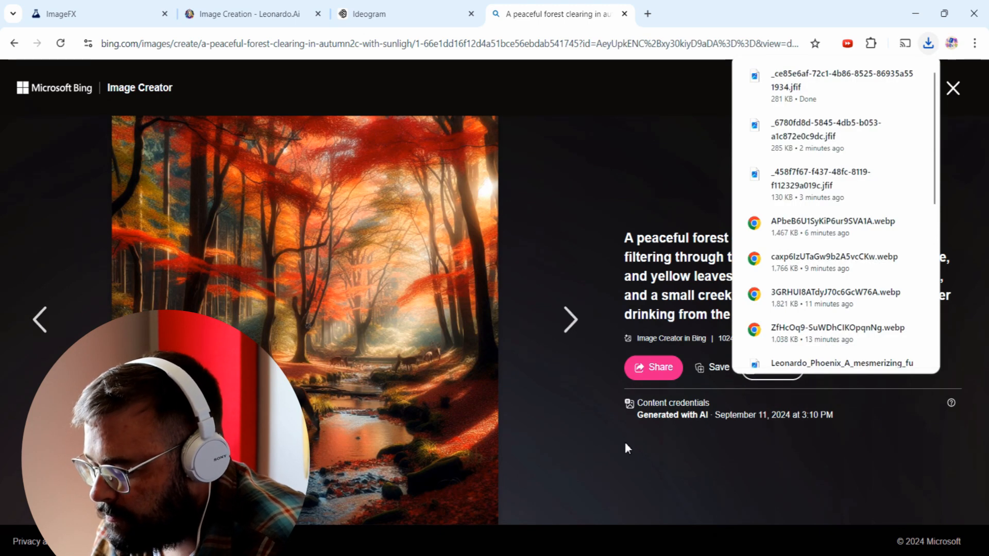
pyautogui.moveTo(453, 375)
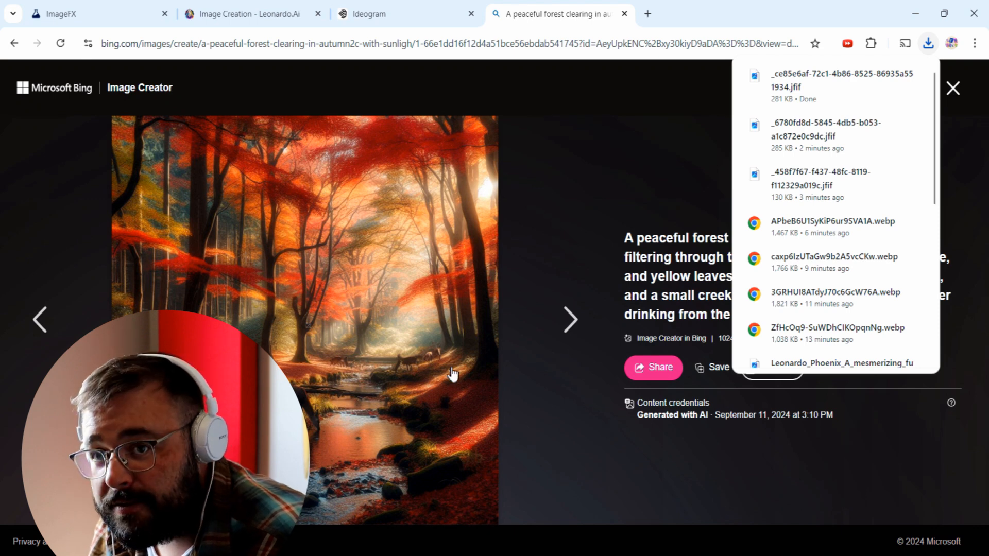